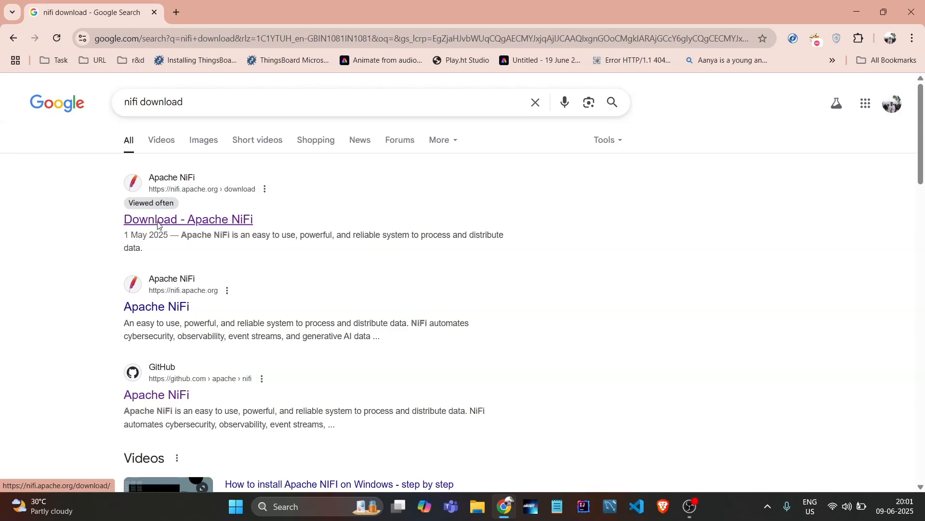
# Go from the Apache NiFi download page to the NiFi Standard 2.4.0 binary mirror page.
pyautogui.click(187, 218)
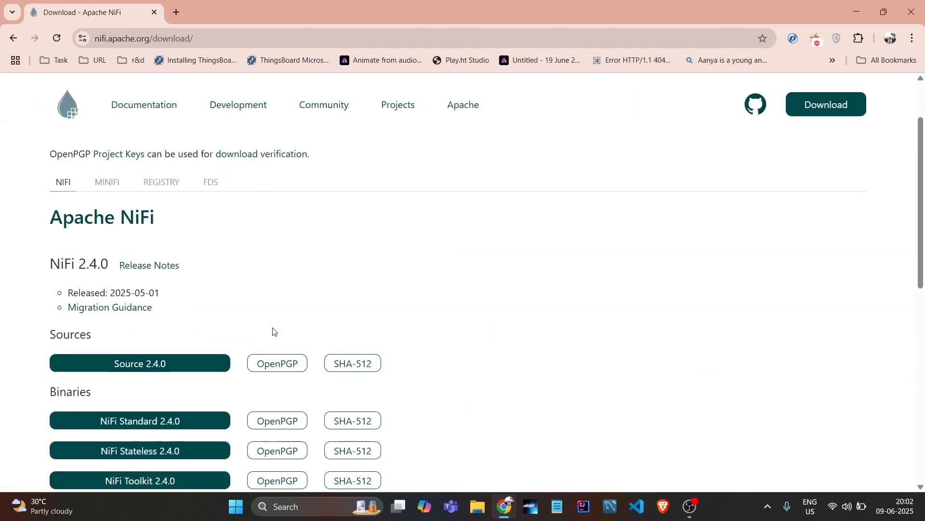
pyautogui.scroll(-3)
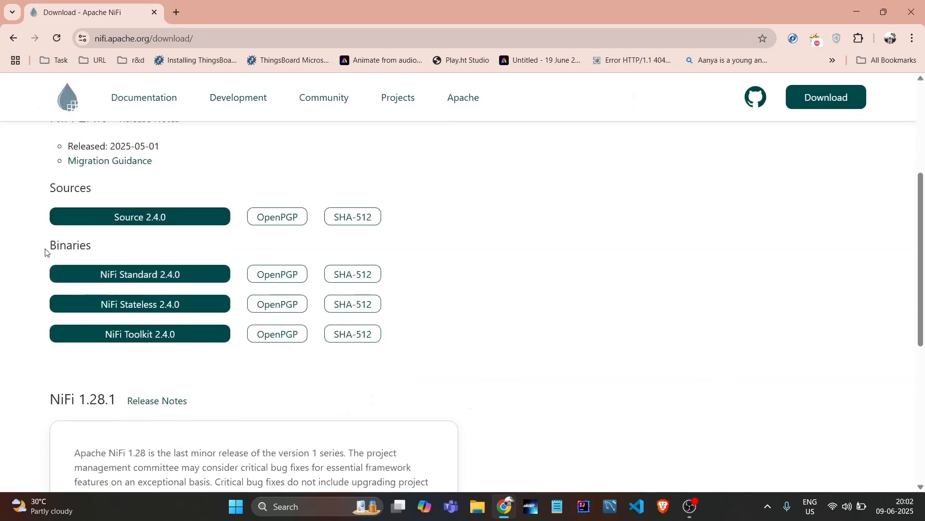
pyautogui.moveTo(140, 273)
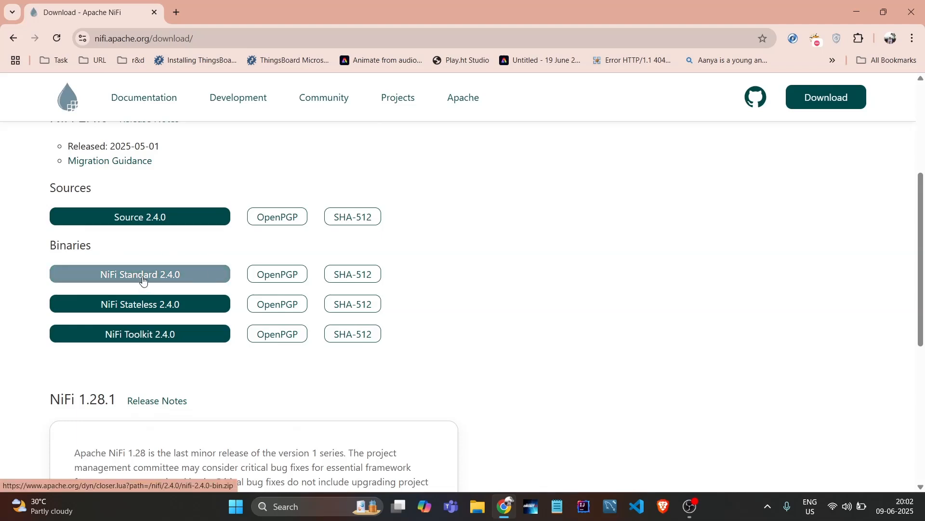
pyautogui.click(140, 274)
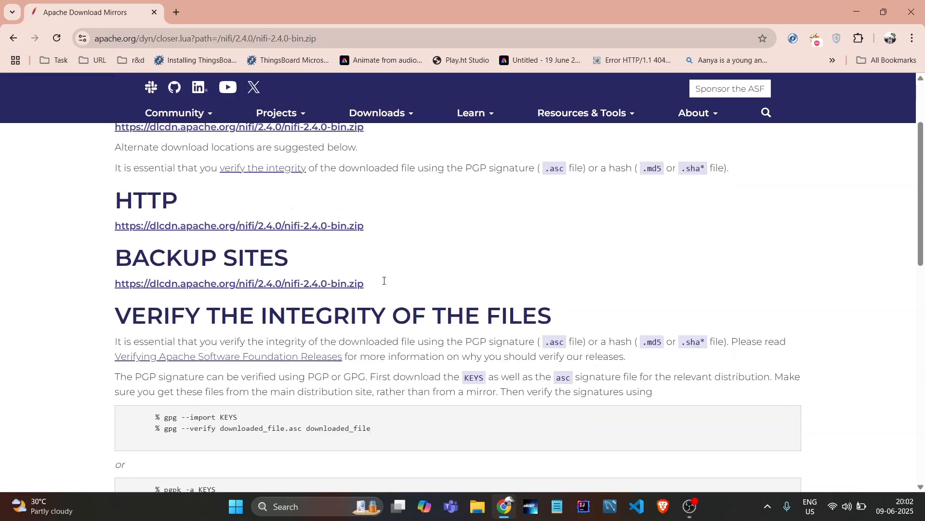
pyautogui.scroll(3)
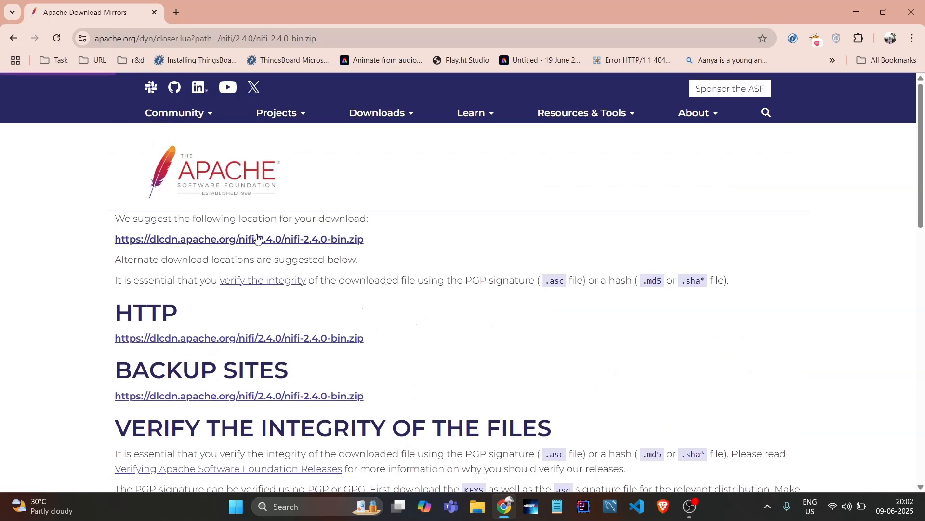
# Start downloading nifi-2.4.0-bin.zip from the dlcdn.apache.org mirror and check its progress.
pyautogui.click(239, 239)
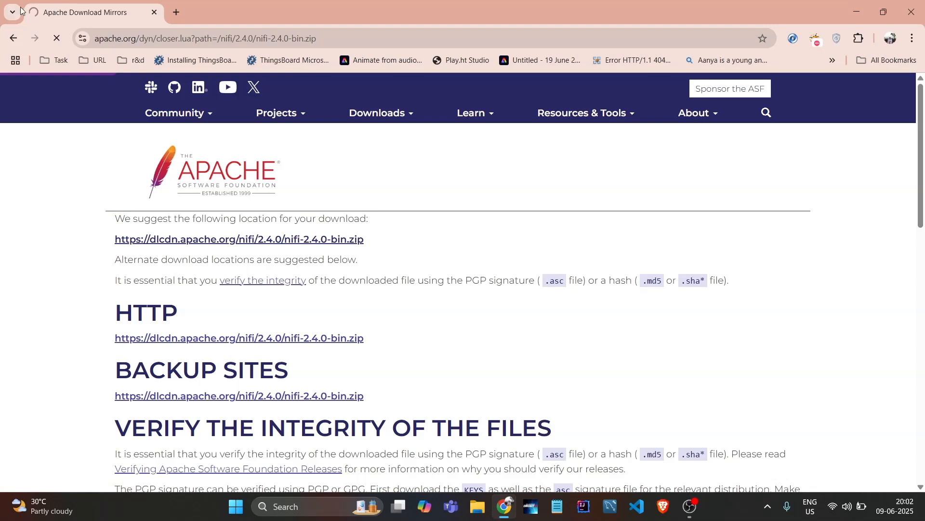
pyautogui.scroll(-3)
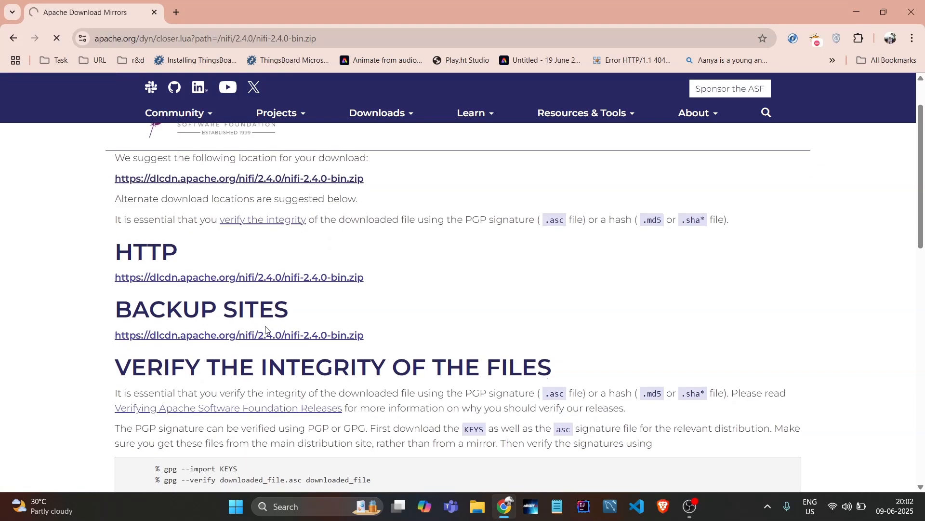
pyautogui.scroll(-3)
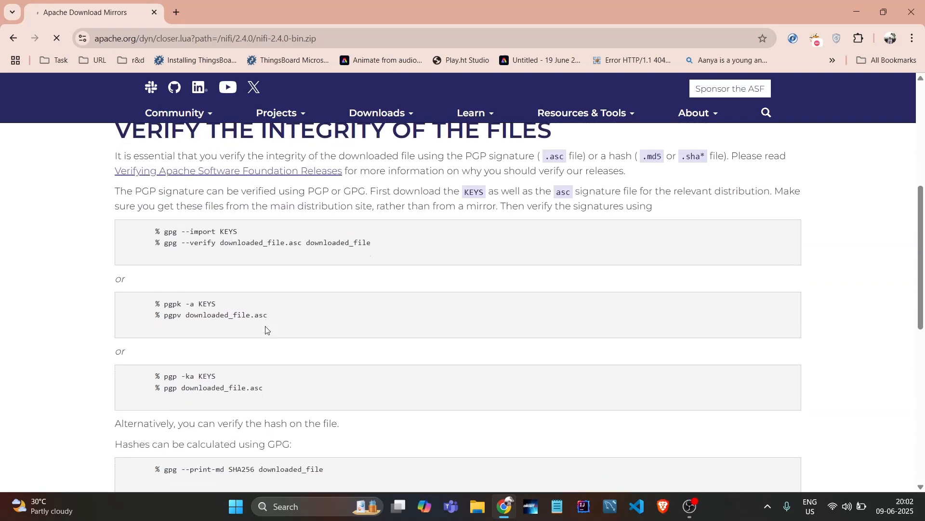
pyautogui.scroll(-3)
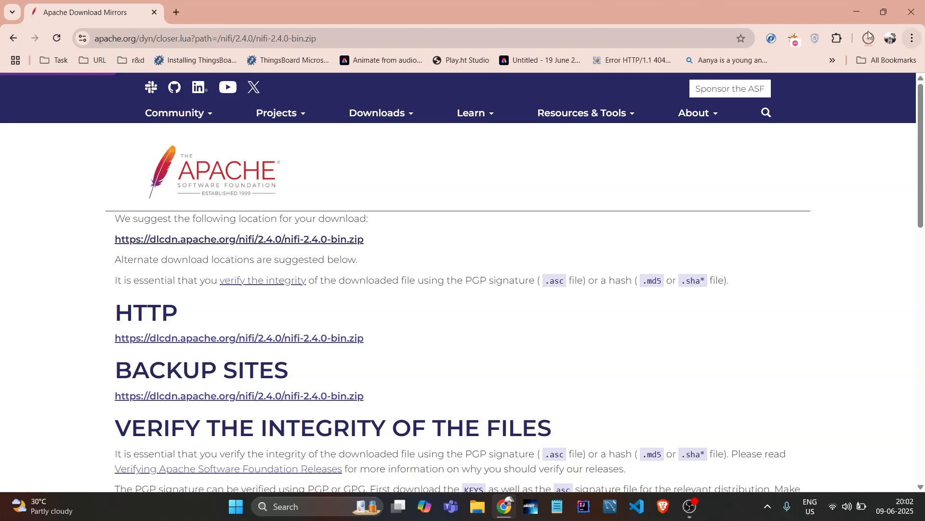
pyautogui.click(868, 37)
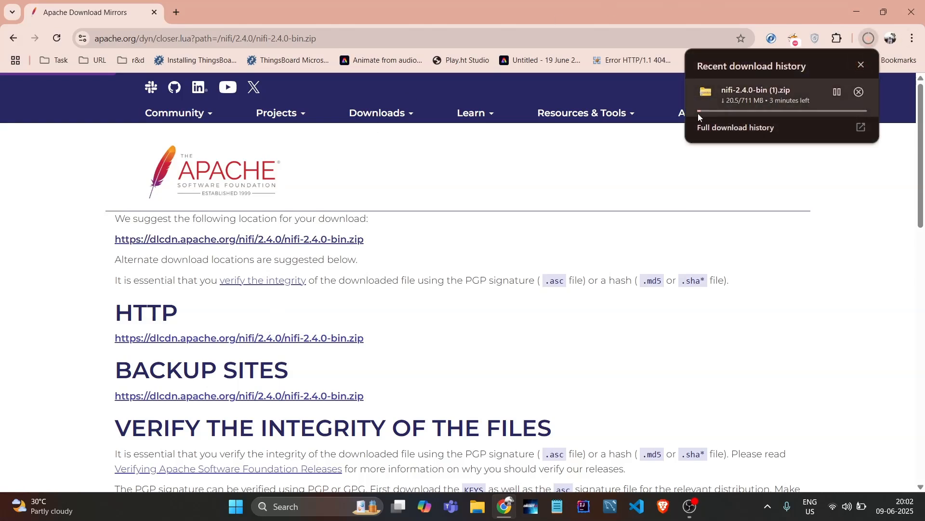
pyautogui.moveTo(737, 110)
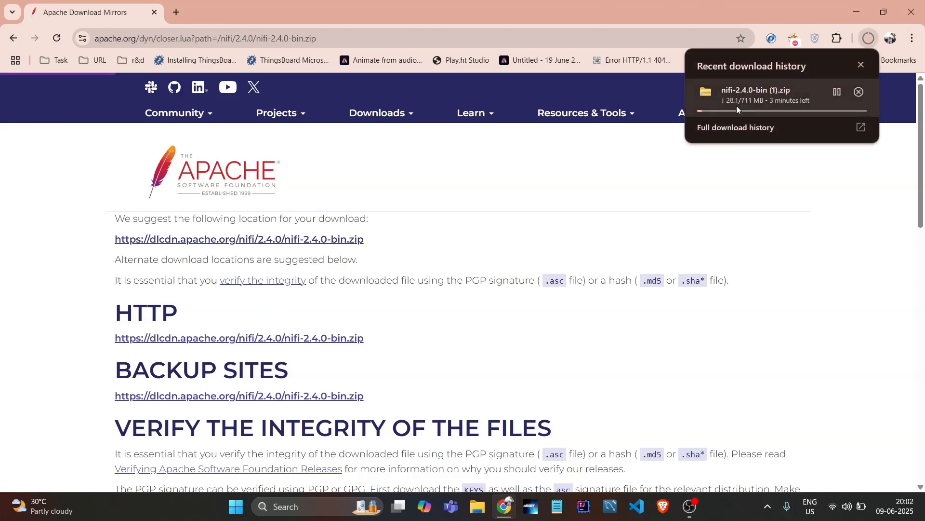
pyautogui.moveTo(536, 235)
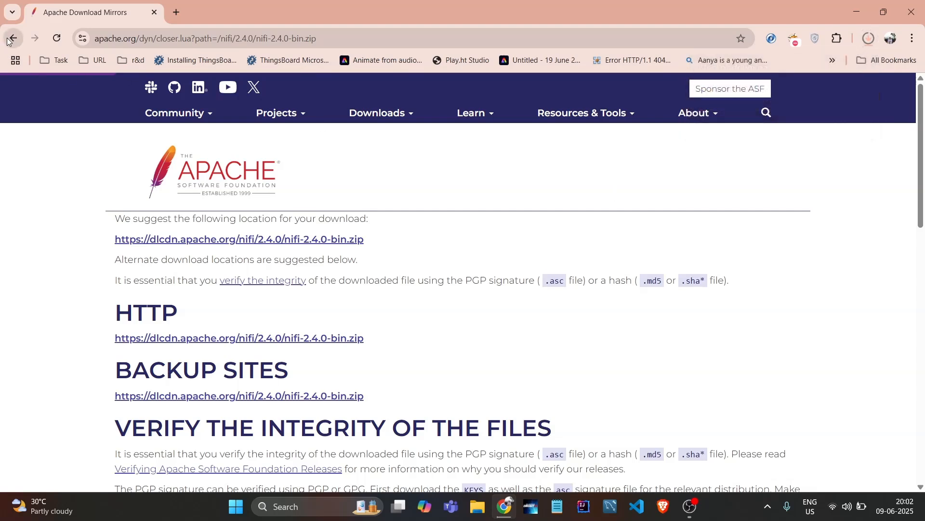
# Go back to the 'nifi download' Google results and scroll to the Apache NiFi GitHub result.
pyautogui.click(13, 38)
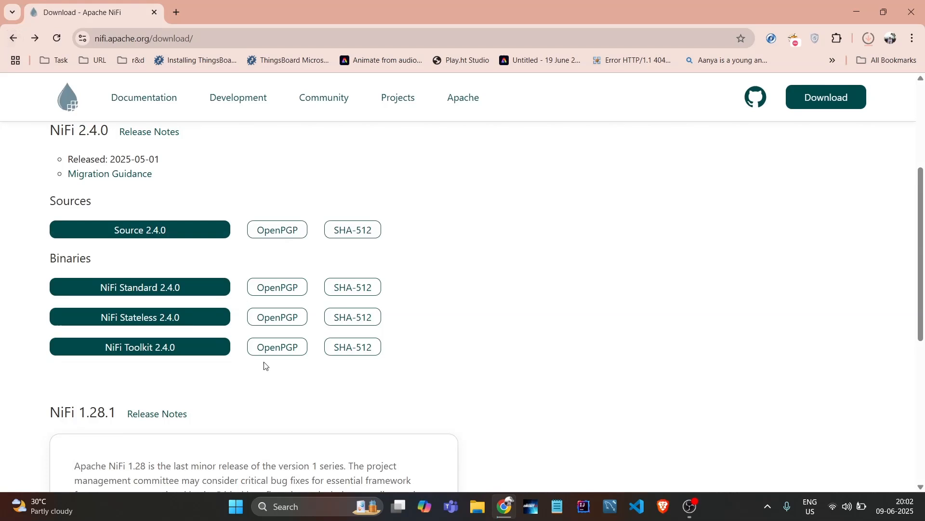
pyautogui.scroll(-3)
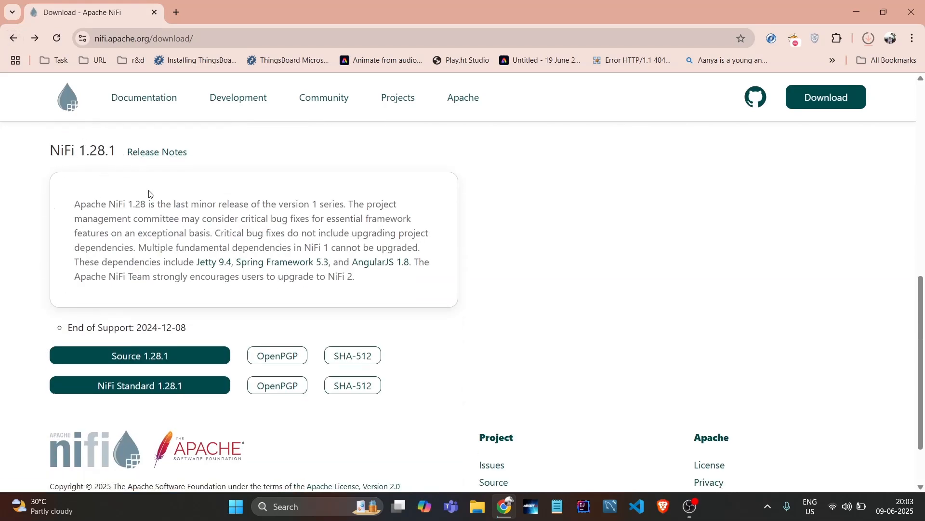
pyautogui.scroll(-3)
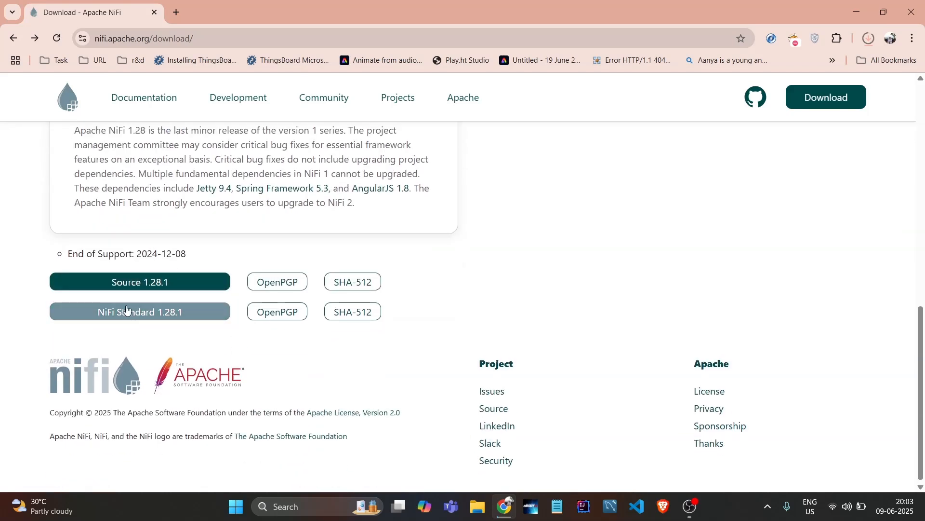
pyautogui.moveTo(140, 311)
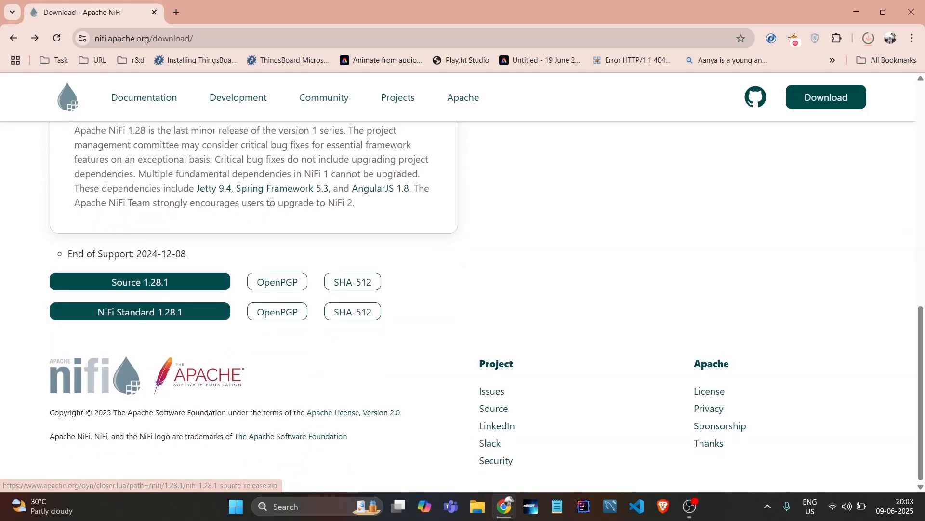
pyautogui.click(9, 37)
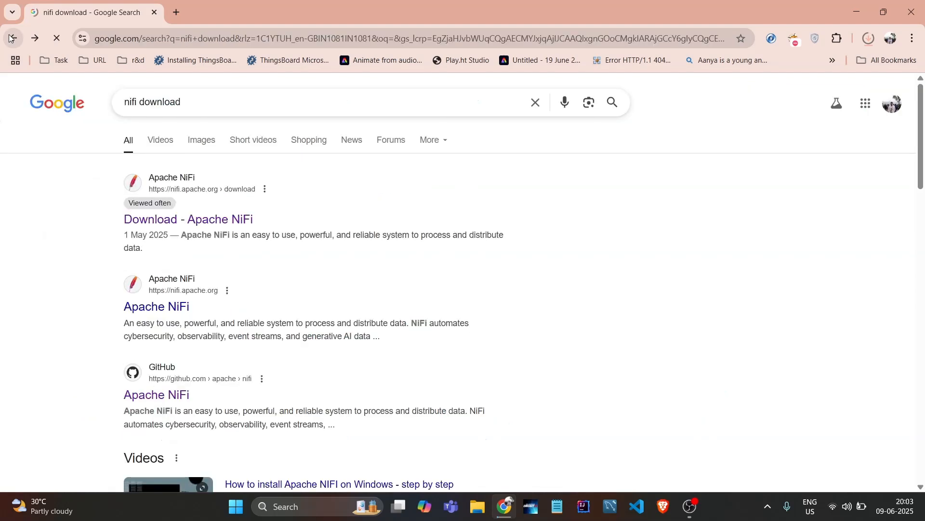
pyautogui.scroll(-3)
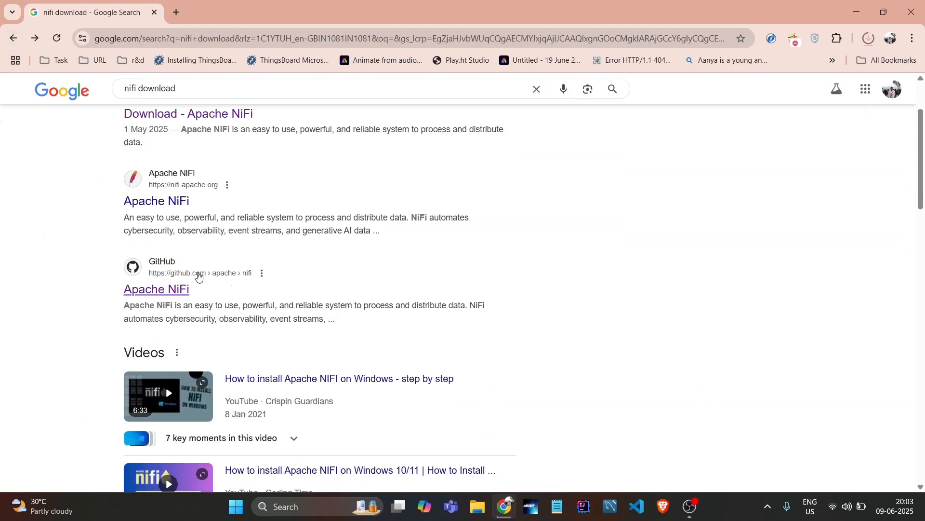
pyautogui.moveTo(163, 297)
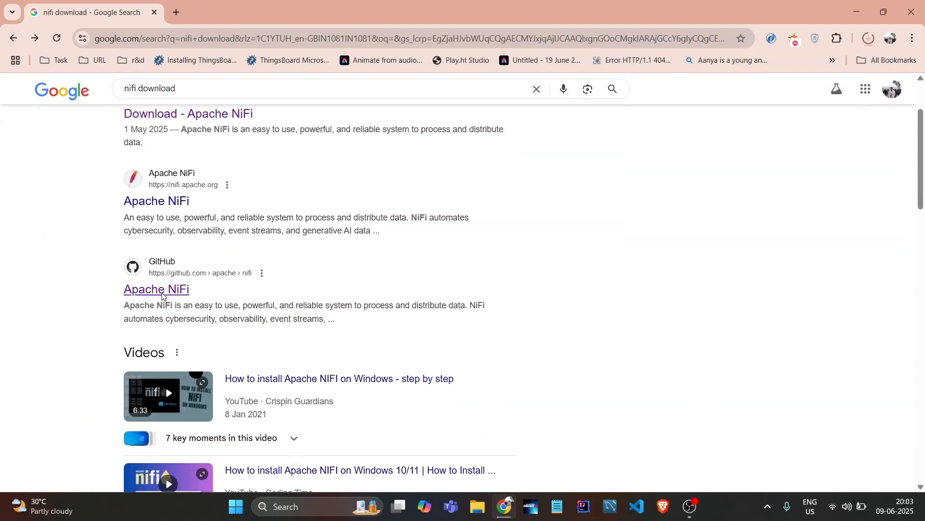
# Open the apache/nifi GitHub repository and list its tags, such as rel/nifi-2.4.0.
pyautogui.click(156, 289)
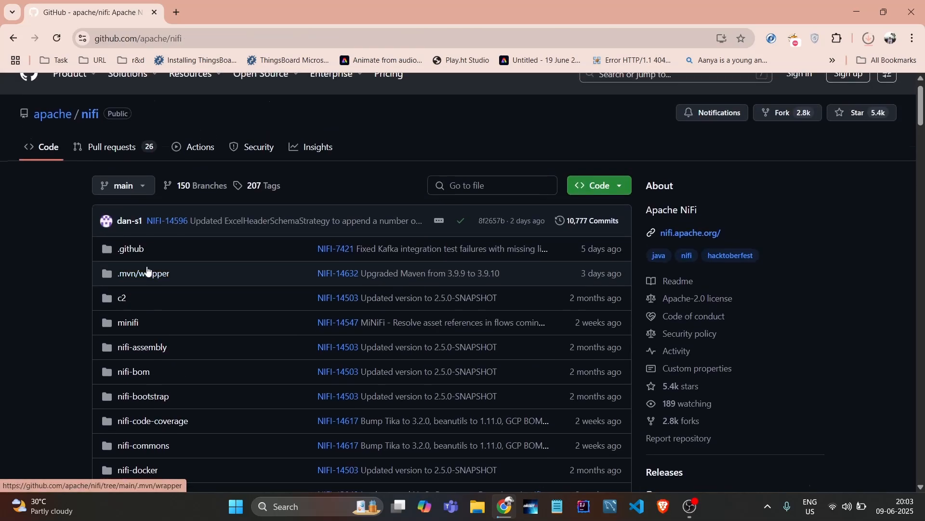
pyautogui.scroll(-3)
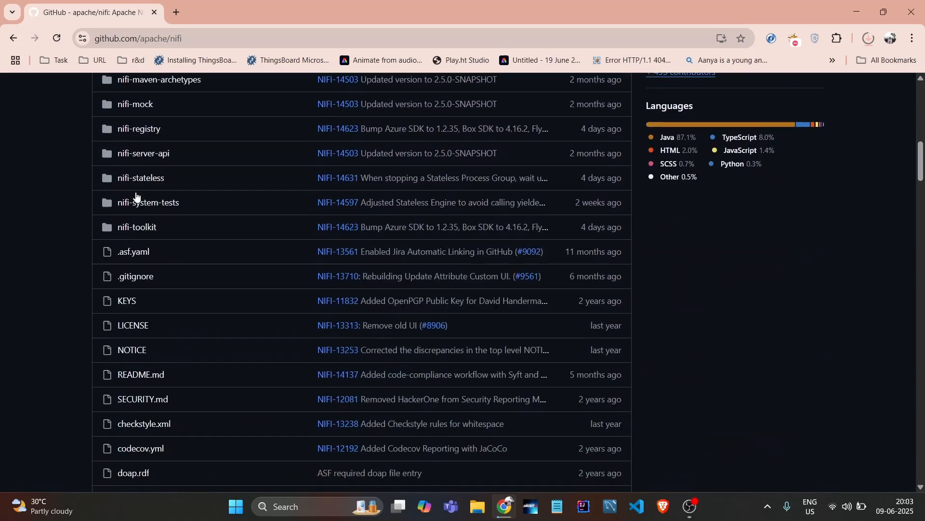
pyautogui.scroll(3)
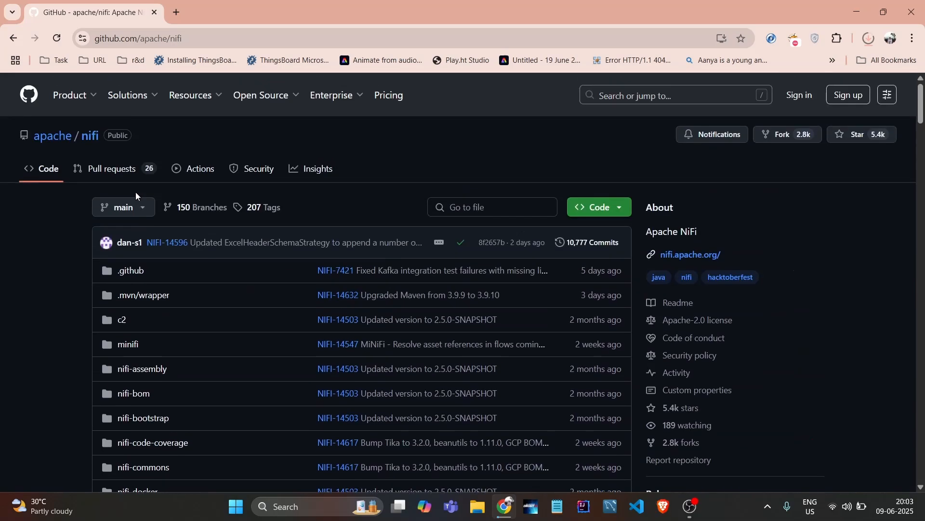
pyautogui.click(123, 208)
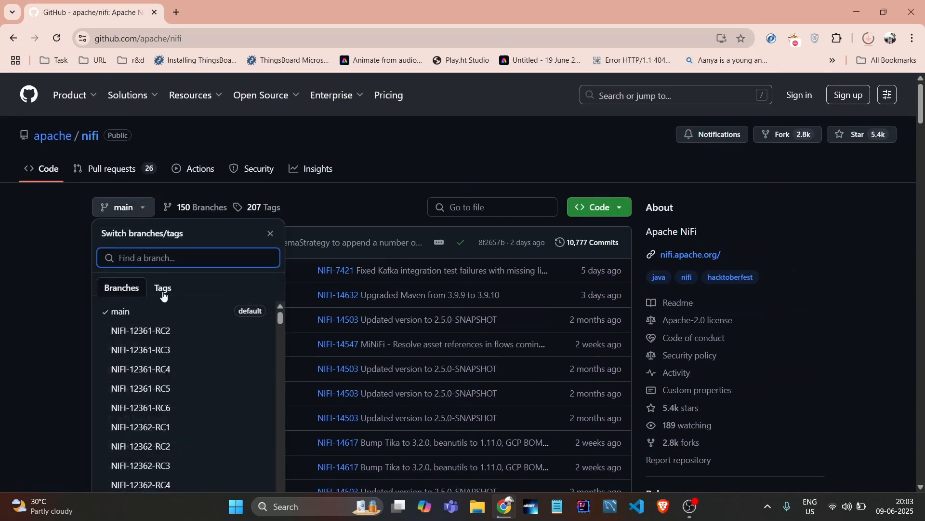
pyautogui.click(162, 288)
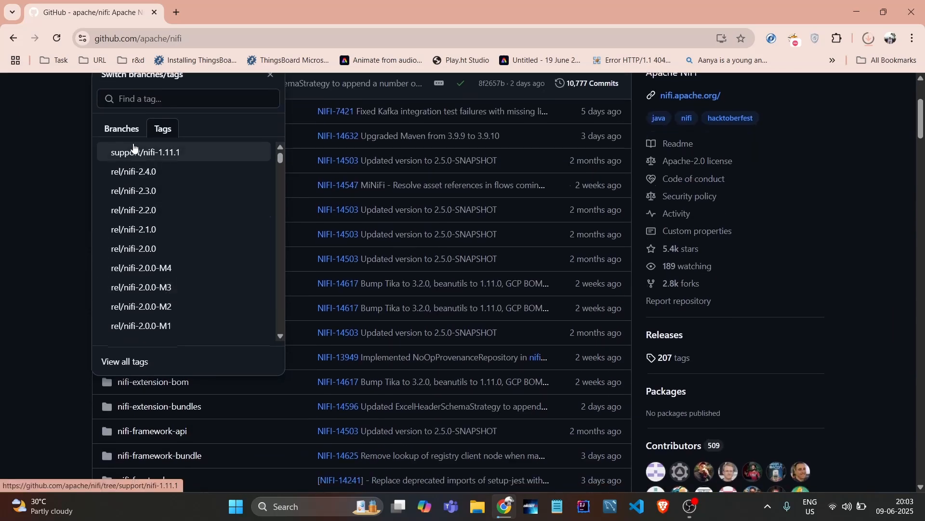
pyautogui.moveTo(173, 137)
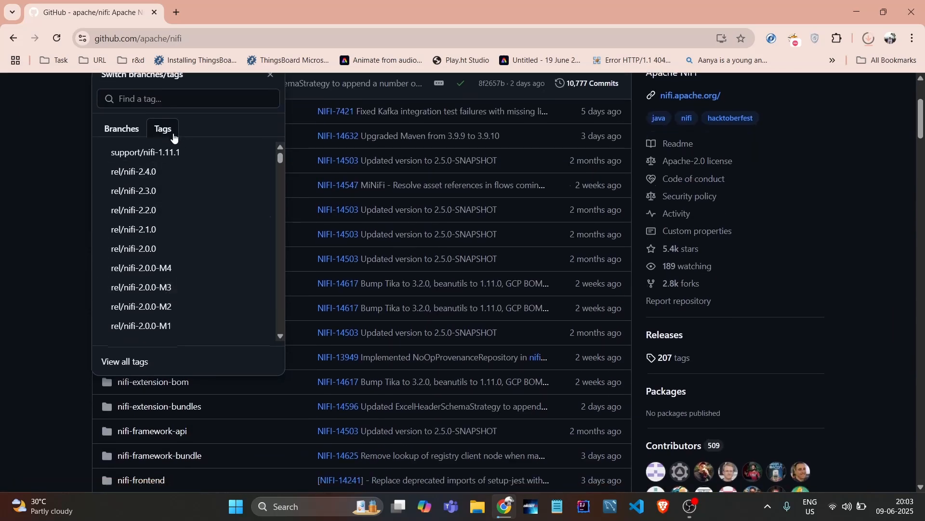
pyautogui.moveTo(132, 190)
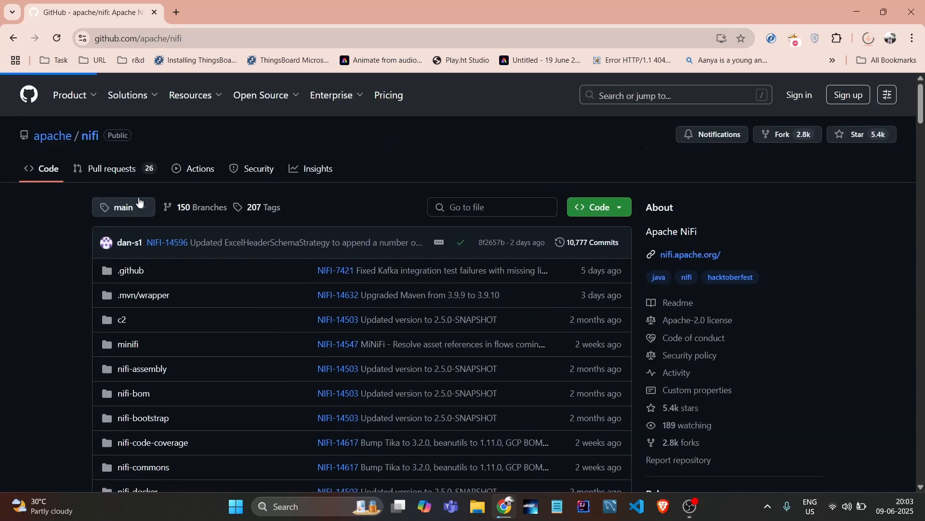
# Scroll through the apache/nifi README's build and running instructions.
pyautogui.click(123, 207)
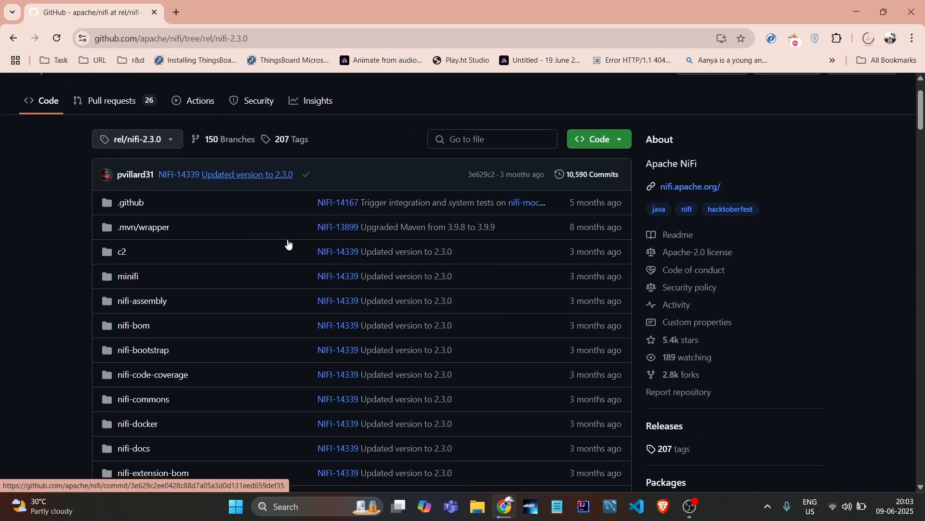
pyautogui.scroll(-3)
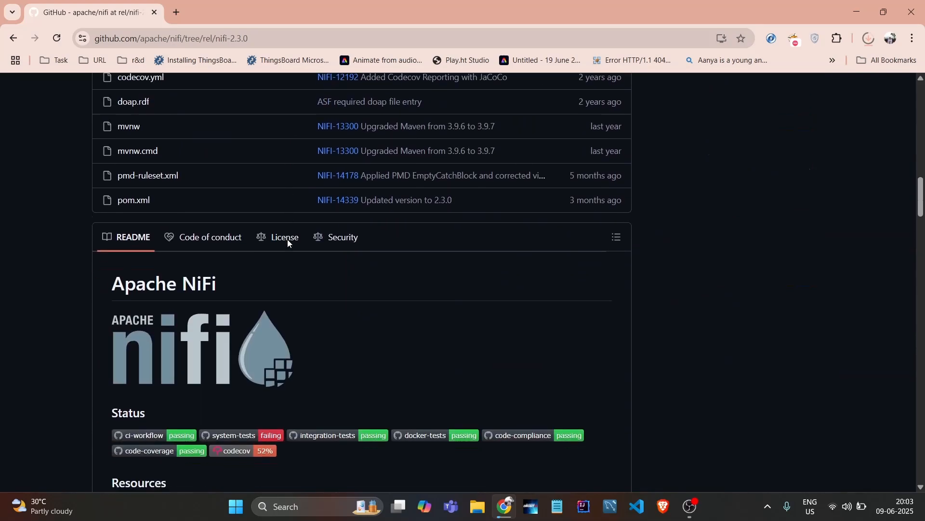
pyautogui.scroll(-3)
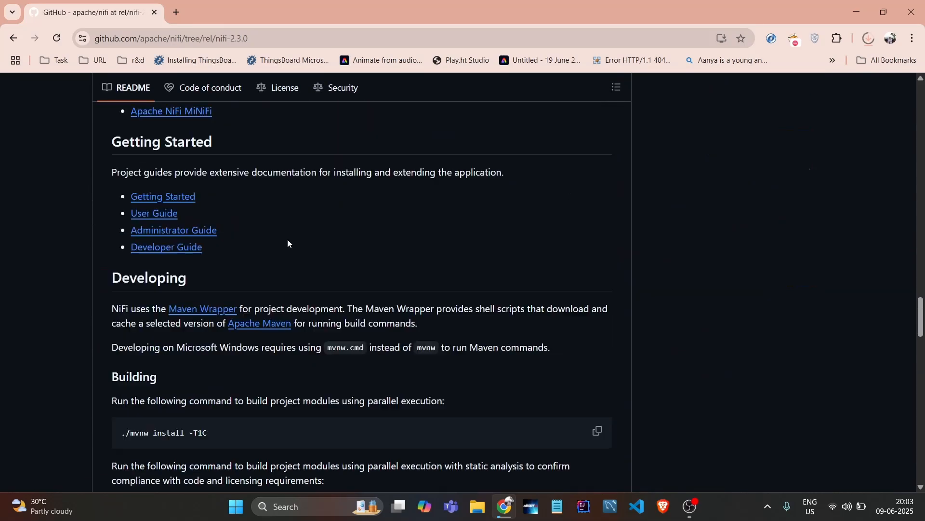
pyautogui.scroll(-3)
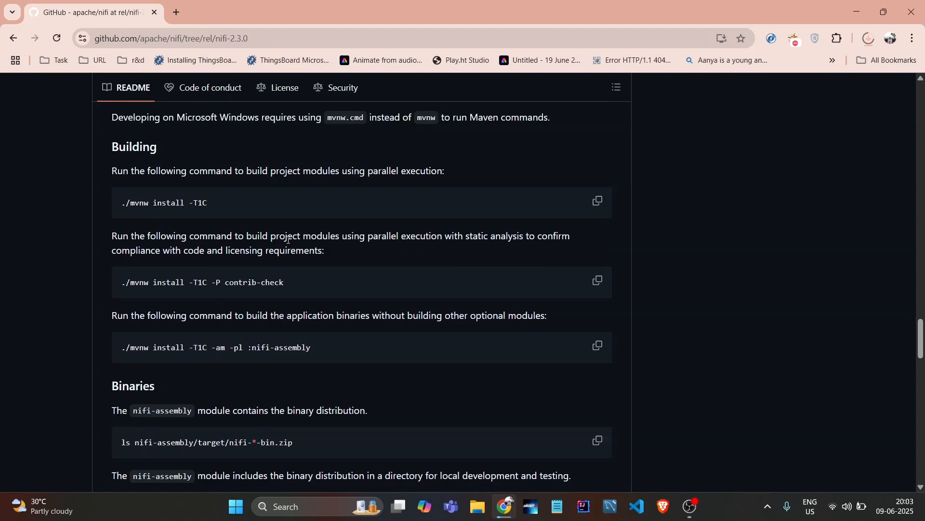
pyautogui.scroll(3)
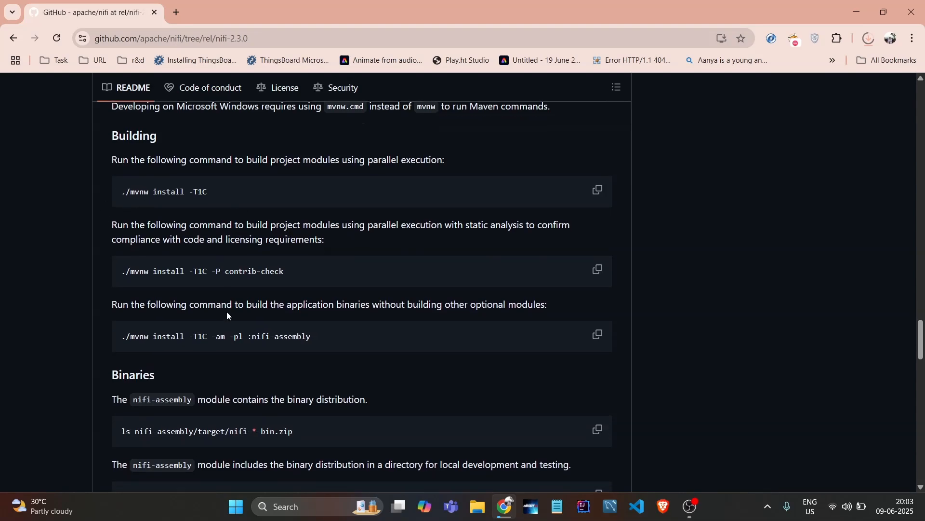
pyautogui.scroll(-3)
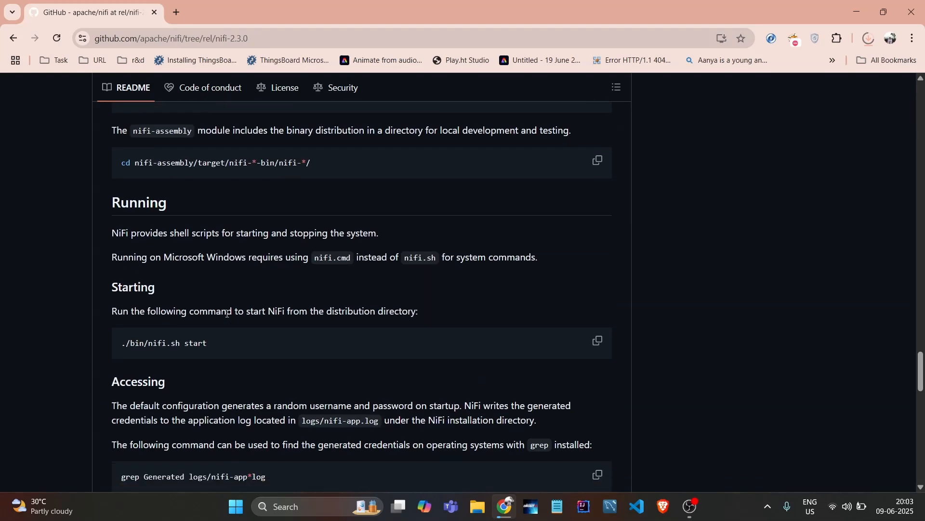
pyautogui.scroll(3)
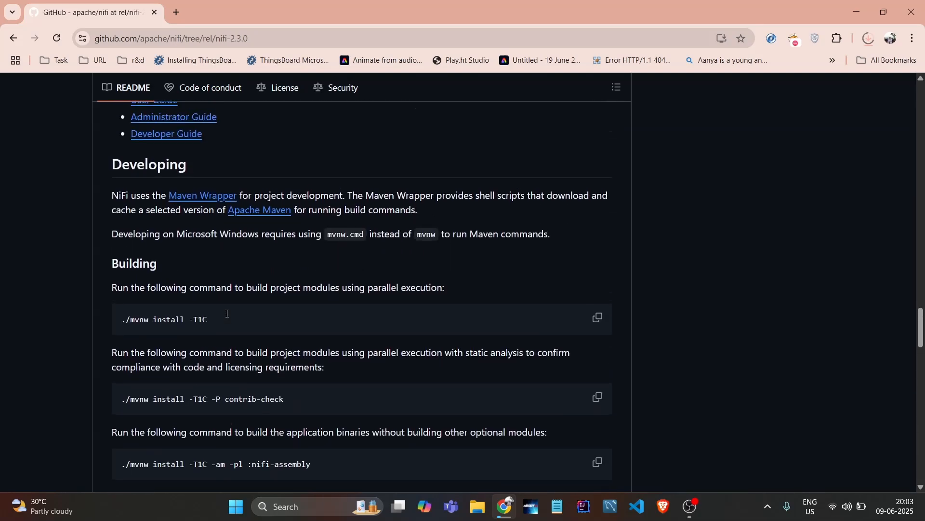
pyautogui.scroll(-3)
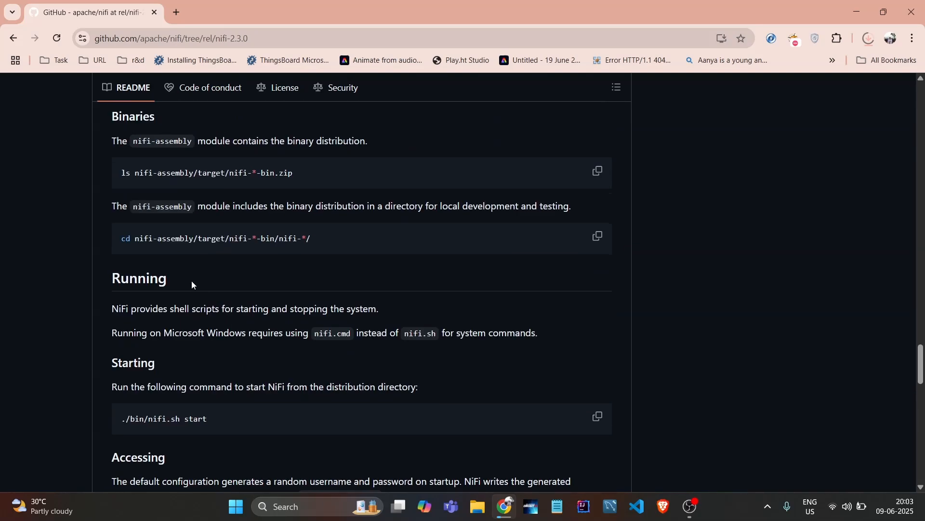
pyautogui.scroll(-3)
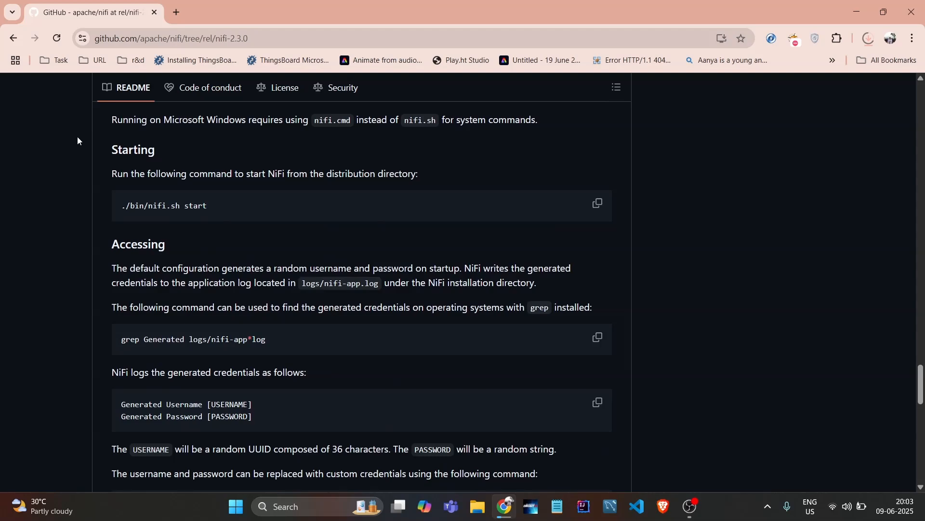
pyautogui.moveTo(330, 202)
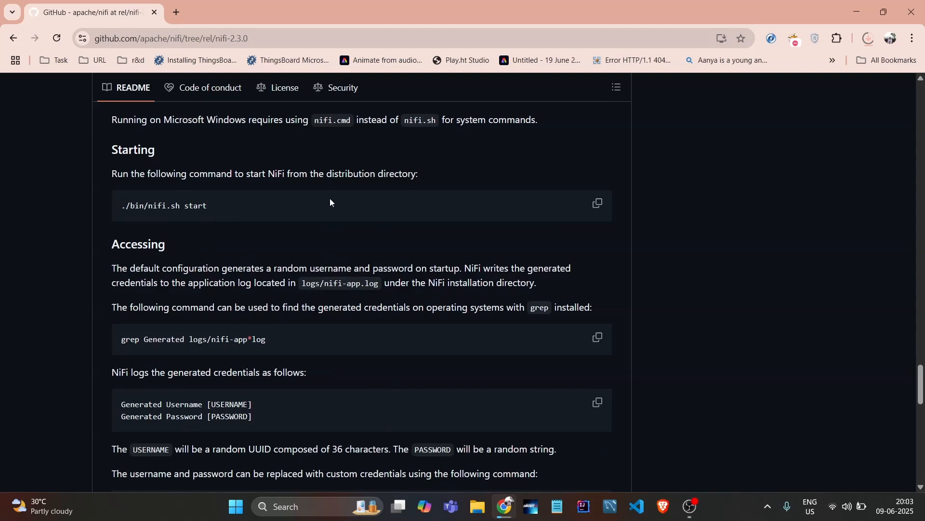
pyautogui.scroll(3)
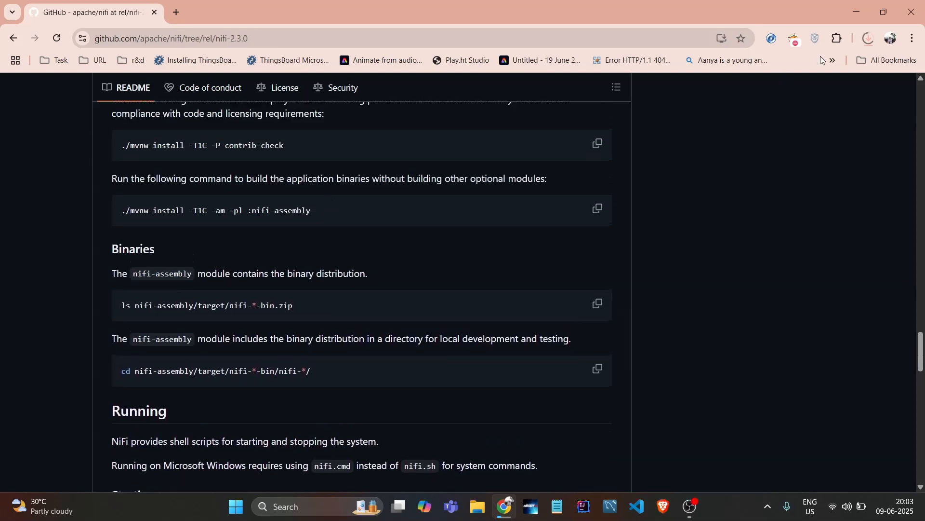
# Confirm the 711 MB NiFi zip finished downloading and select it in Downloads\nifi.
pyautogui.click(868, 37)
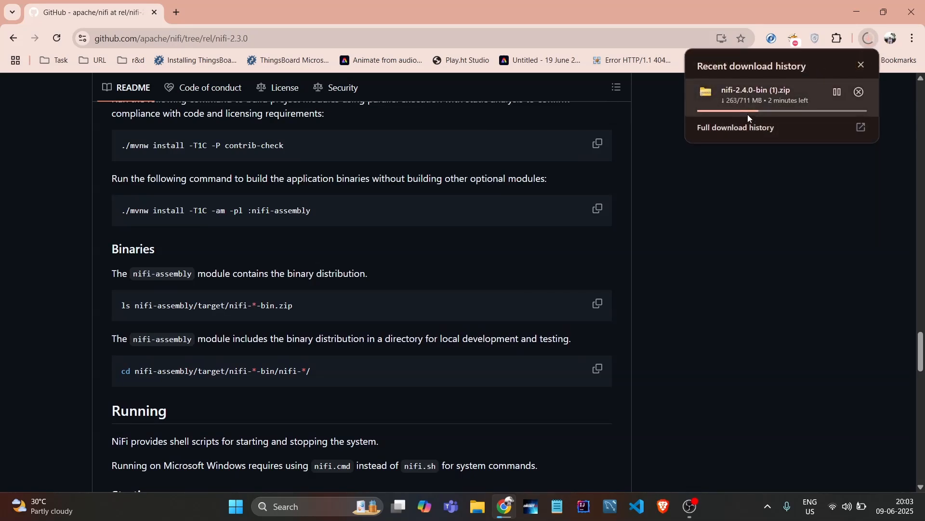
pyautogui.scroll(3)
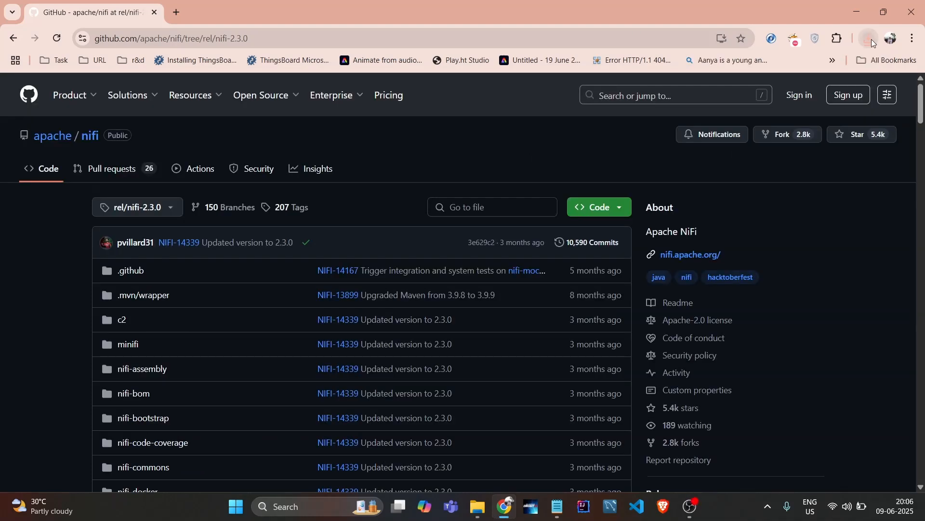
pyautogui.click(868, 37)
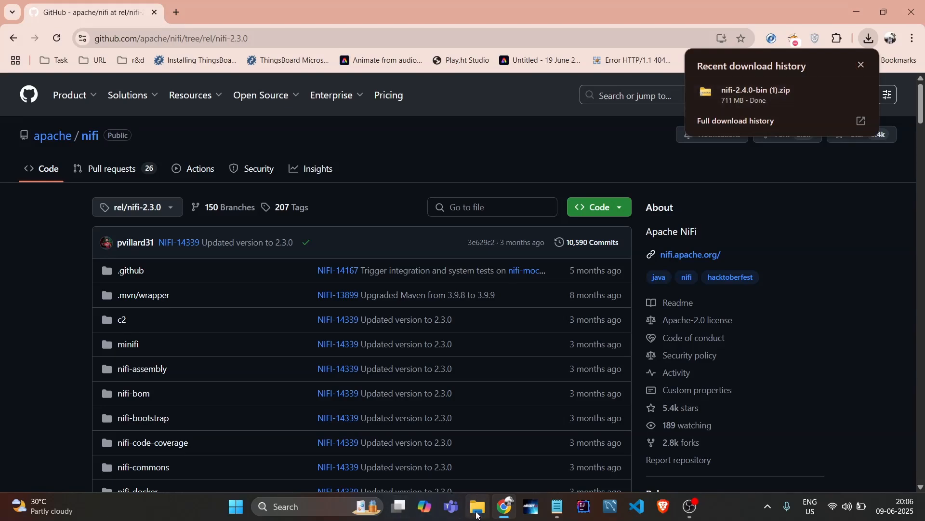
pyautogui.click(477, 511)
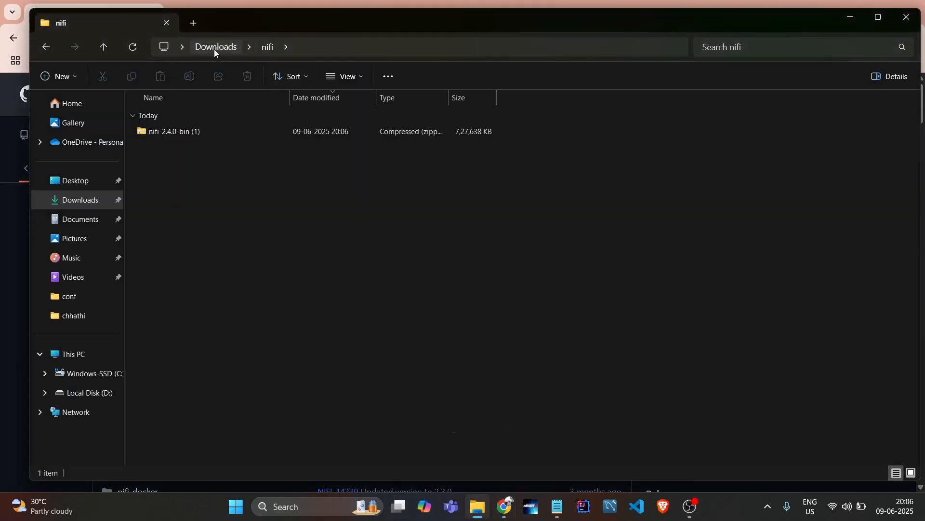
pyautogui.click(174, 131)
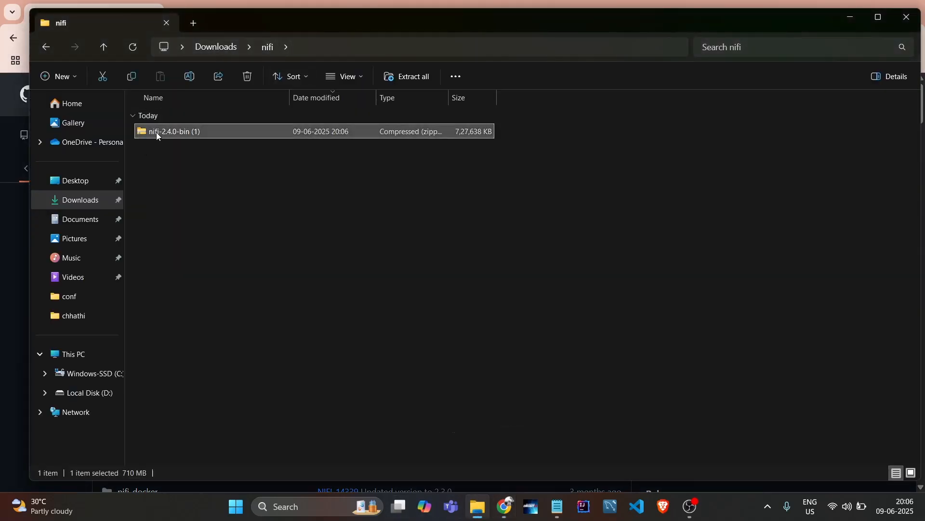
# Extract nifi-2.4.0-bin (1).zip into the default same-named folder beside it.
pyautogui.rightClick(174, 131)
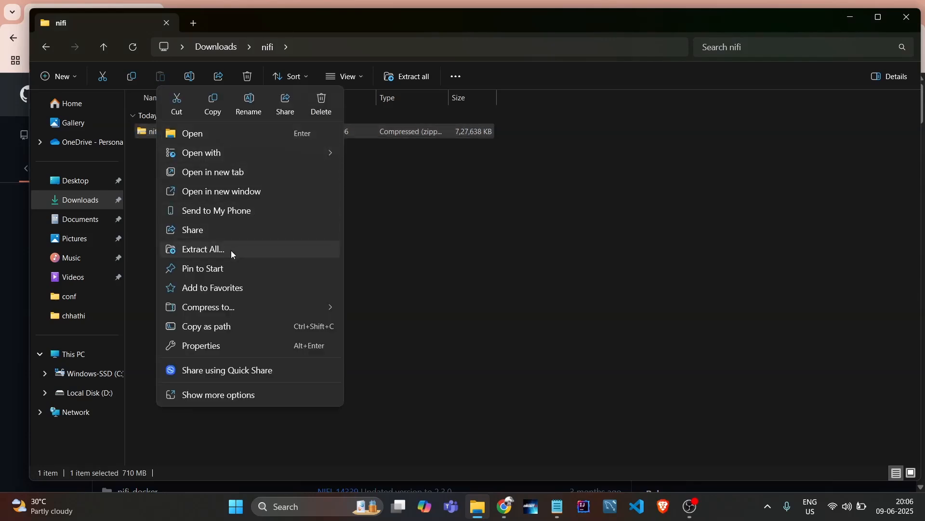
pyautogui.click(202, 248)
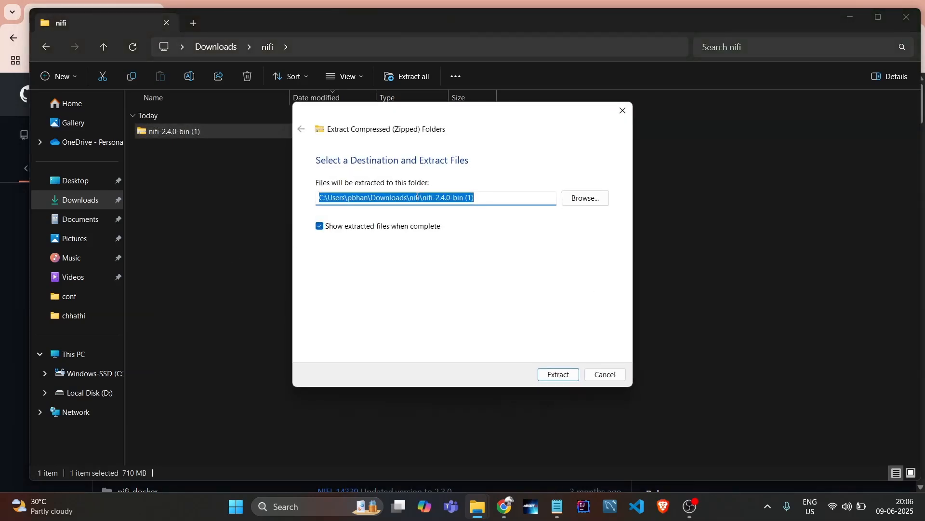
pyautogui.moveTo(556, 374)
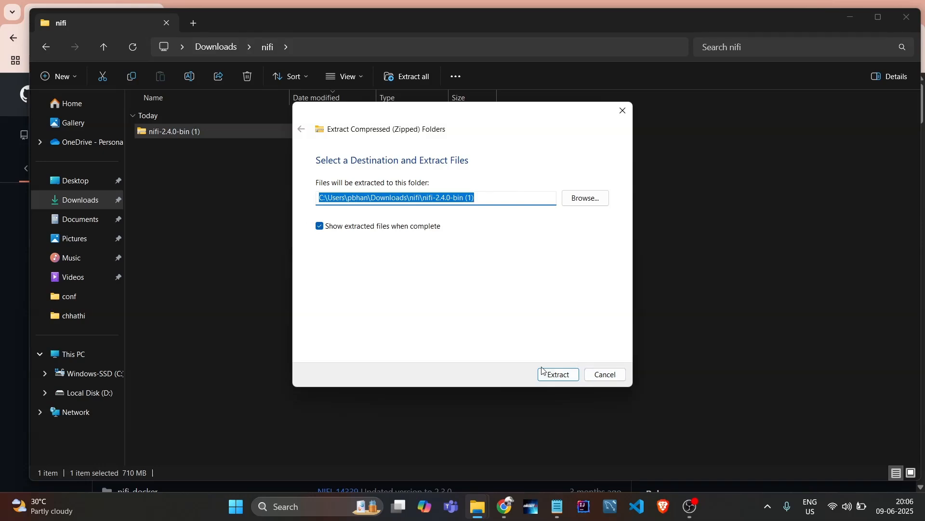
pyautogui.click(557, 374)
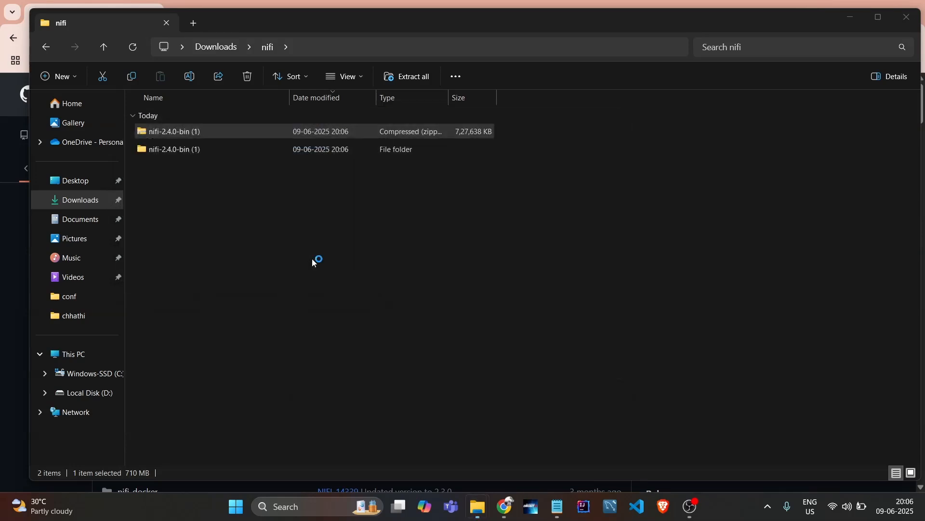
# Open the extracted nifi-2.4.0 folder, look inside bin, then go back up.
pyautogui.doubleClick(173, 149)
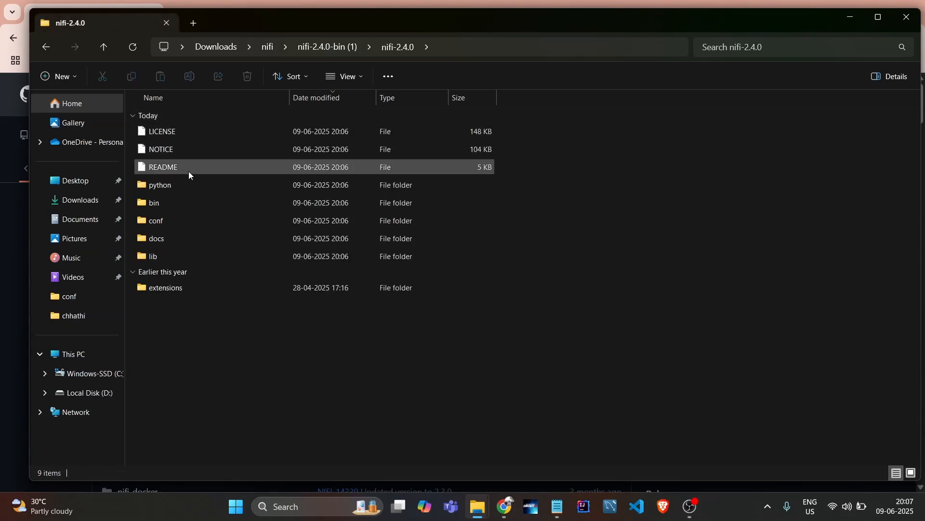
pyautogui.click(154, 202)
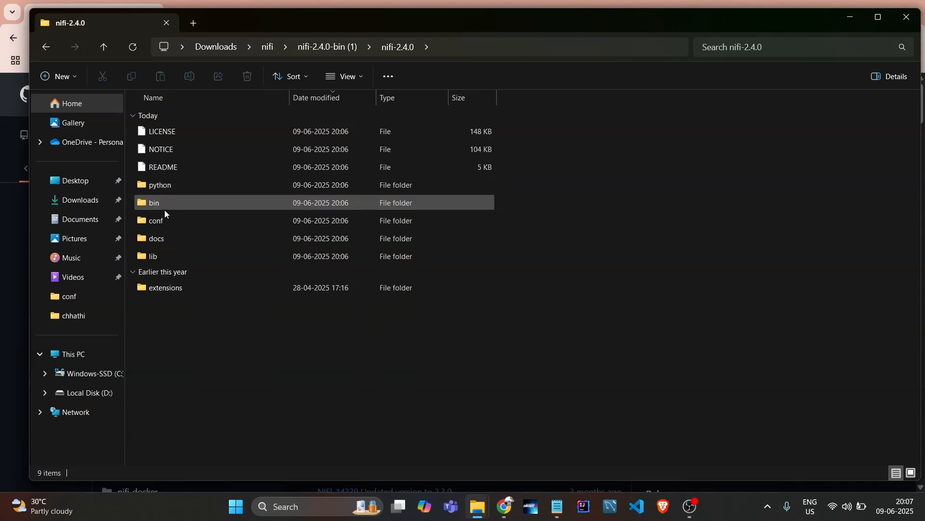
pyautogui.doubleClick(155, 202)
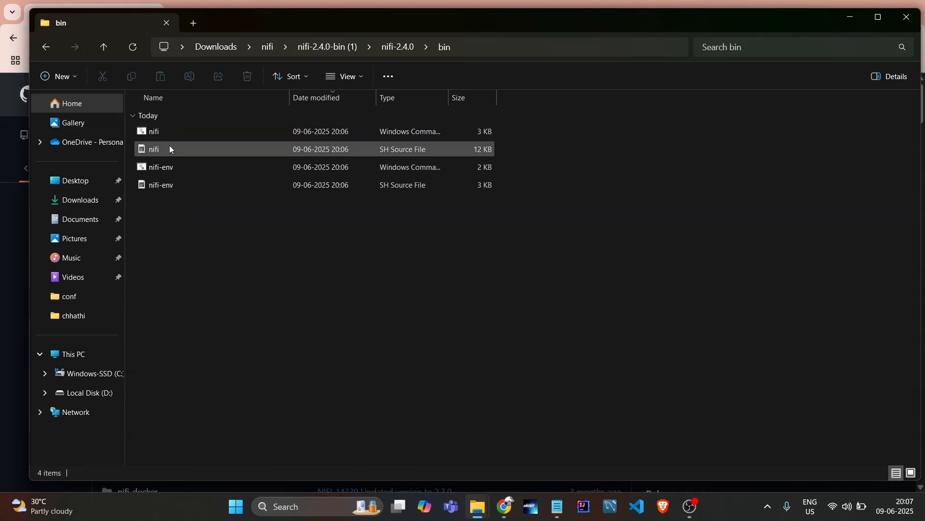
pyautogui.click(232, 226)
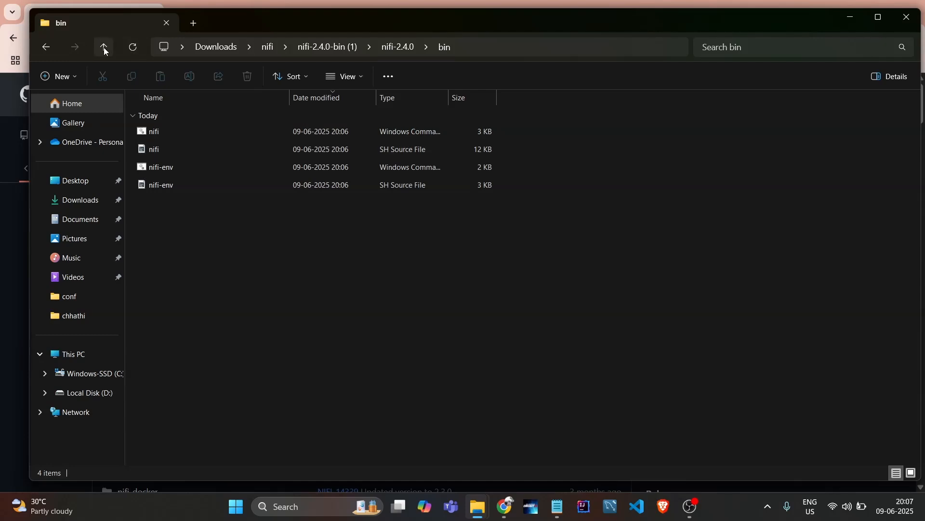
pyautogui.click(103, 47)
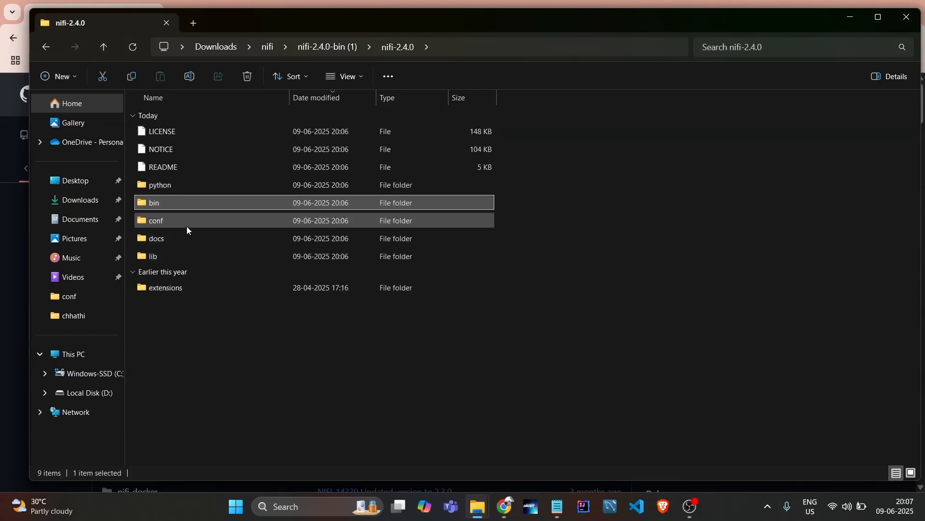
# Scroll through the lib folder's 129 items and return to nifi-2.4.0.
pyautogui.doubleClick(153, 256)
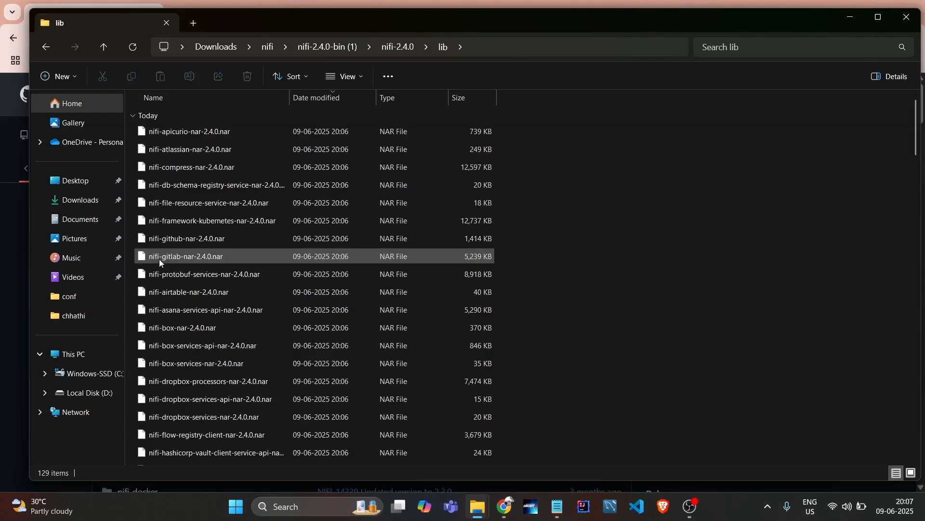
pyautogui.scroll(-3)
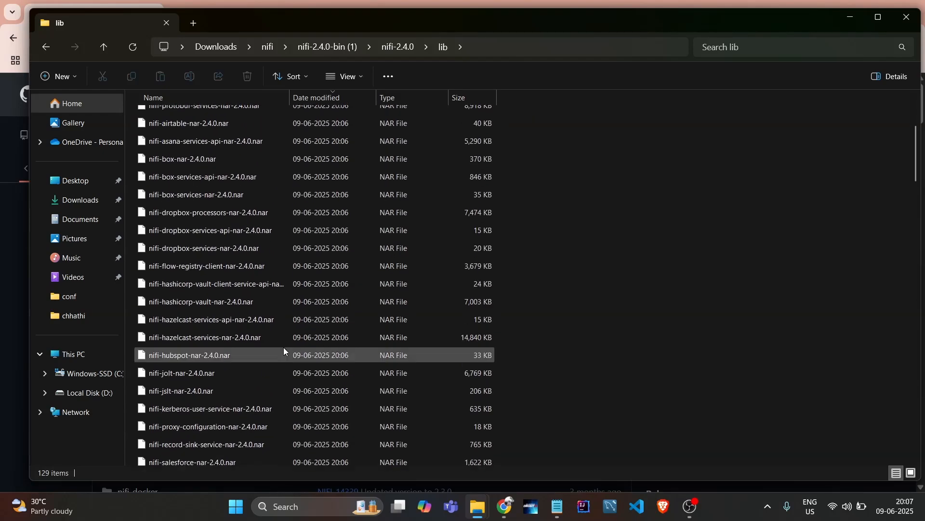
pyautogui.scroll(-3)
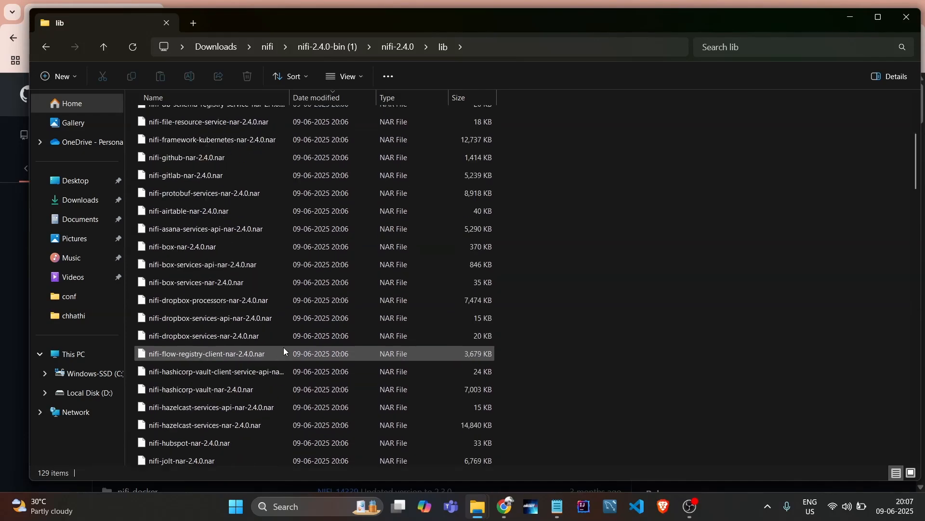
pyautogui.scroll(-3)
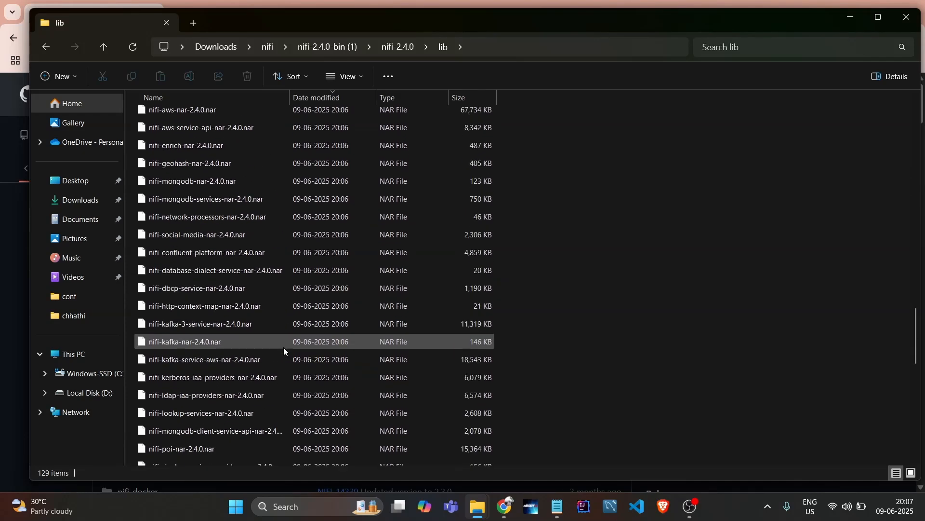
pyautogui.scroll(-3)
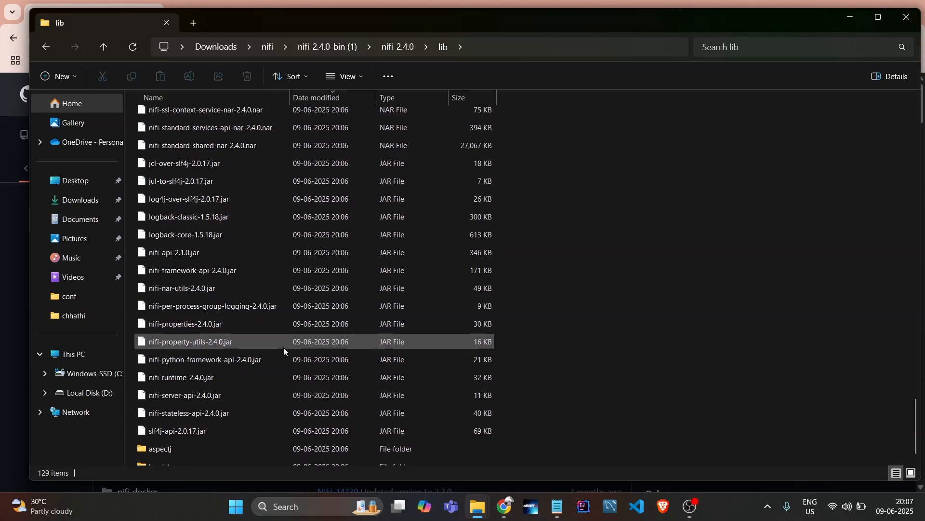
pyautogui.scroll(3)
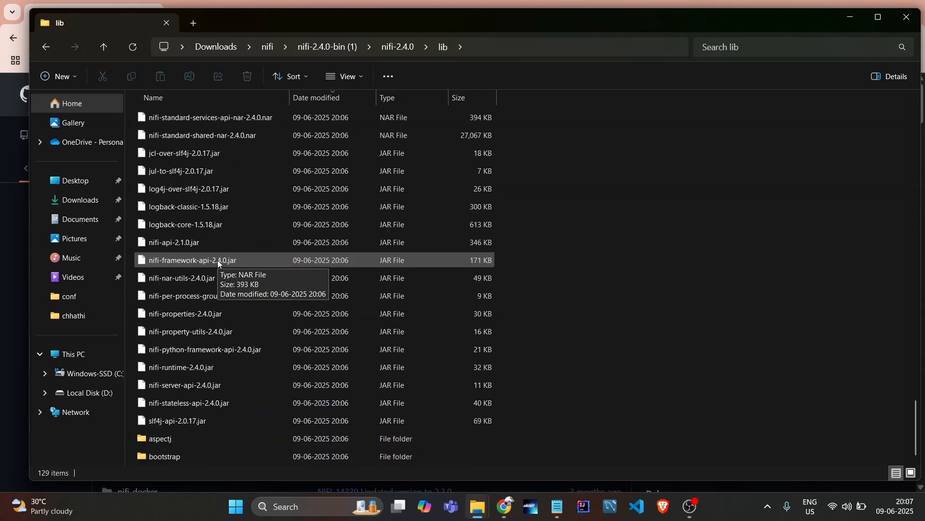
pyautogui.scroll(-3)
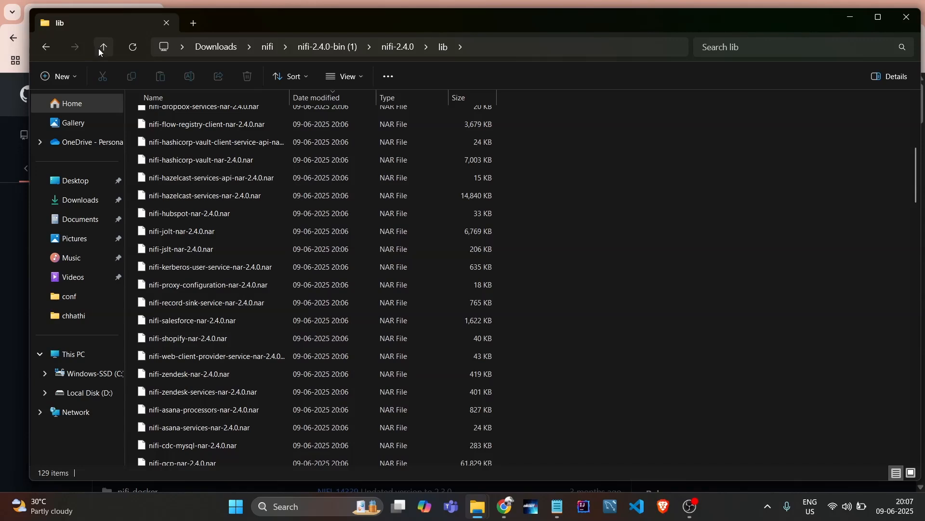
pyautogui.click(102, 47)
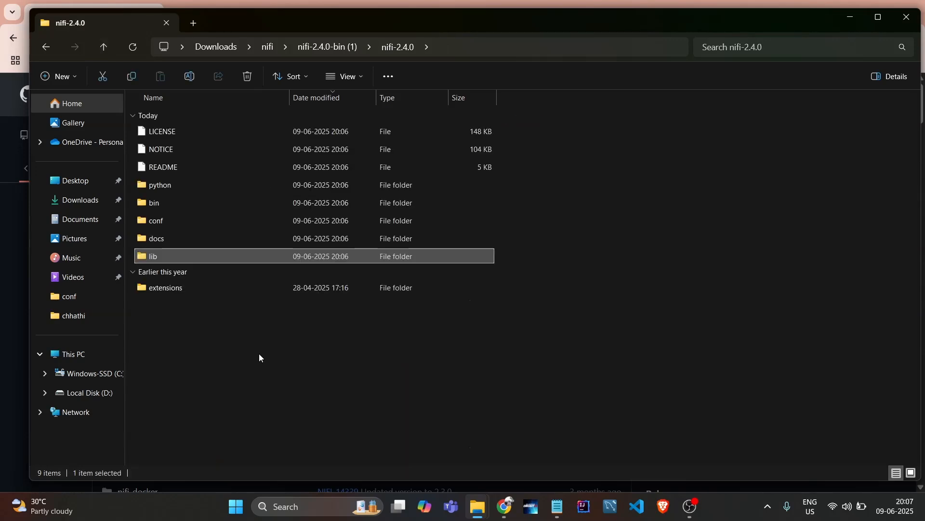
# Open Command Prompt in the bin folder and run './nifi.cmd start', which is unrecognized.
pyautogui.doubleClick(155, 203)
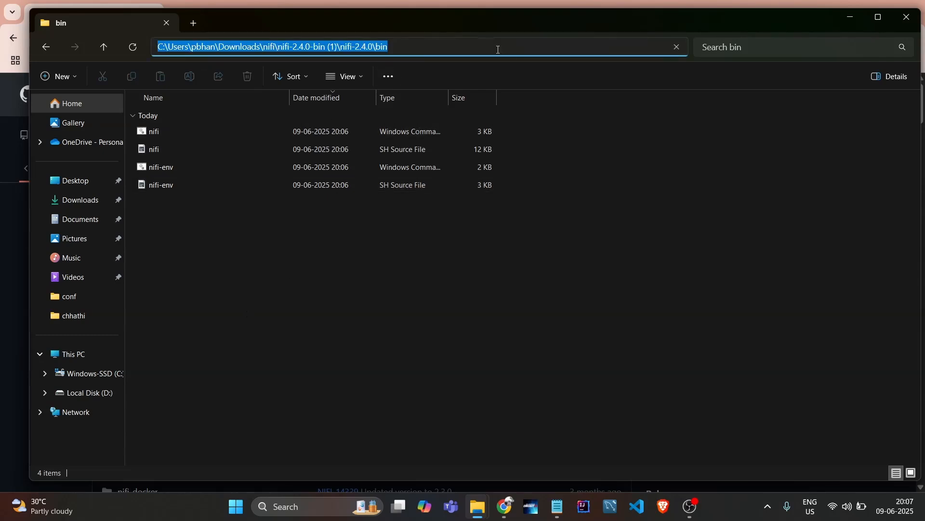
pyautogui.write('cmd')
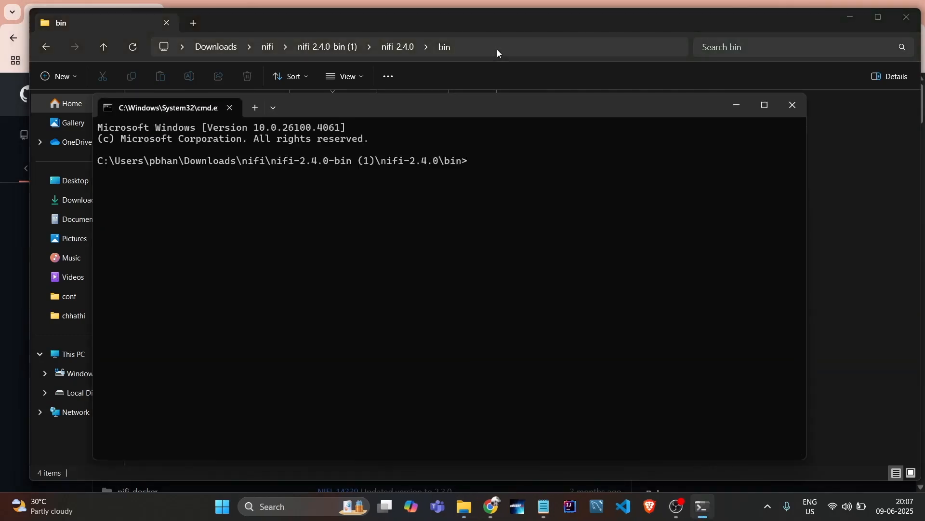
pyautogui.write('./')
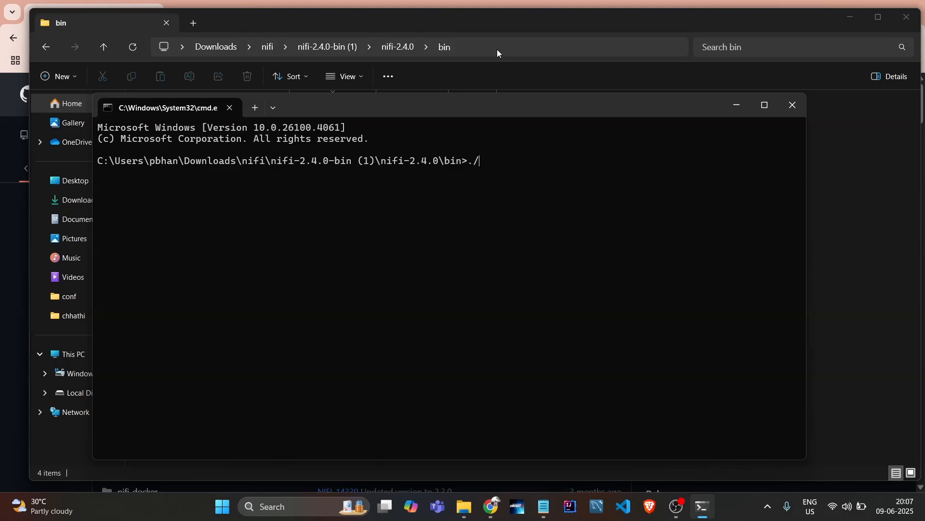
pyautogui.write('nifi.cmd')
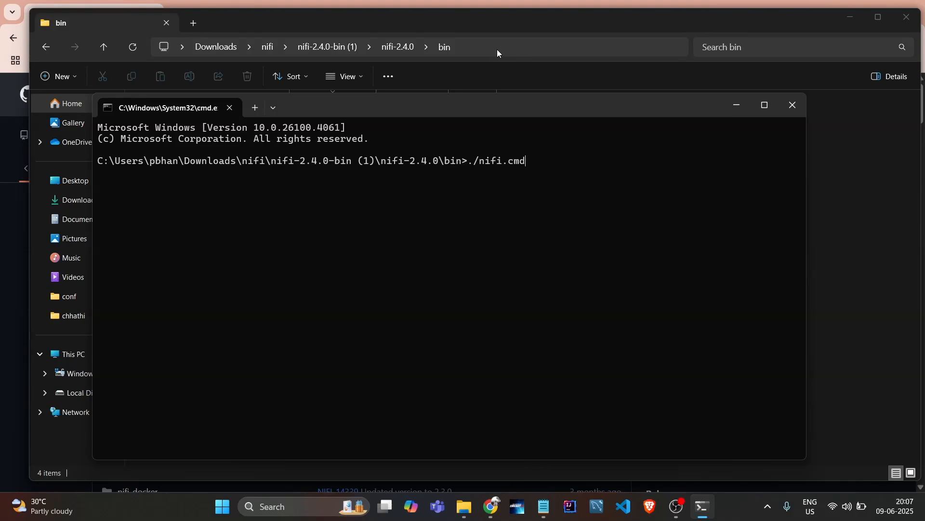
pyautogui.write('start')
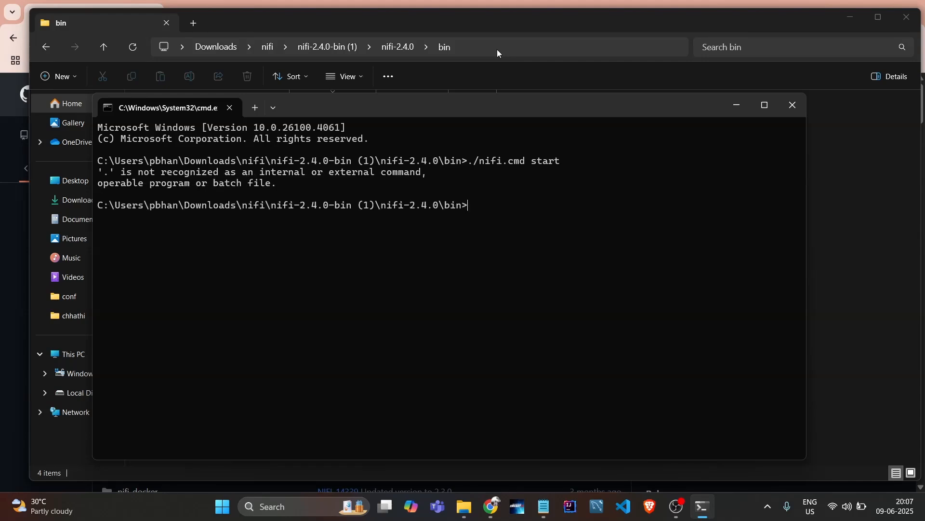
pyautogui.write('./nifi.cmd start')
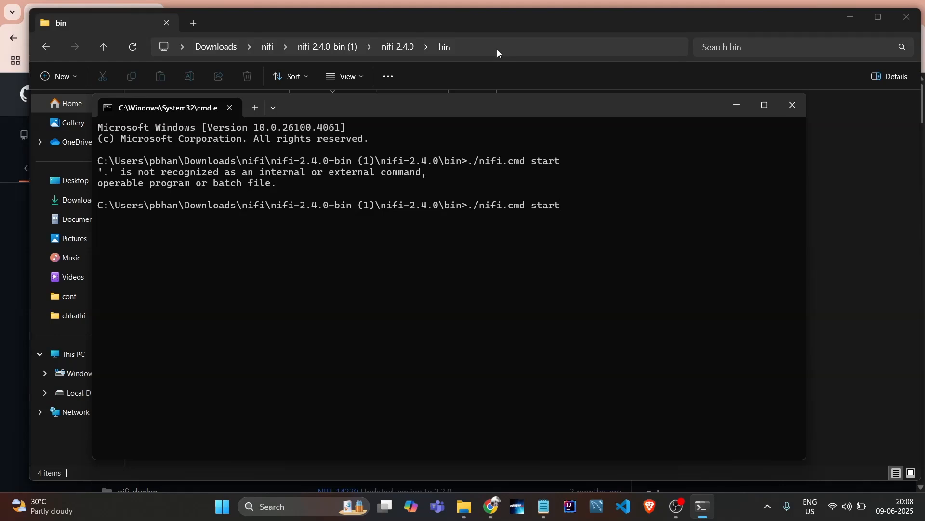
# Retry the launch as './nifi.sh start', which is also rejected.
pyautogui.press('backspace')
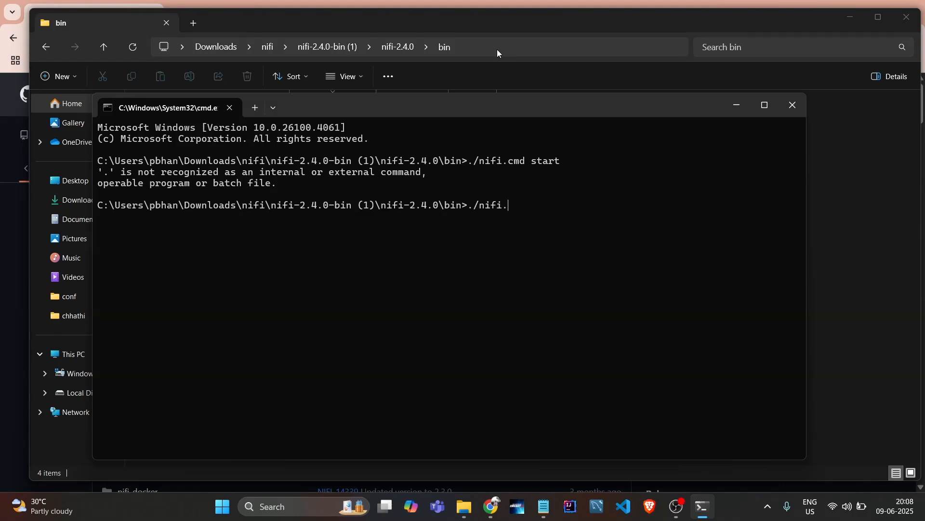
pyautogui.write('sh sta')
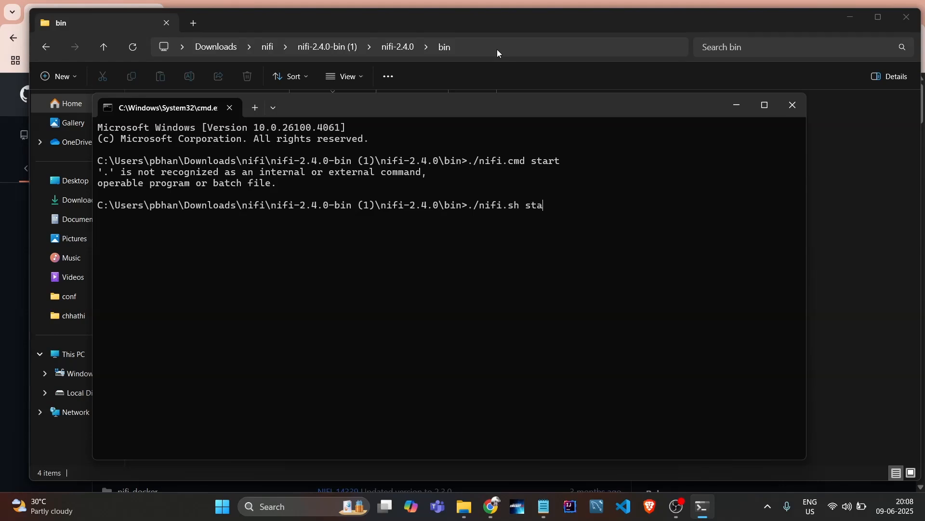
pyautogui.press('Return')
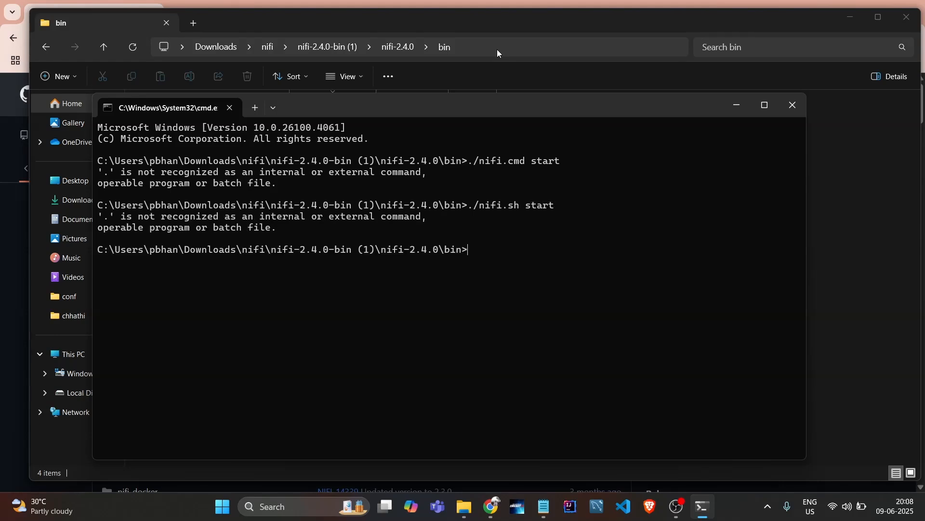
pyautogui.moveTo(495, 257)
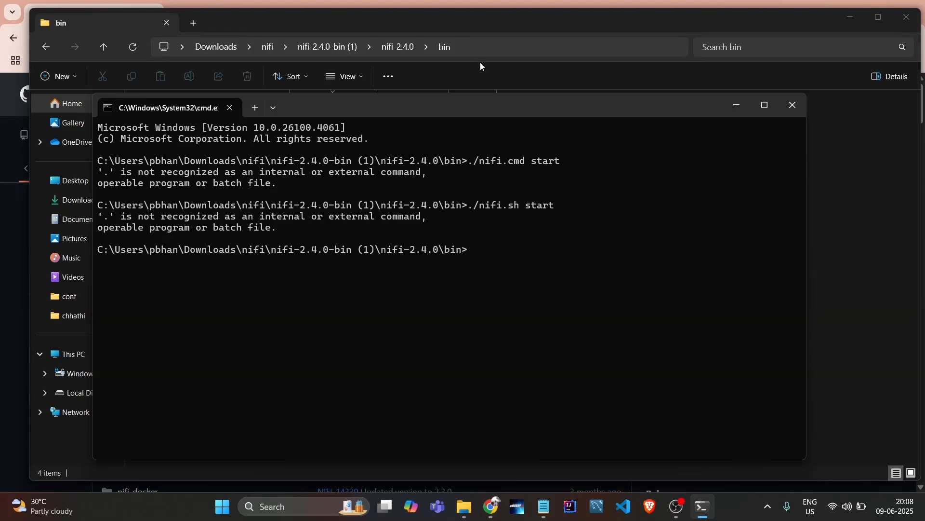
pyautogui.moveTo(465, 109)
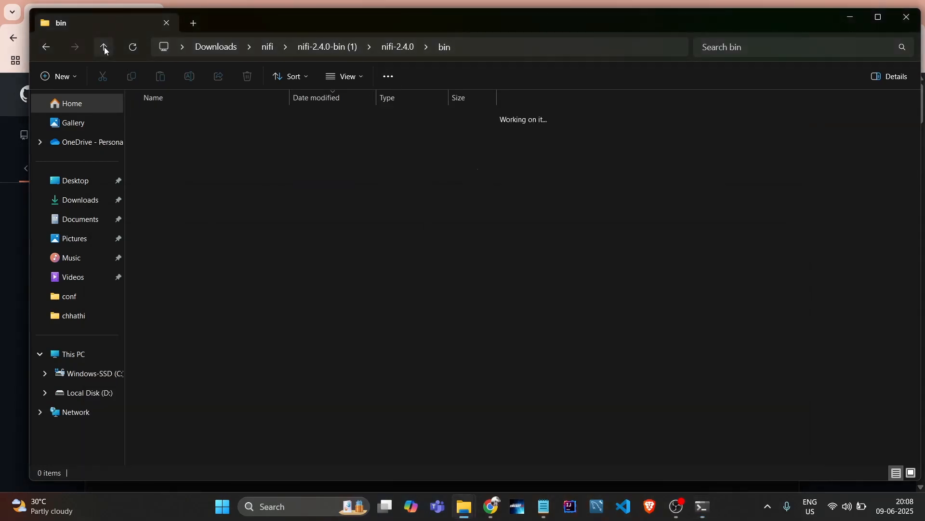
# Find 'bin/nifi.cmd start' under Getting Started in the NiFi README, then return to Command Prompt.
pyautogui.click(103, 47)
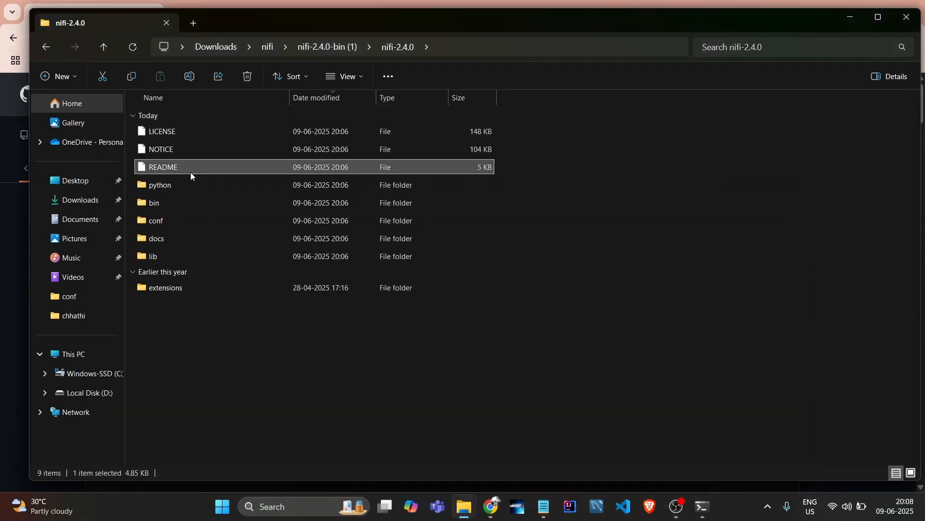
pyautogui.doubleClick(162, 168)
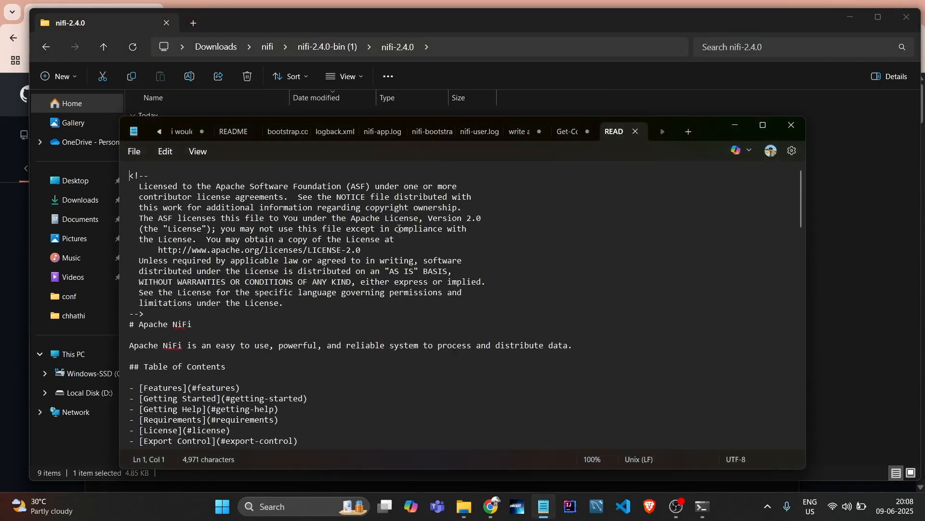
pyautogui.scroll(-3)
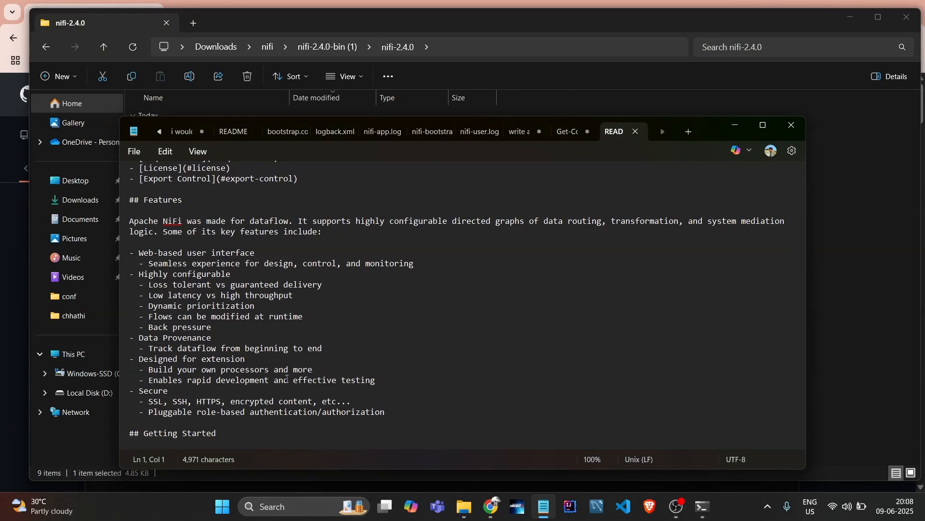
pyautogui.scroll(-3)
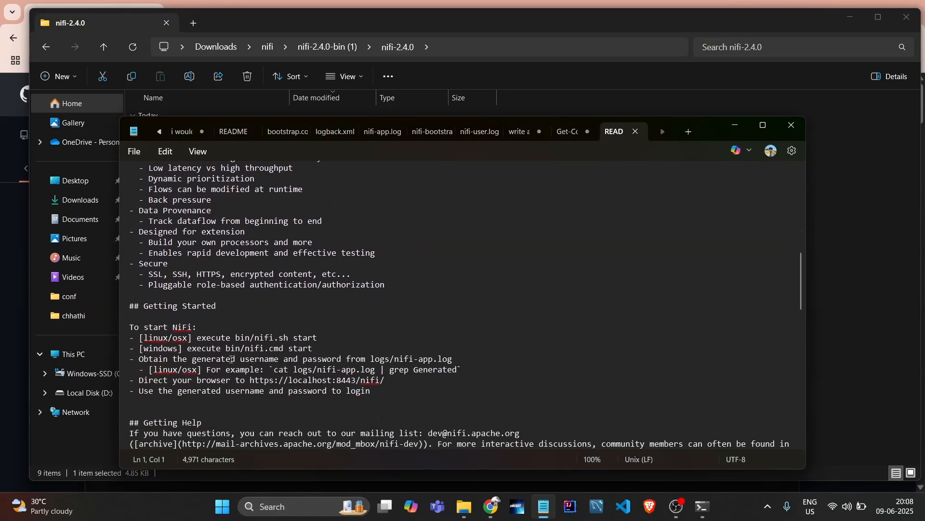
pyautogui.click(243, 348)
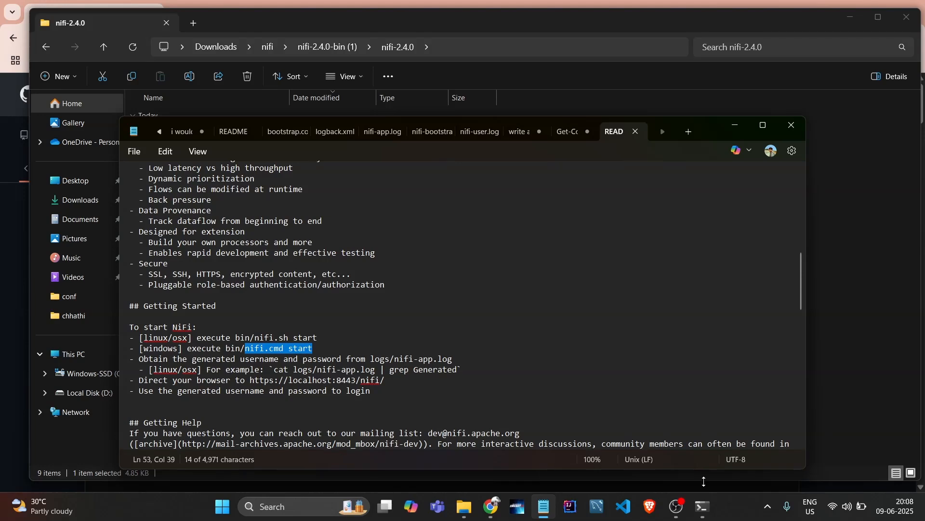
pyautogui.click(701, 510)
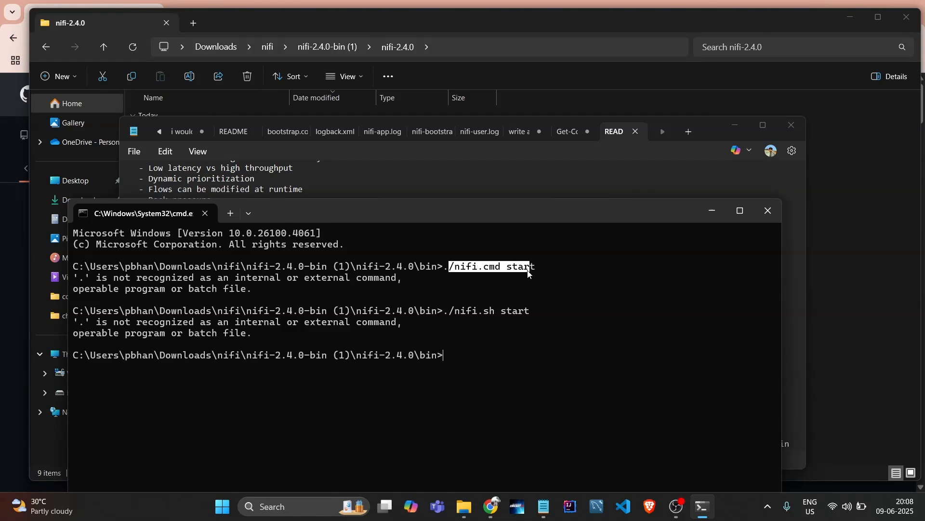
# Run 'nifi.cmd start' without './'; it fails with a nifi.properties 'unexpected at this time' error.
pyautogui.write('ni')
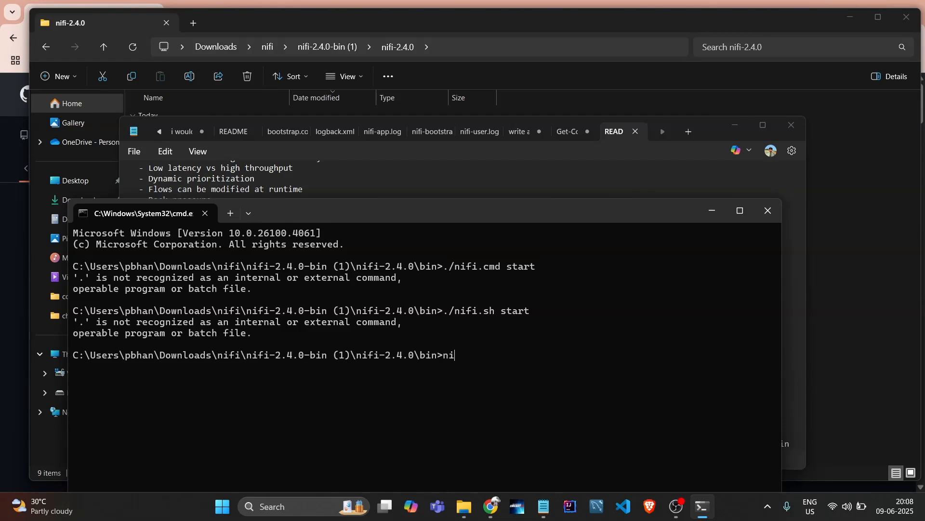
pyautogui.write('f')
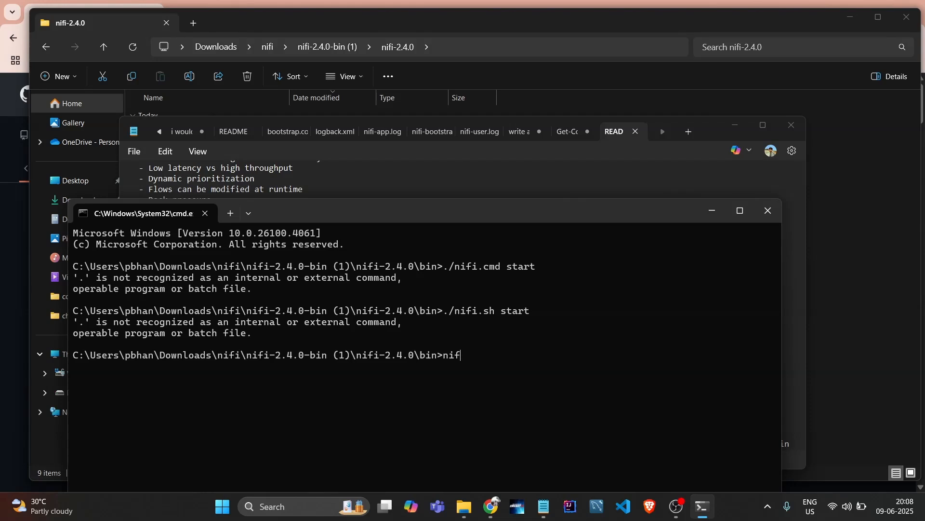
pyautogui.write('i.cmd')
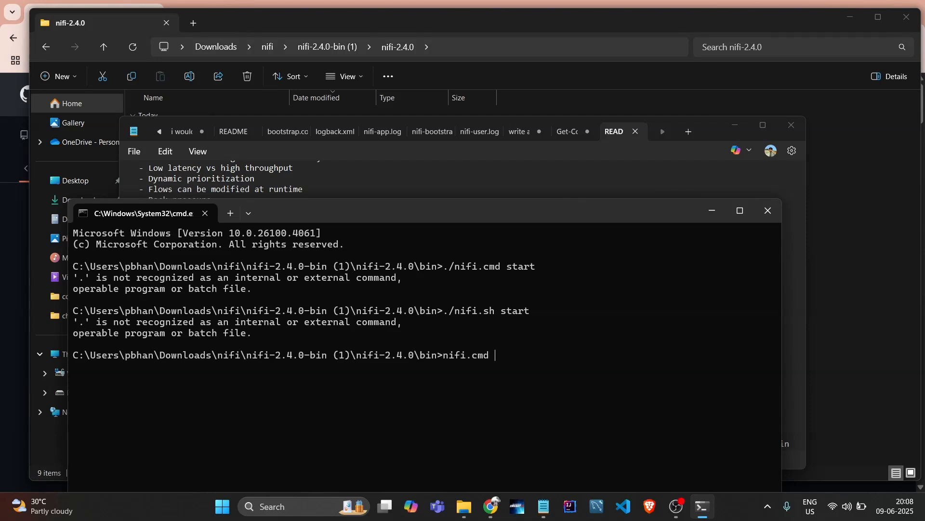
pyautogui.write('start')
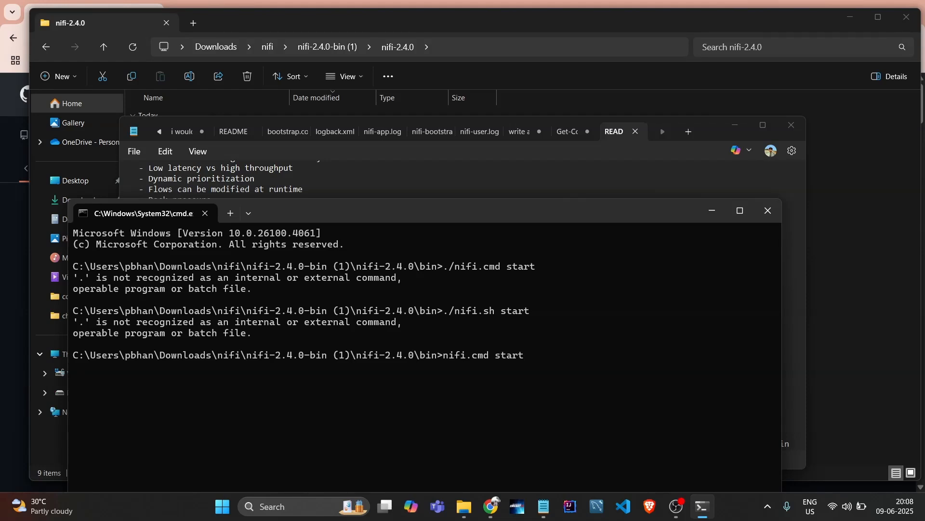
pyautogui.press('Return')
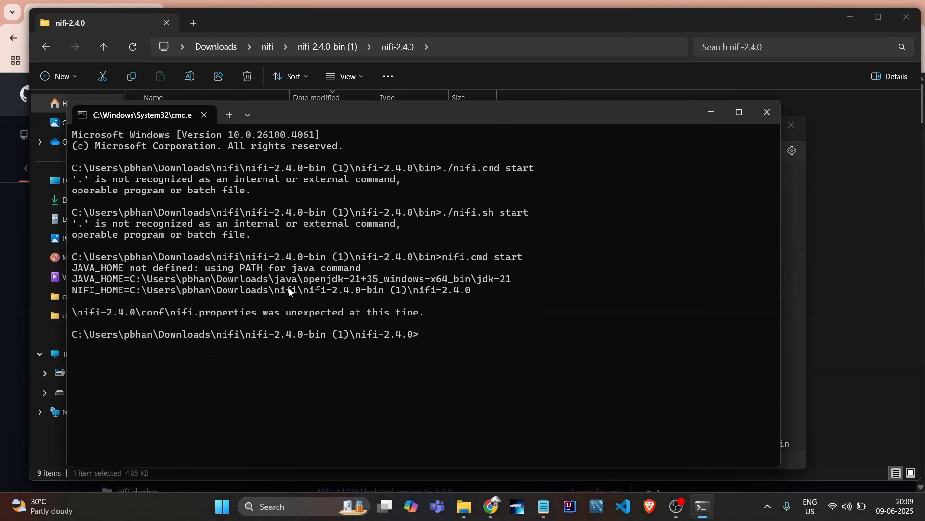
pyautogui.moveTo(392, 286)
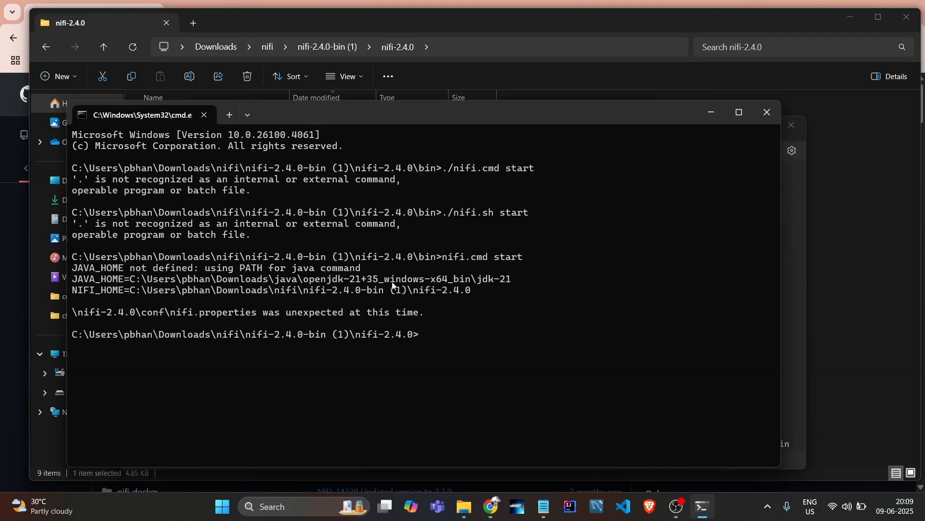
pyautogui.moveTo(377, 268)
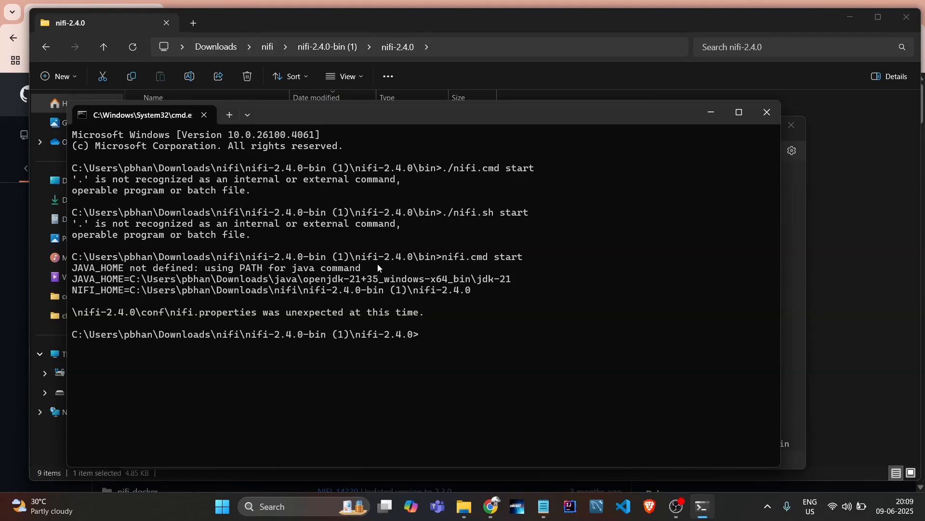
pyautogui.moveTo(515, 351)
pyautogui.write('N')
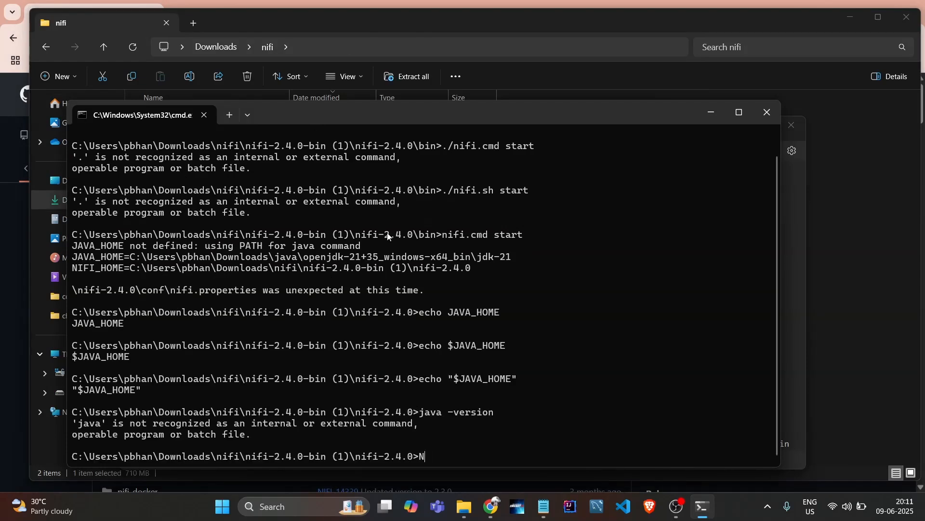
pyautogui.moveTo(446, 324)
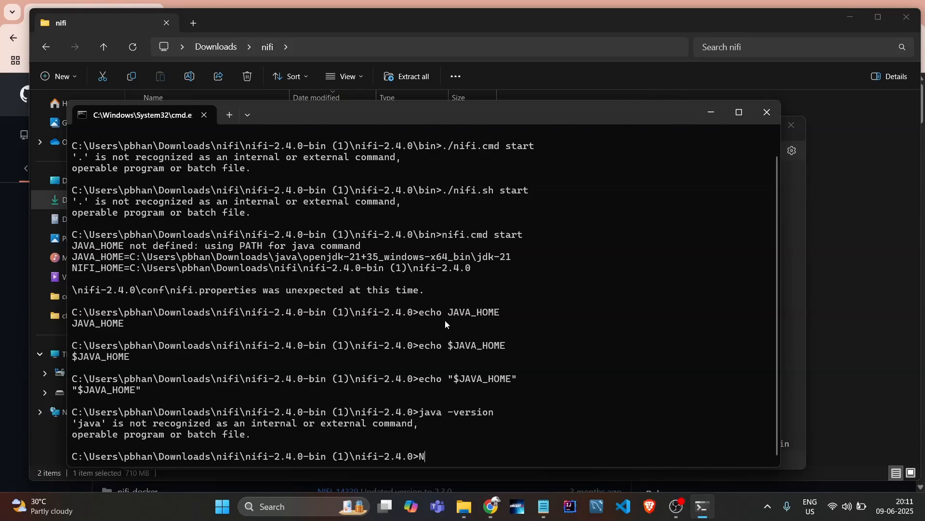
pyautogui.moveTo(478, 298)
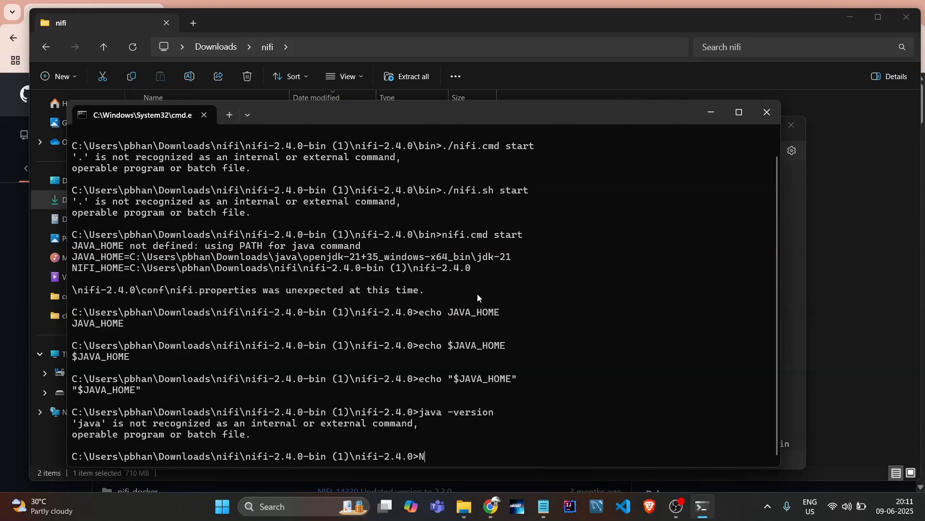
pyautogui.moveTo(394, 338)
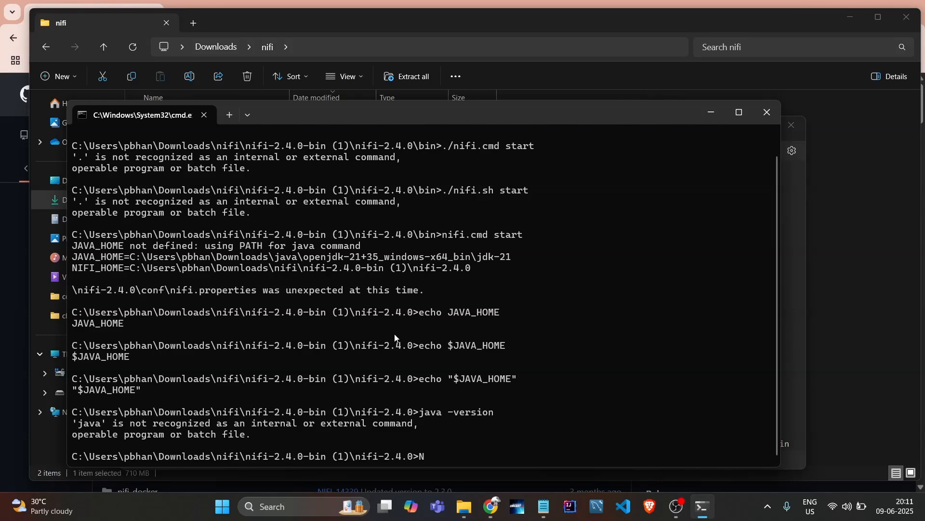
pyautogui.moveTo(328, 411)
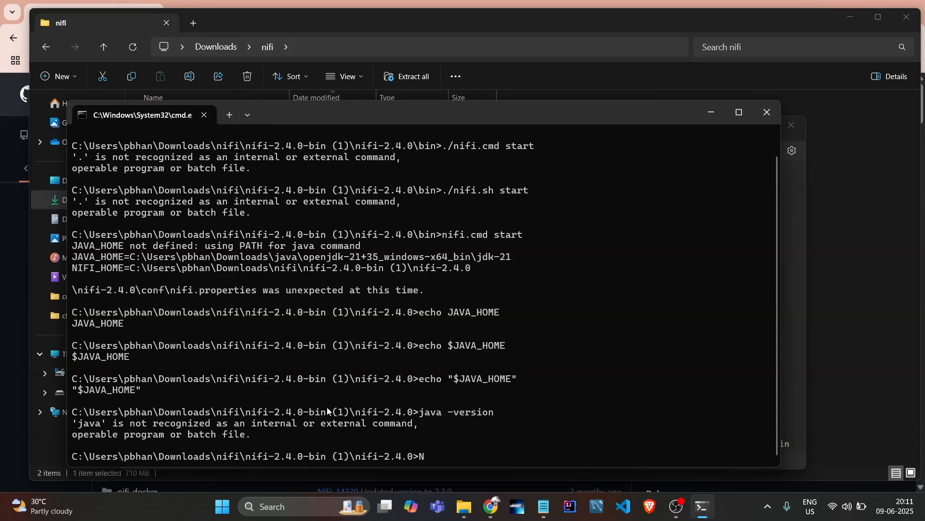
pyautogui.moveTo(520, 239)
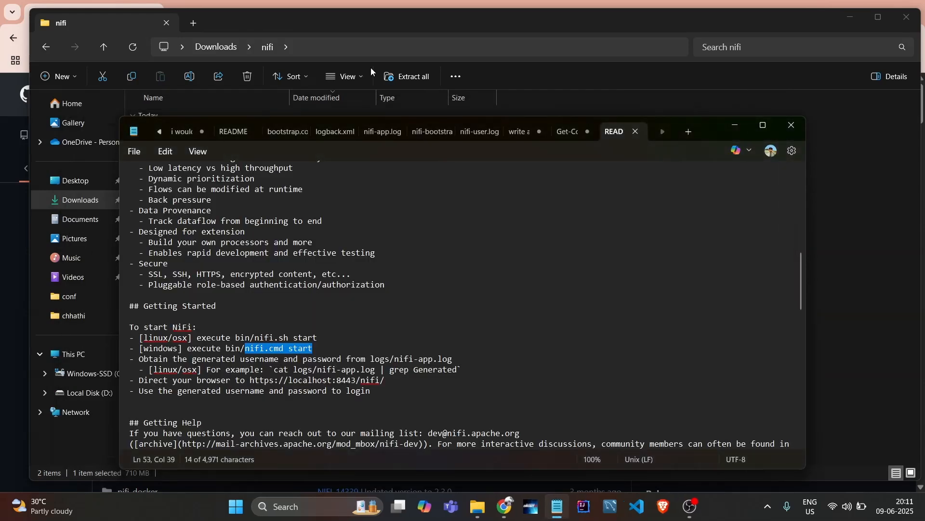
pyautogui.moveTo(476, 509)
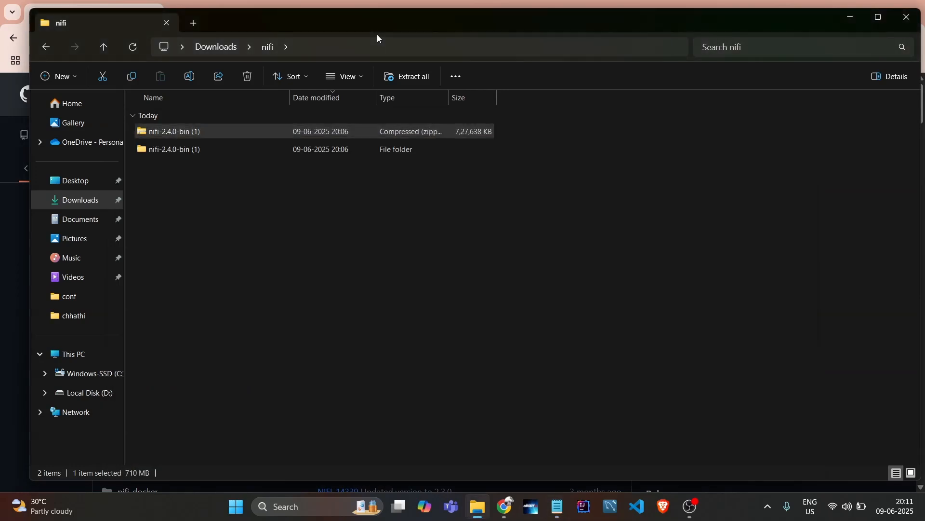
# Open the extracted nifi-2.4.0-bin (1) folder and drill into its contents.
pyautogui.click(174, 149)
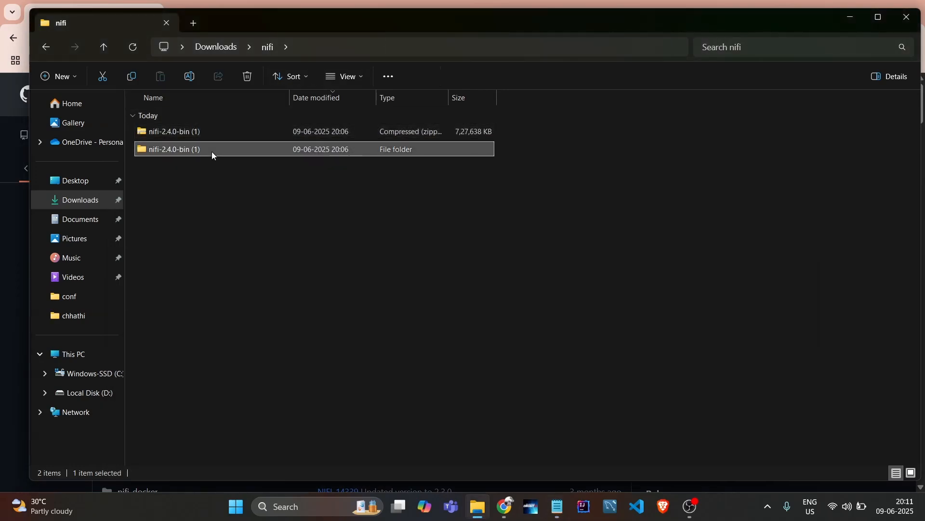
pyautogui.doubleClick(174, 148)
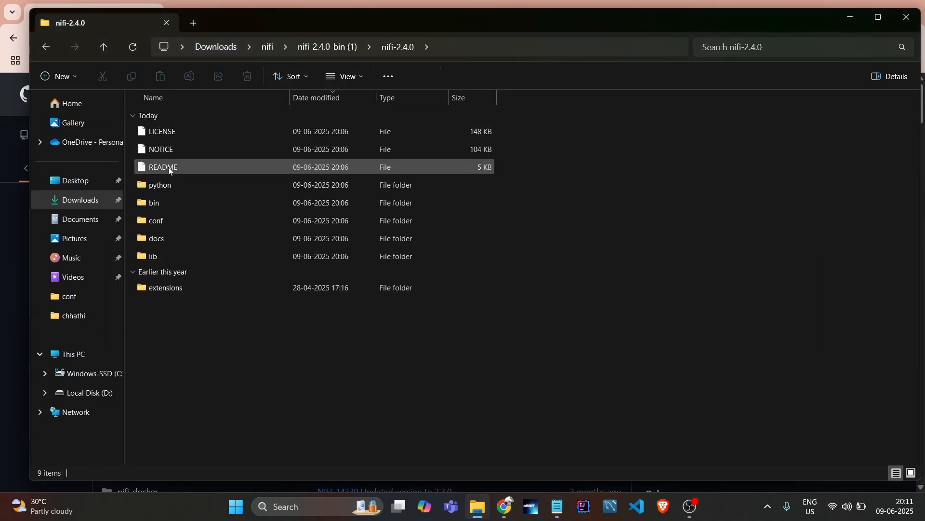
pyautogui.doubleClick(154, 202)
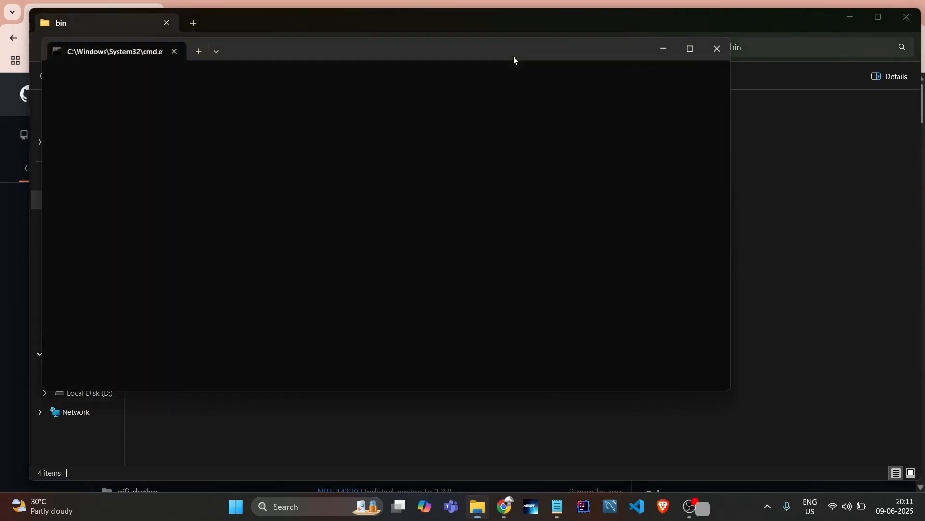
# Check the installed Java version with java -version.
pyautogui.write('ja')
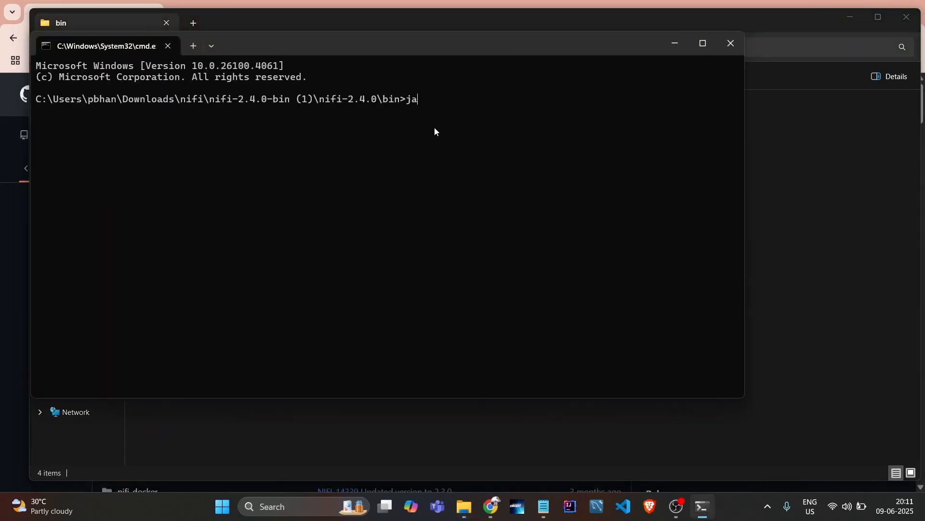
pyautogui.write('va -ve')
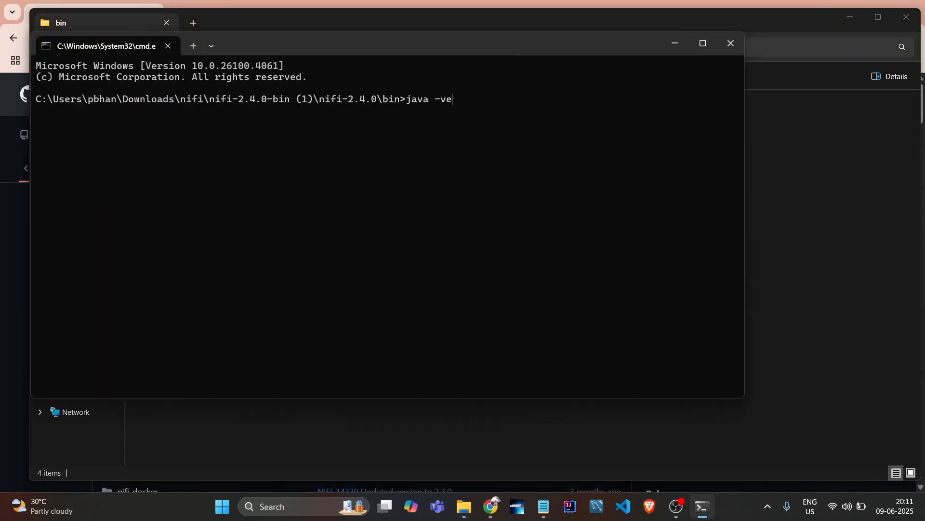
pyautogui.press('Return')
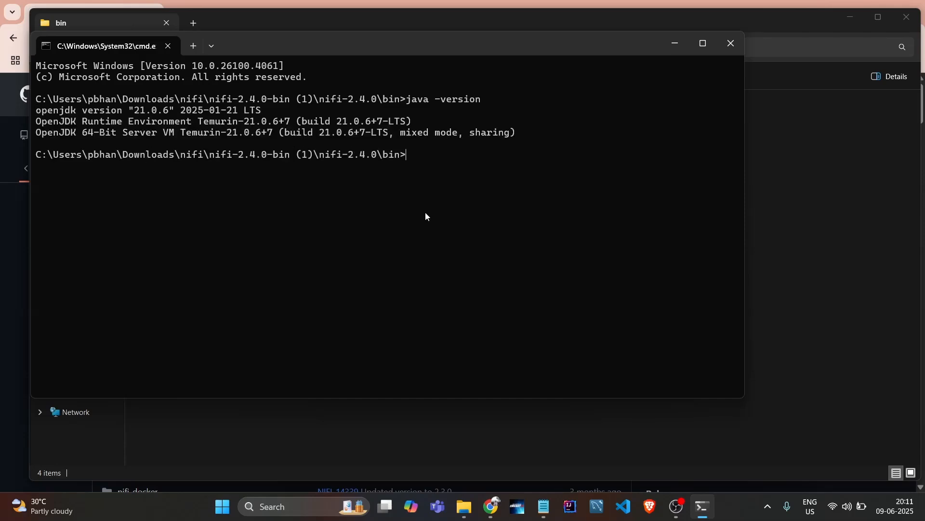
# Run nifi.cmd start twice; both attempts fail with a nifi.properties error.
pyautogui.write('nif')
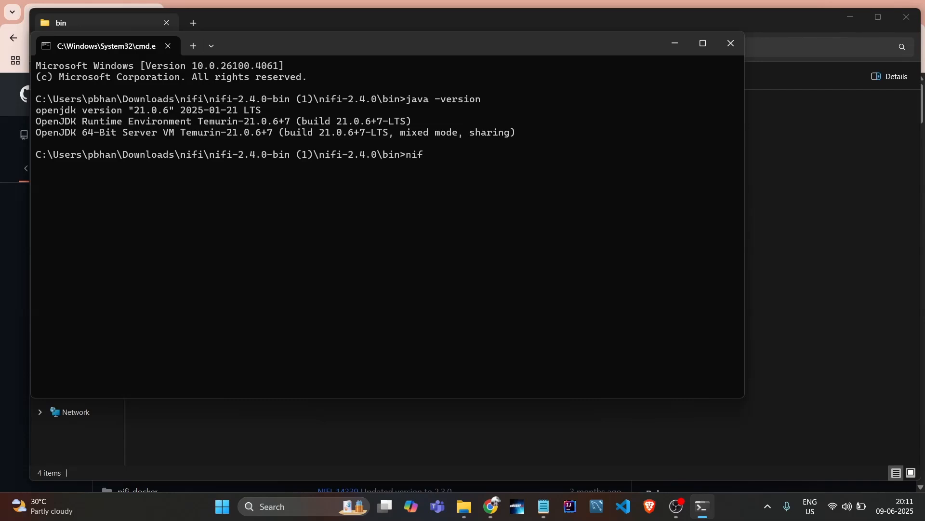
pyautogui.write('i.cmd st')
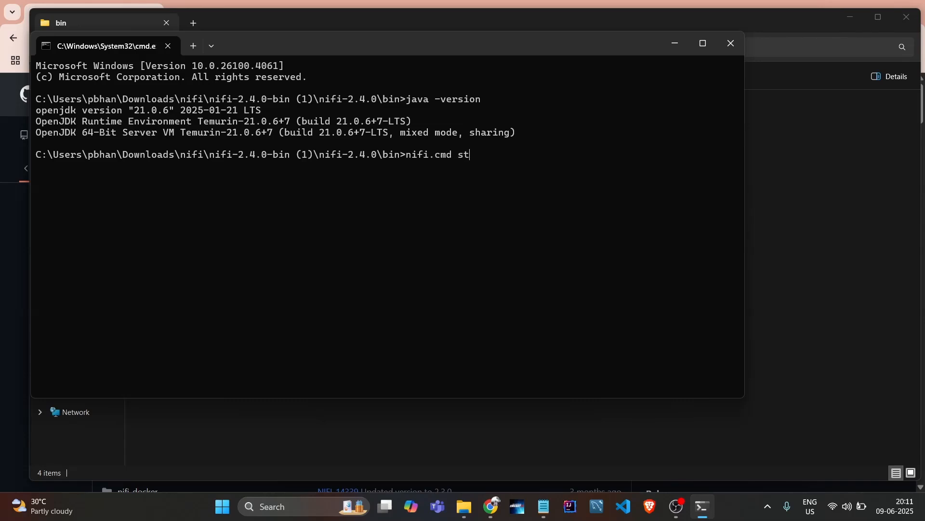
pyautogui.press('Return')
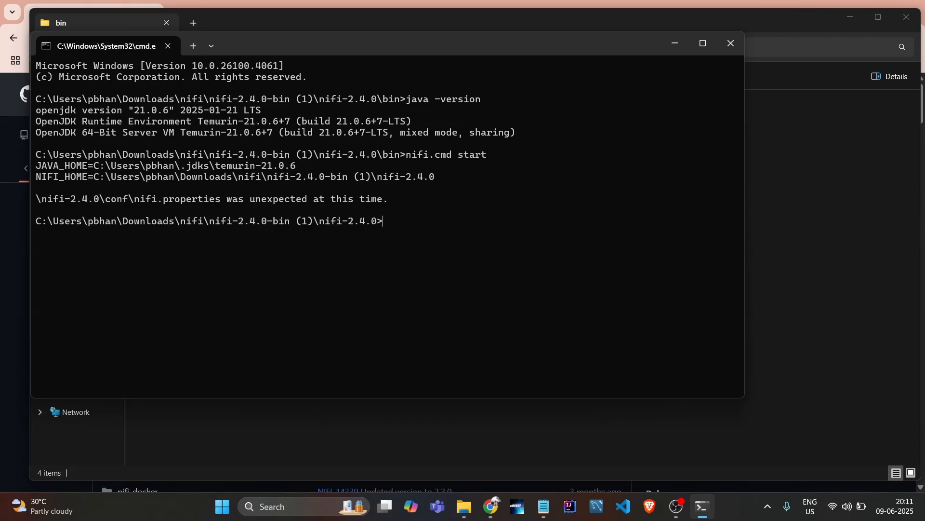
pyautogui.moveTo(307, 209)
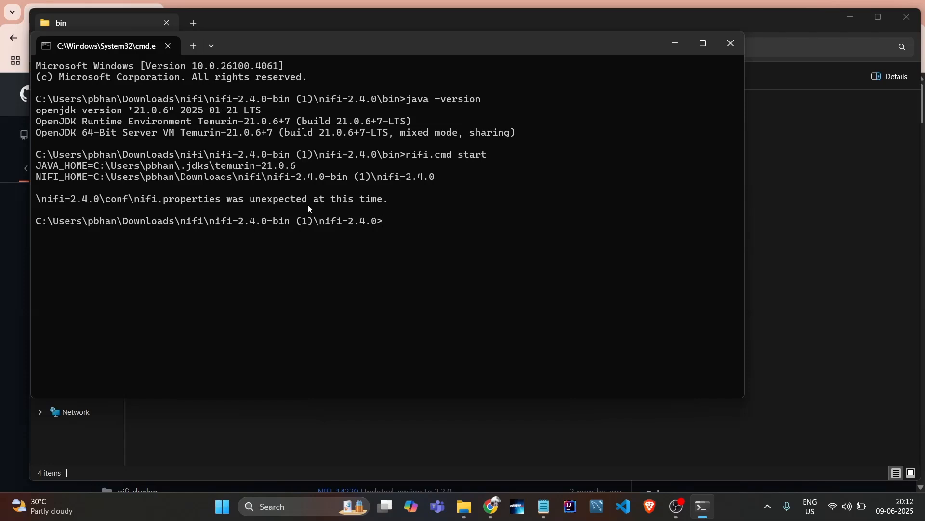
pyautogui.write('./')
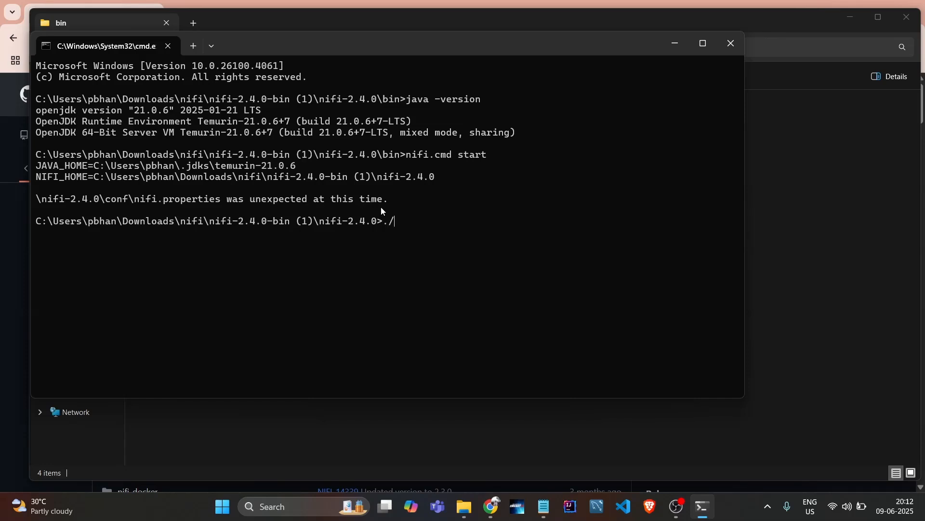
pyautogui.write('nifi.cmd start')
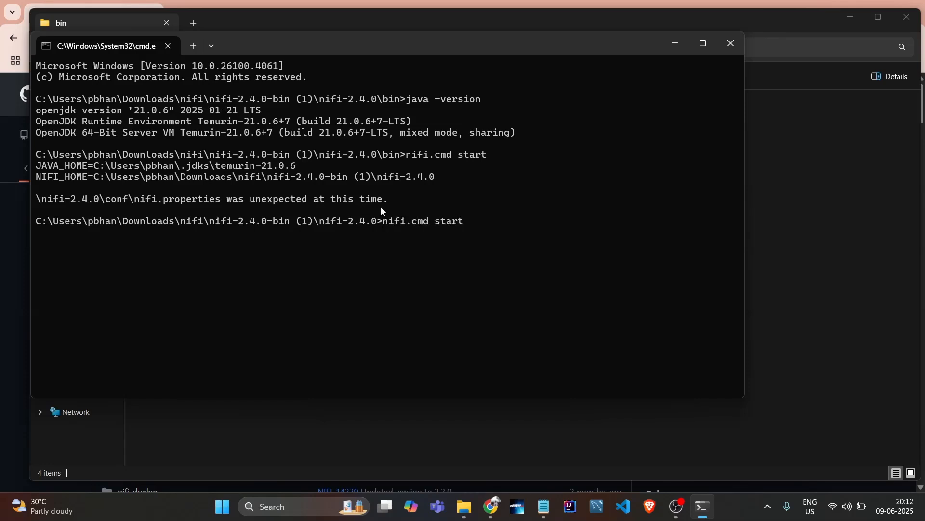
pyautogui.press('Return')
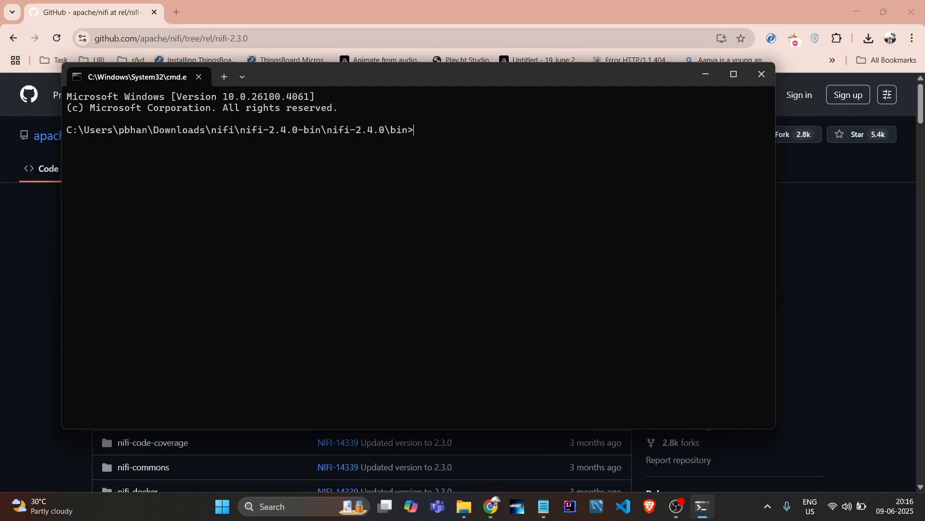
# Run nifi.cmd start from the nifi-2.4.0-bin bin folder, printing JAVA_HOME and NIFI_HOME.
pyautogui.write('ni')
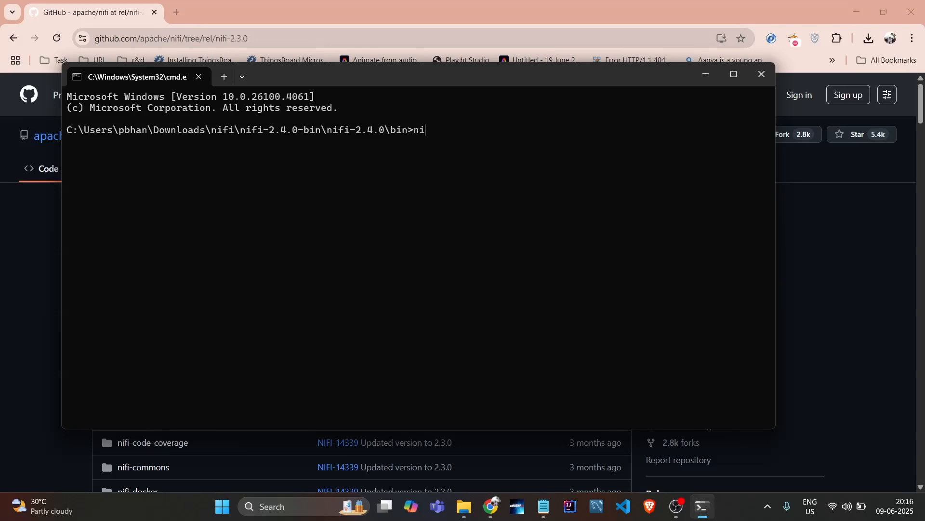
pyautogui.write('fi.cmd st')
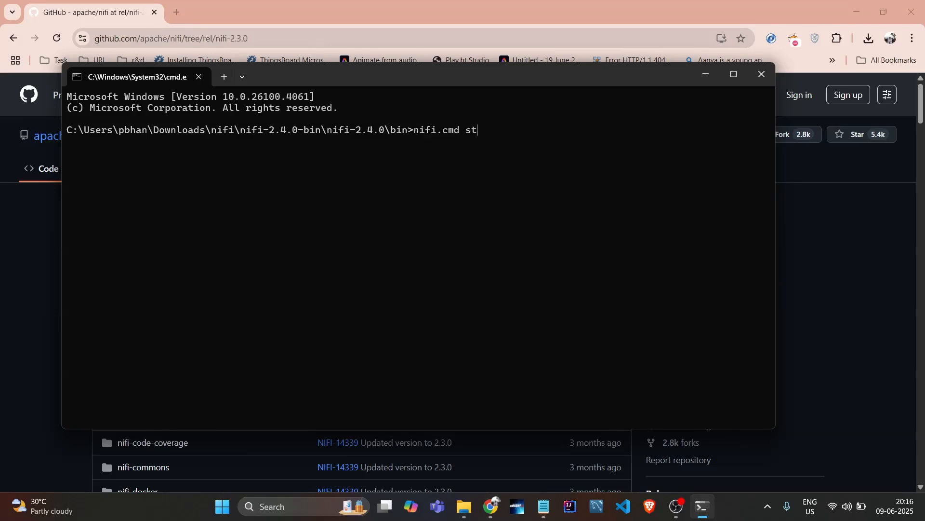
pyautogui.press('Return')
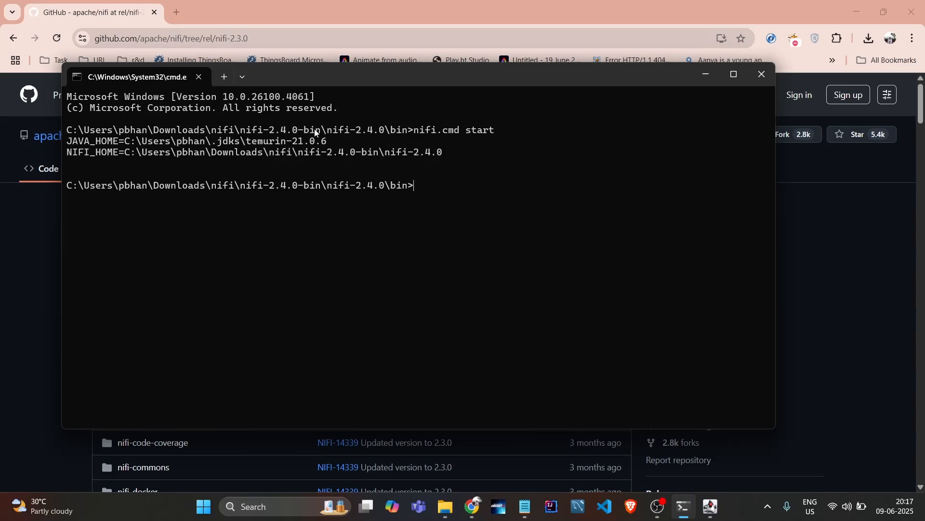
pyautogui.moveTo(260, 155)
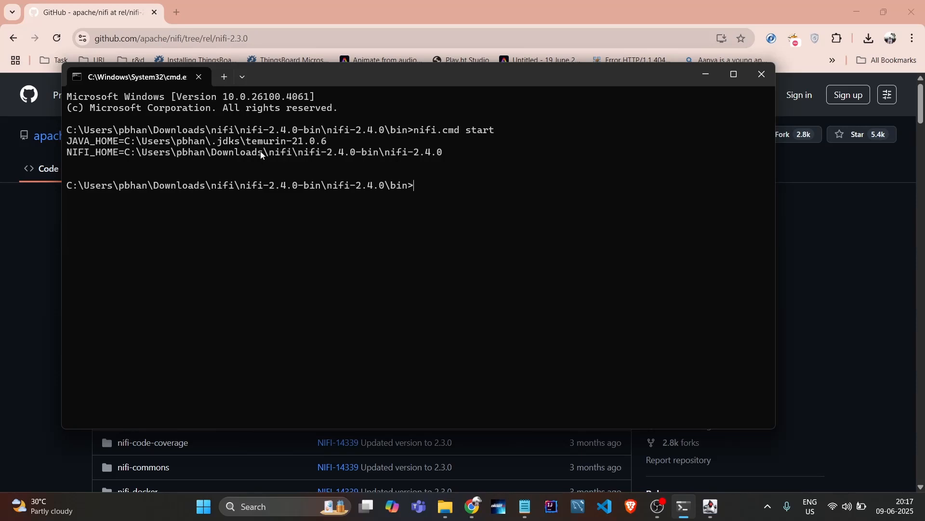
pyautogui.moveTo(577, 316)
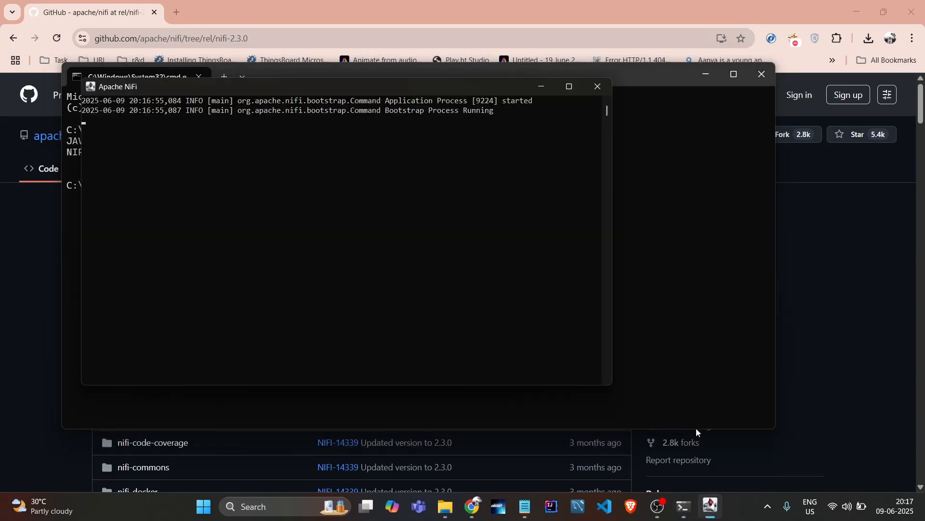
pyautogui.moveTo(708, 189)
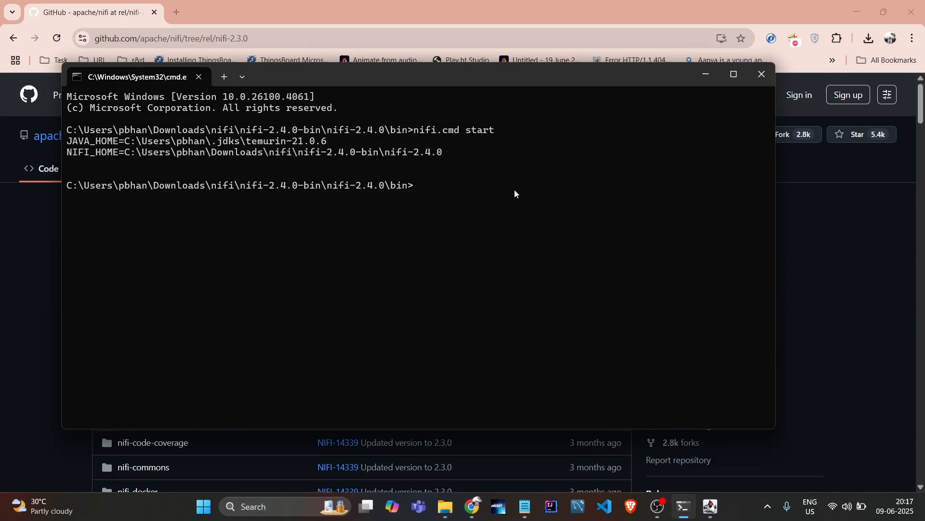
# Go up to the nifi-2.4.0 folder with cd .. and list its contents.
pyautogui.write('cd ../lo`')
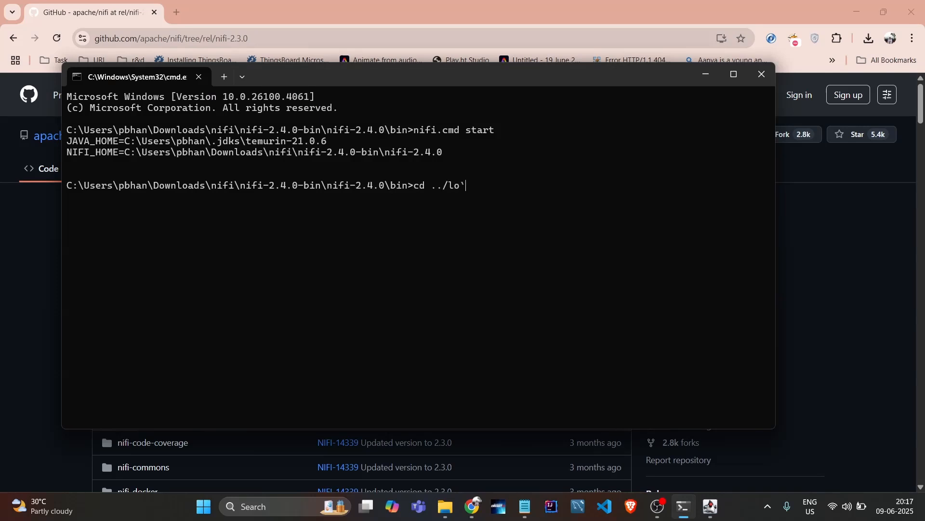
pyautogui.press('Backspace')
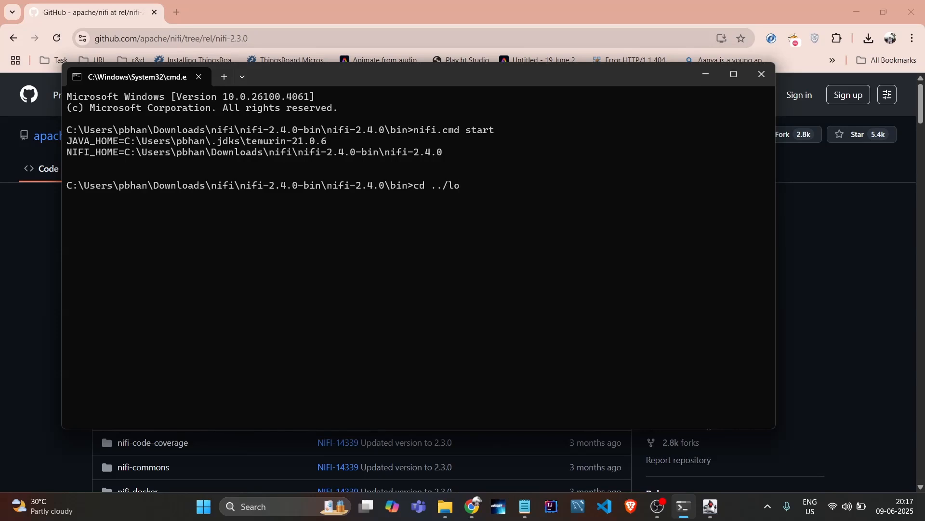
pyautogui.press('Backspace')
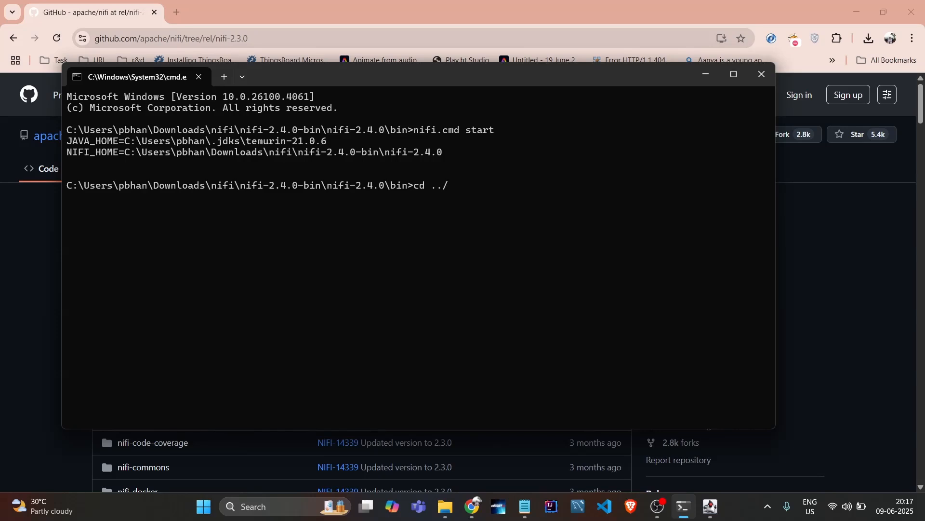
pyautogui.write('dir')
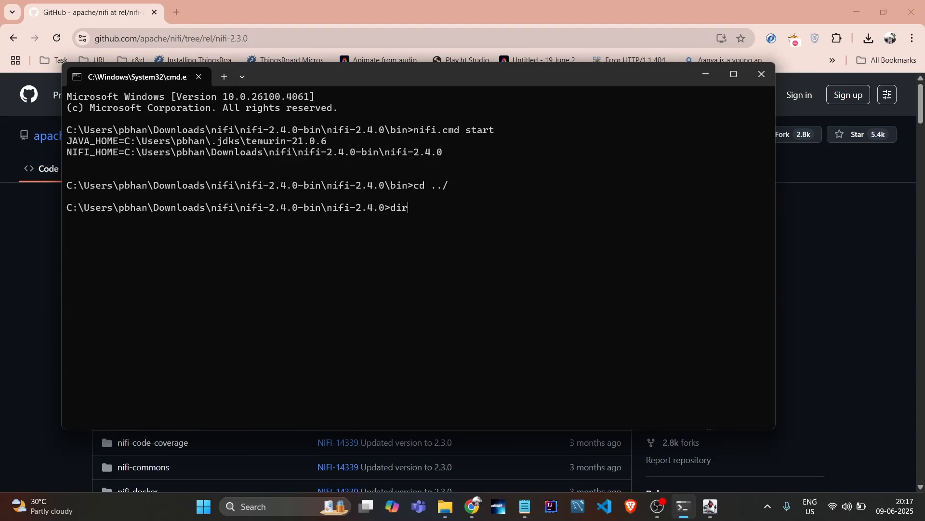
pyautogui.press('Return')
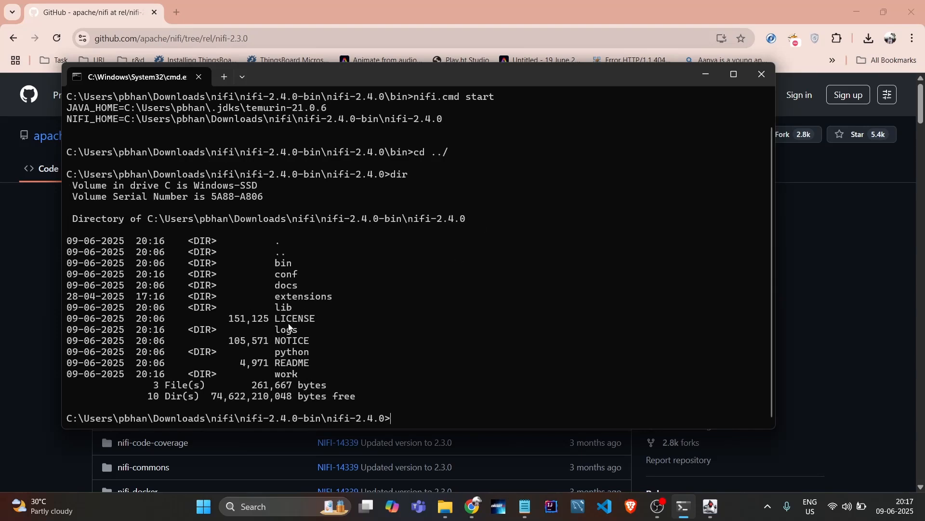
# Enter the logs folder and list nifi-app.log, nifi-bootstrap.log and other logs.
pyautogui.write('cd l')
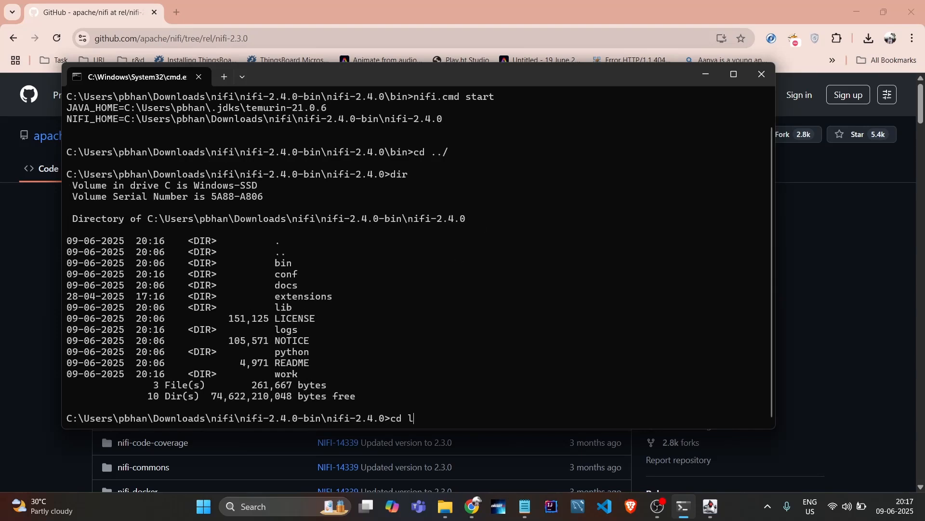
pyautogui.press('Return')
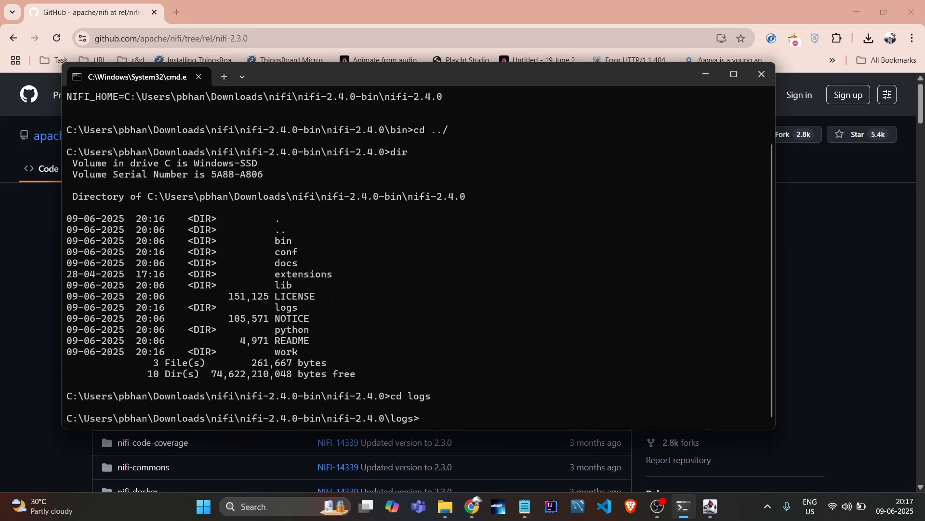
pyautogui.write('dir')
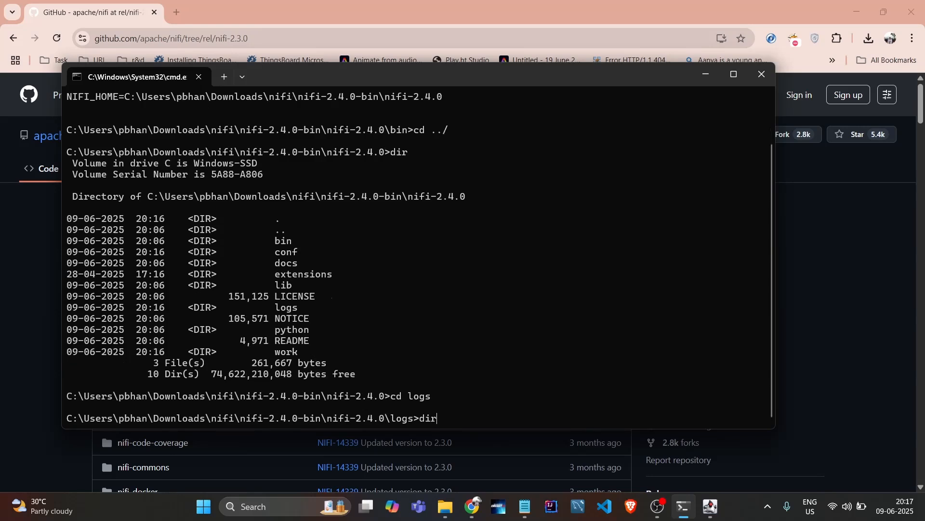
pyautogui.press('Return')
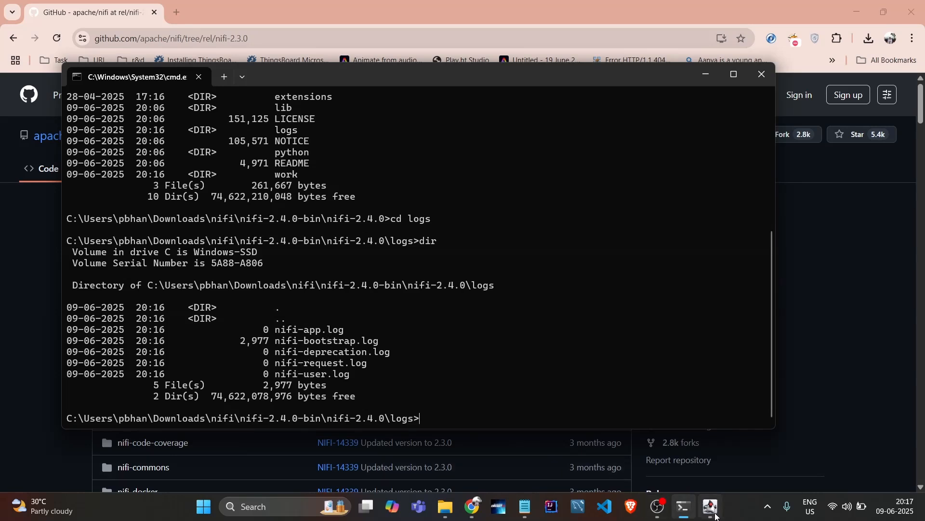
# Copy the Get-Content log-following command from the notes and type Get-Content at the cmd prompt.
pyautogui.click(708, 507)
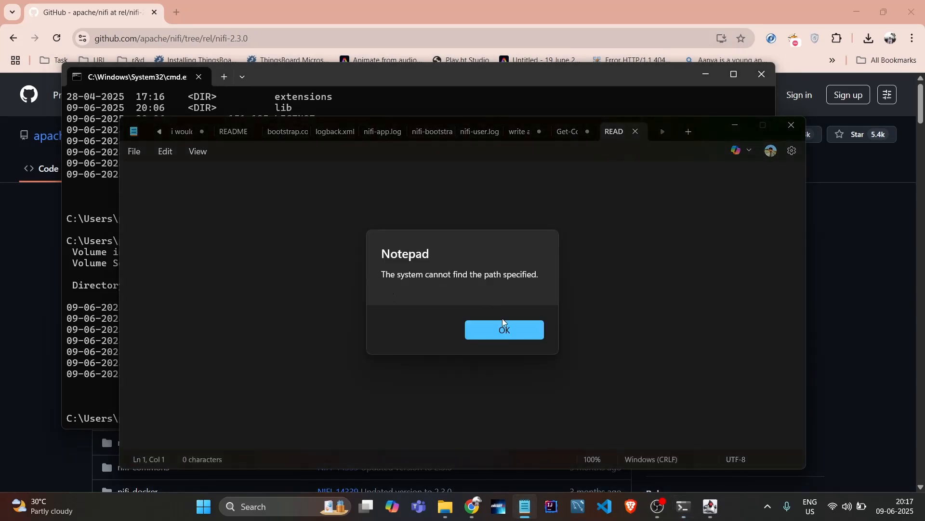
pyautogui.click(504, 329)
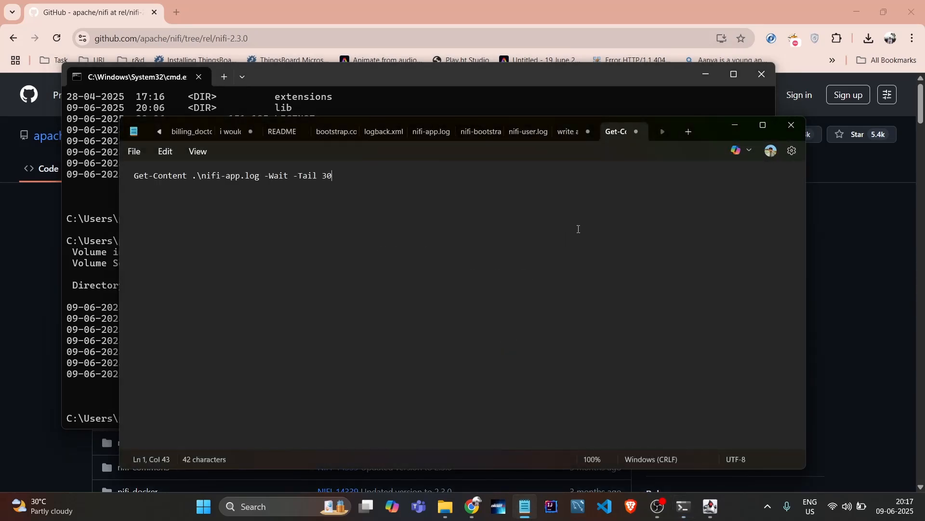
pyautogui.press('ctrl+a')
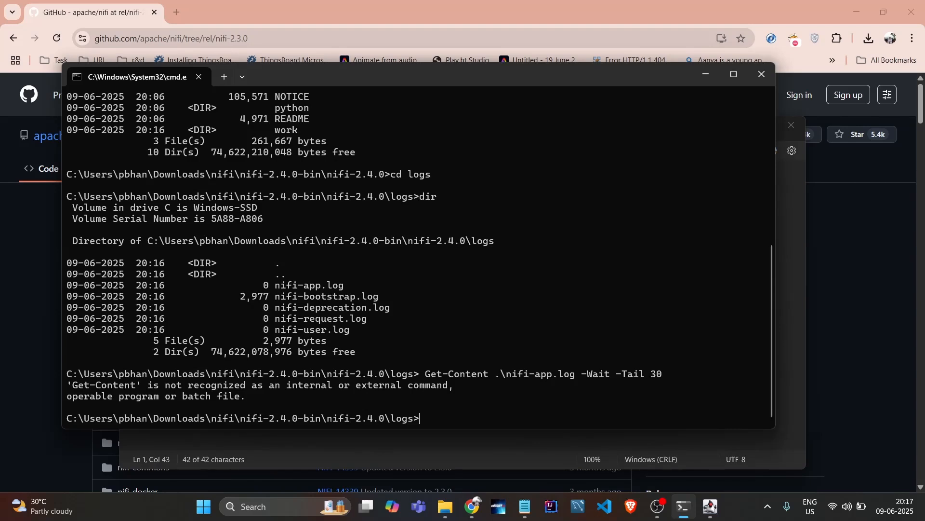
pyautogui.write('Get')
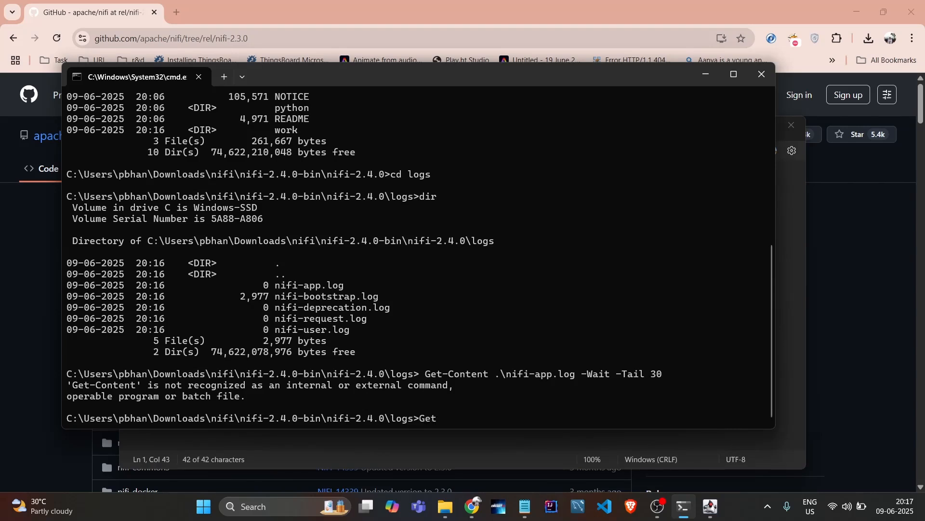
pyautogui.write('Co')
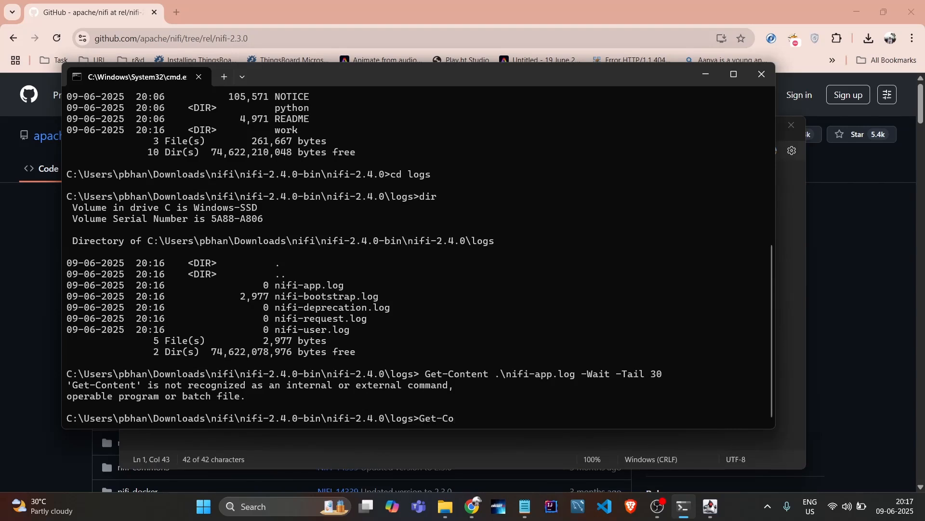
pyautogui.write('n')
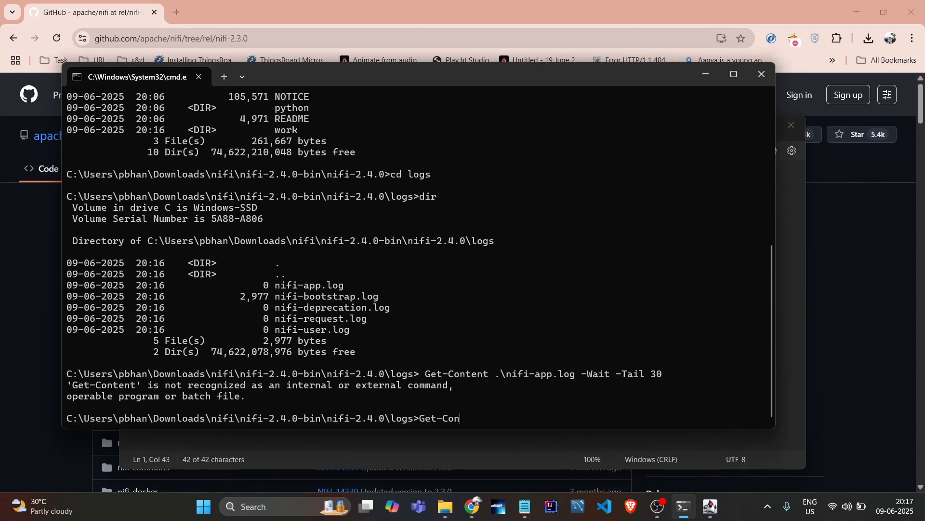
pyautogui.write('tent')
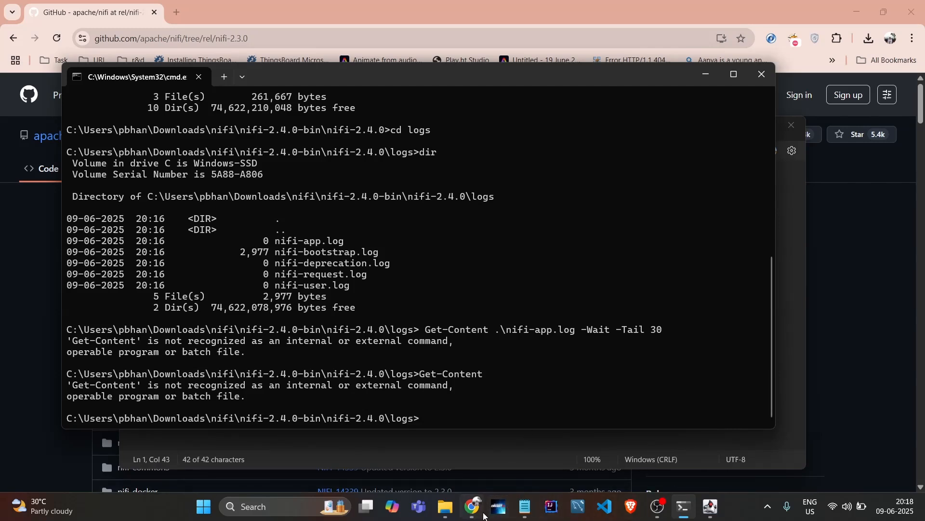
# Open the logs folder in File Explorer and read nifi-app.log in Notepad.
pyautogui.click(444, 511)
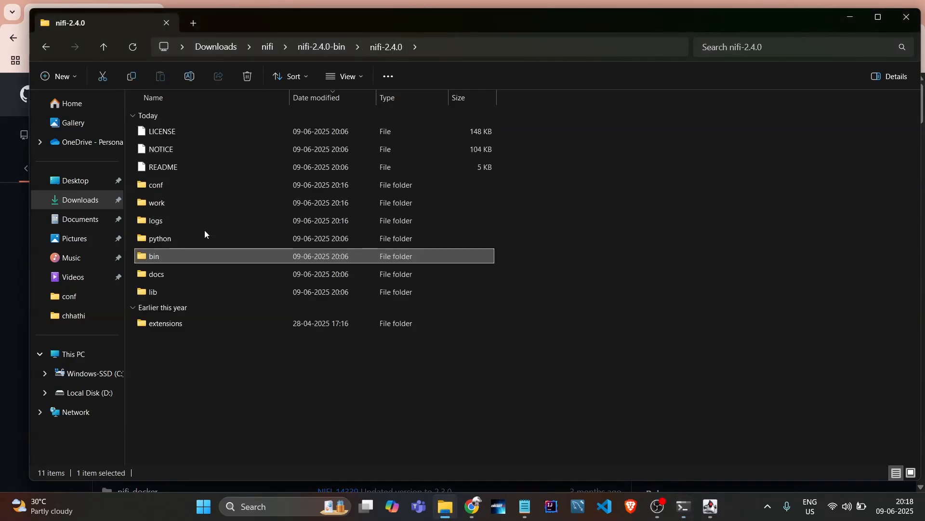
pyautogui.doubleClick(156, 220)
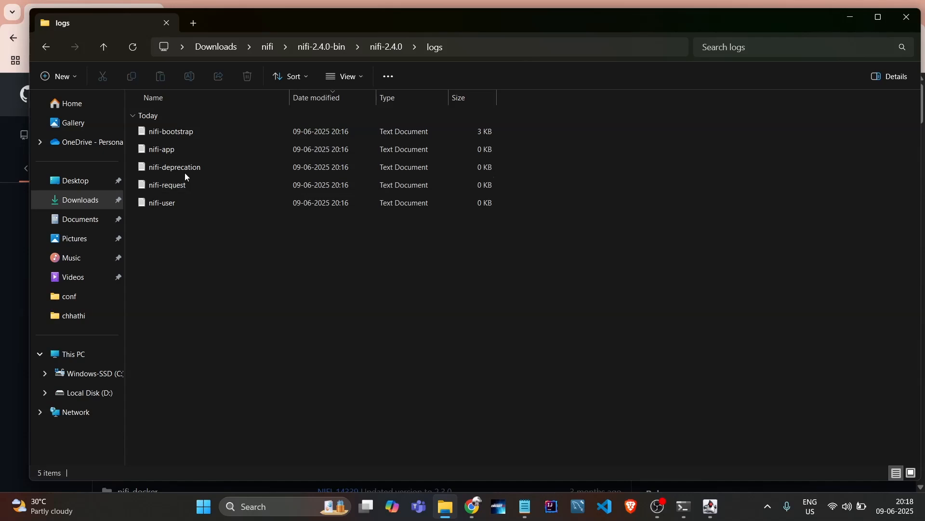
pyautogui.doubleClick(170, 131)
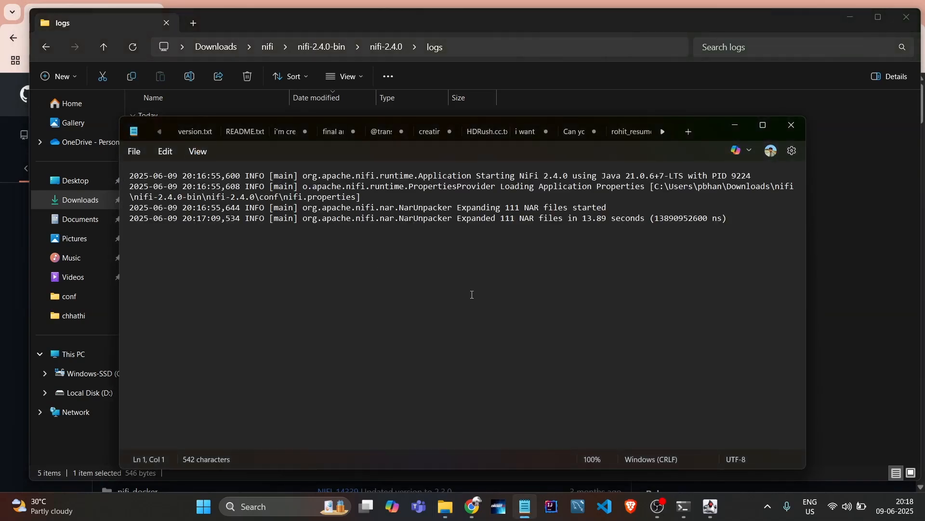
pyautogui.moveTo(733, 215)
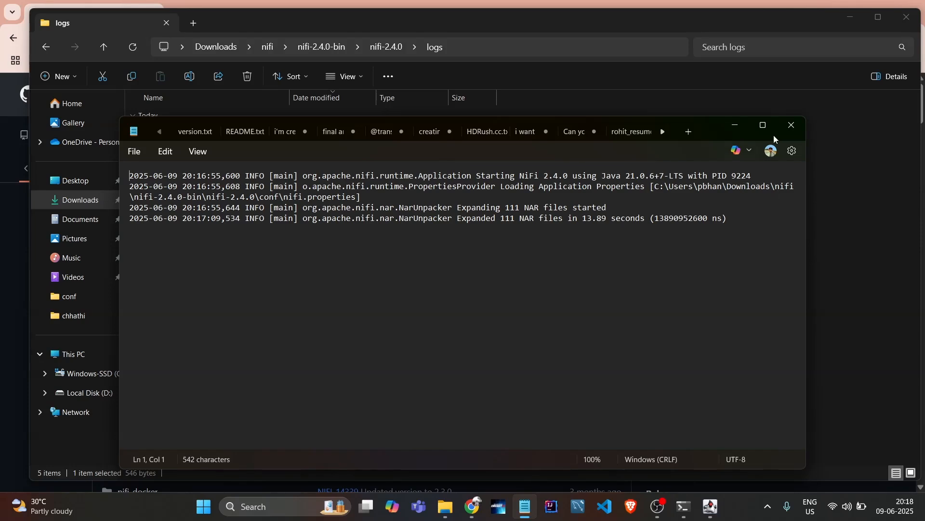
pyautogui.moveTo(439, 270)
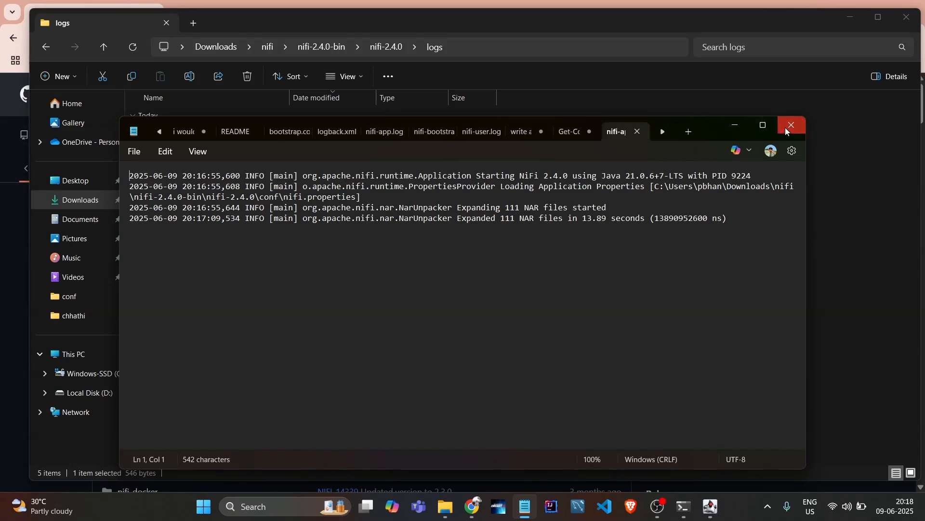
pyautogui.click(791, 124)
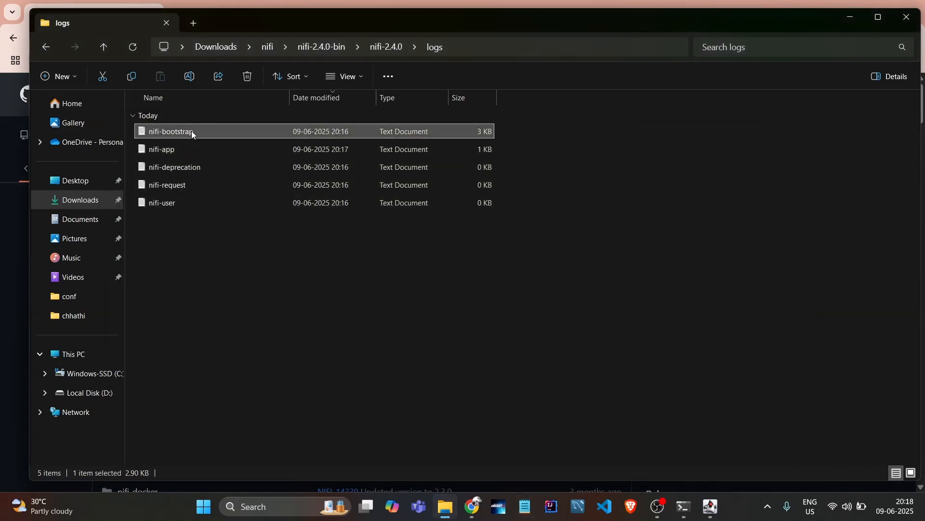
# Scroll through nifi-bootstrap.log, then reopen and close nifi-app.log.
pyautogui.doubleClick(173, 131)
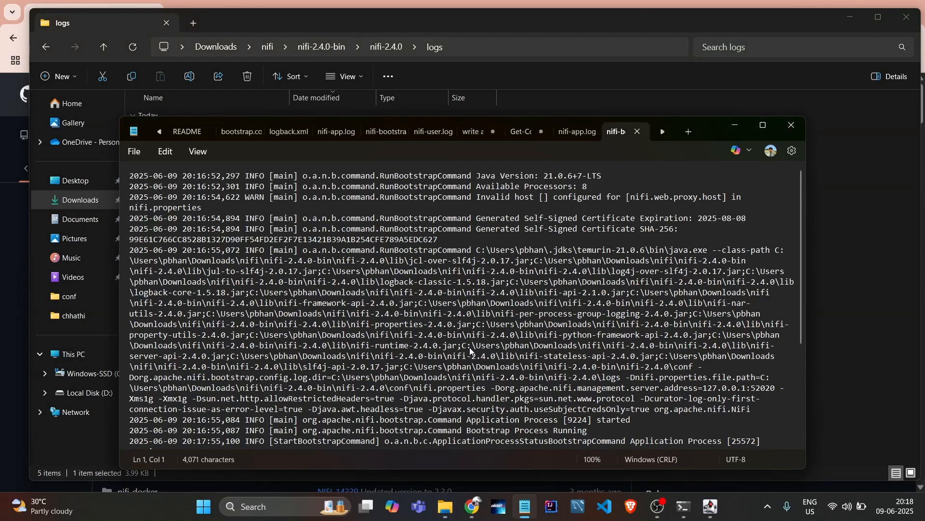
pyautogui.scroll(-3)
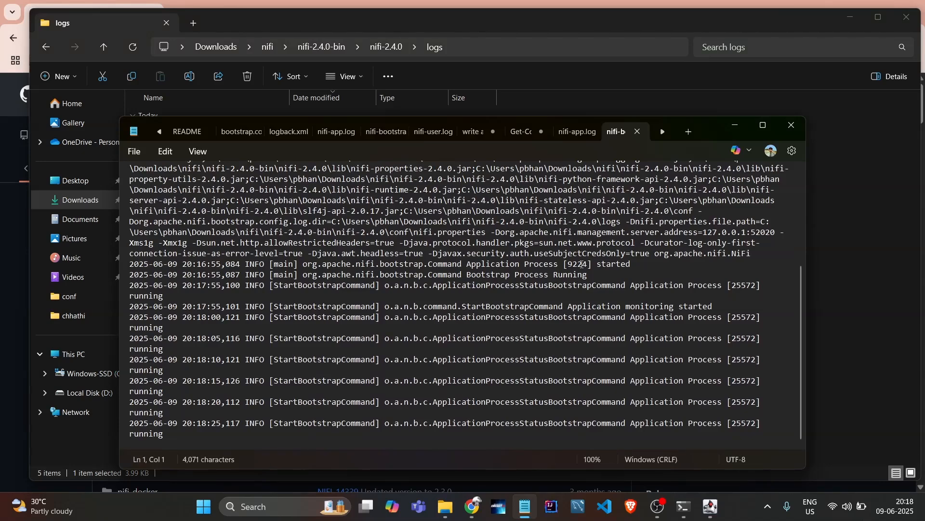
pyautogui.scroll(3)
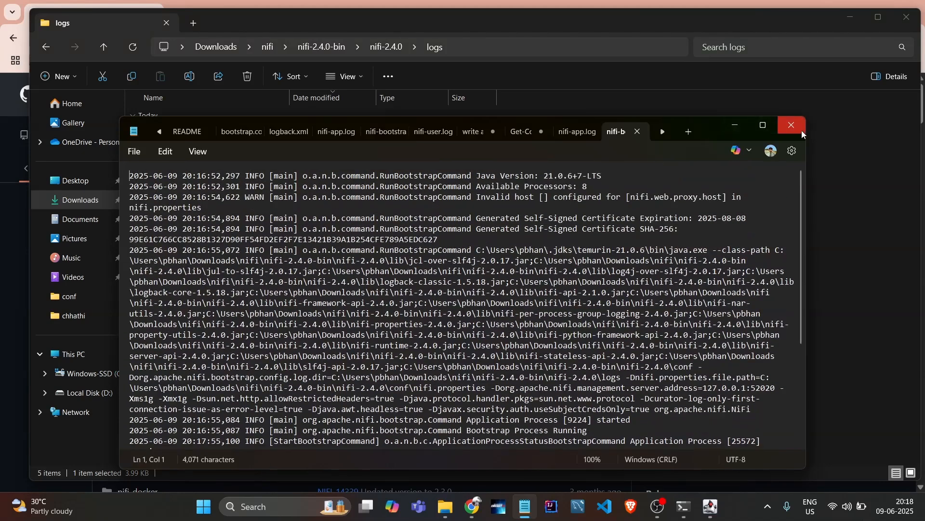
pyautogui.click(791, 125)
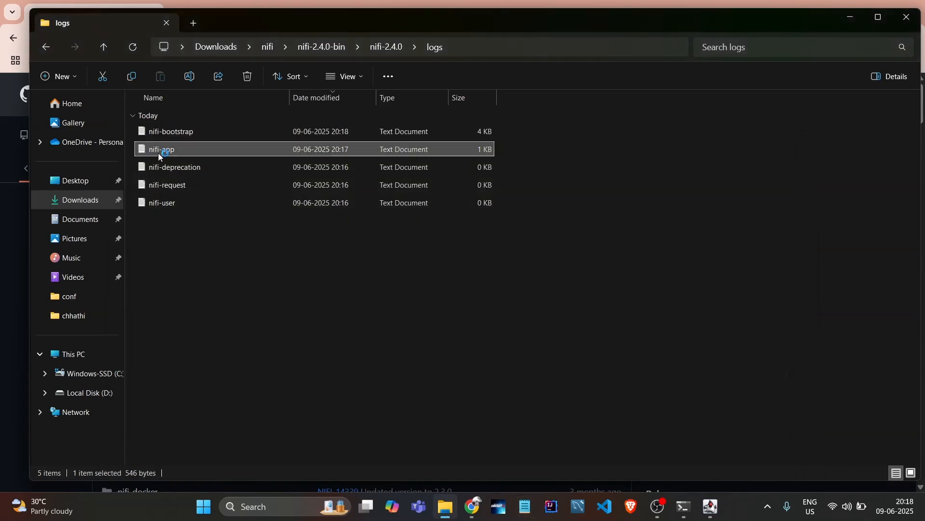
pyautogui.doubleClick(161, 149)
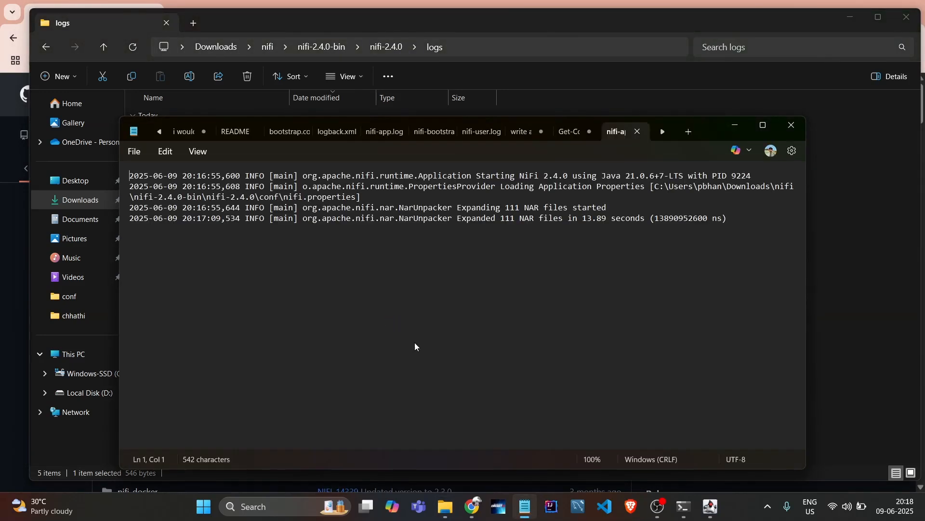
pyautogui.moveTo(502, 237)
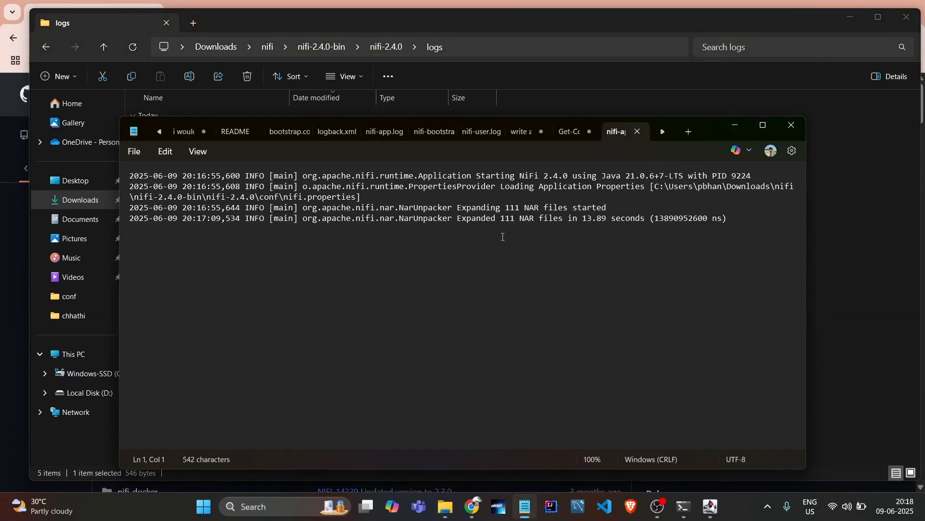
pyautogui.moveTo(790, 125)
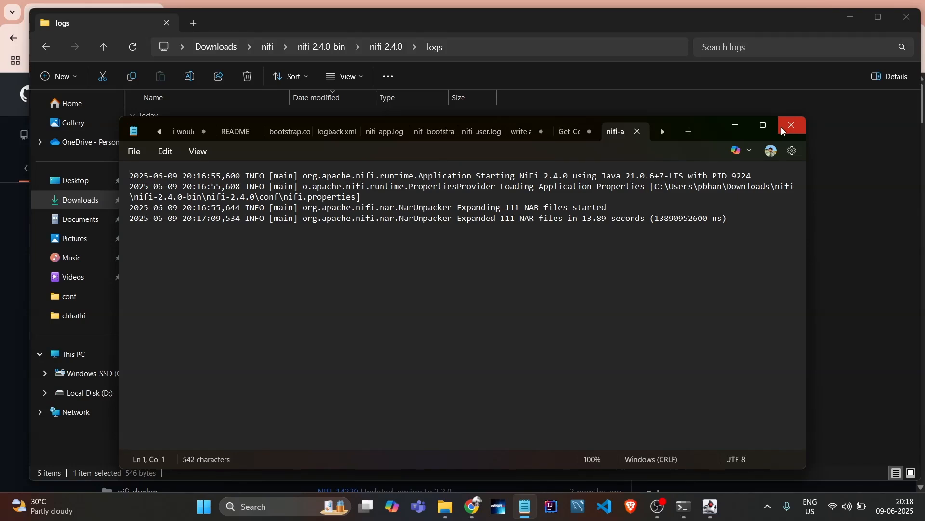
pyautogui.click(791, 125)
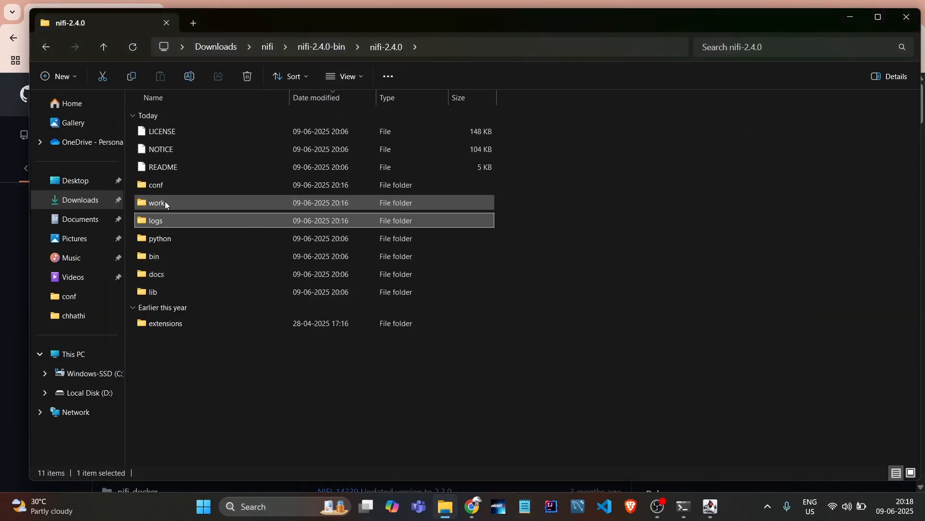
# Browse work\nar\framework into the unpacked NAR's META-INF\maven\org.apache.nifi\nifi-framework-nar folder.
pyautogui.doubleClick(156, 203)
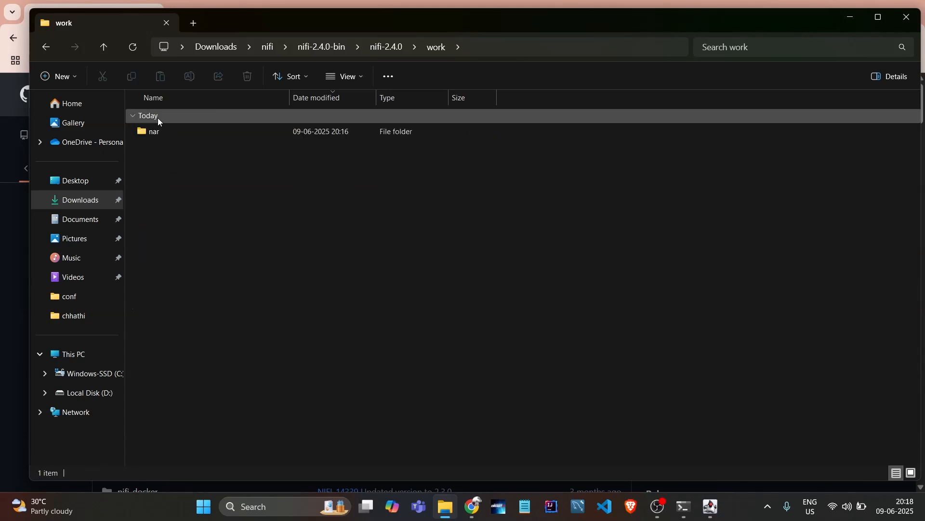
pyautogui.doubleClick(154, 131)
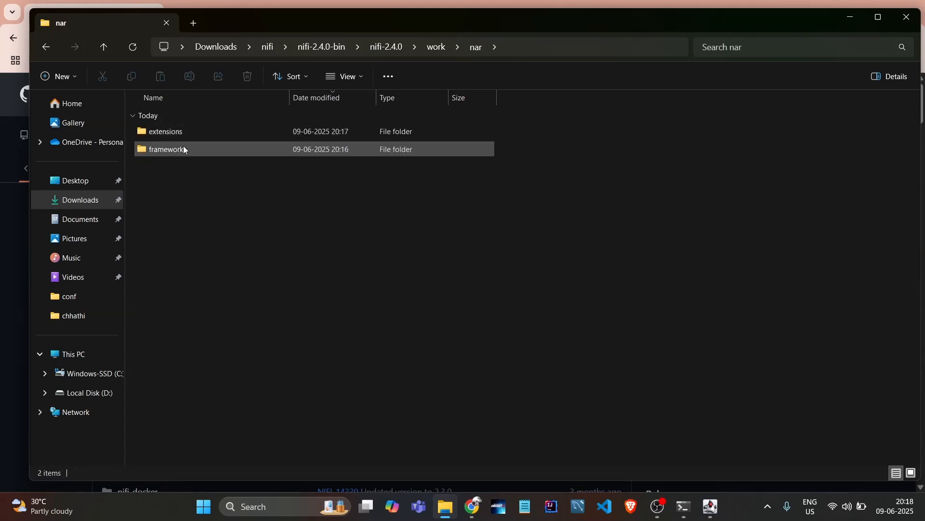
pyautogui.doubleClick(167, 149)
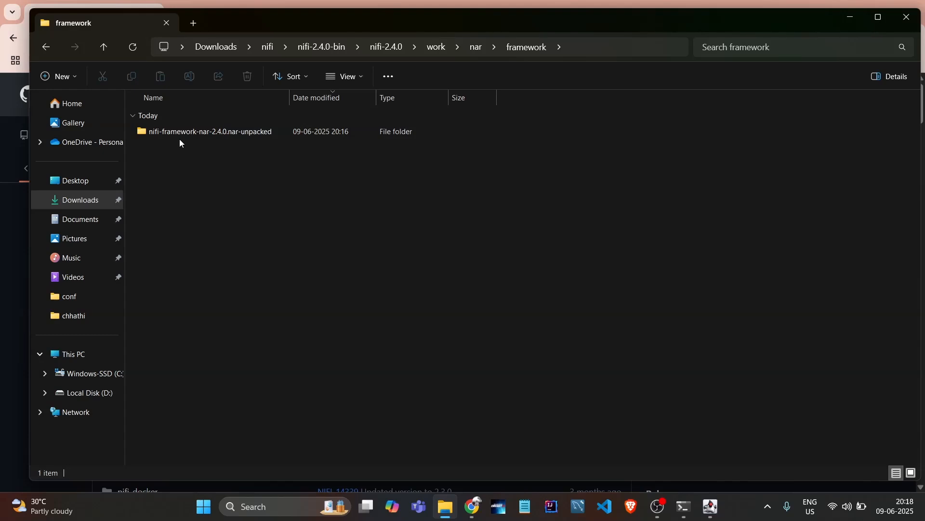
pyautogui.doubleClick(209, 131)
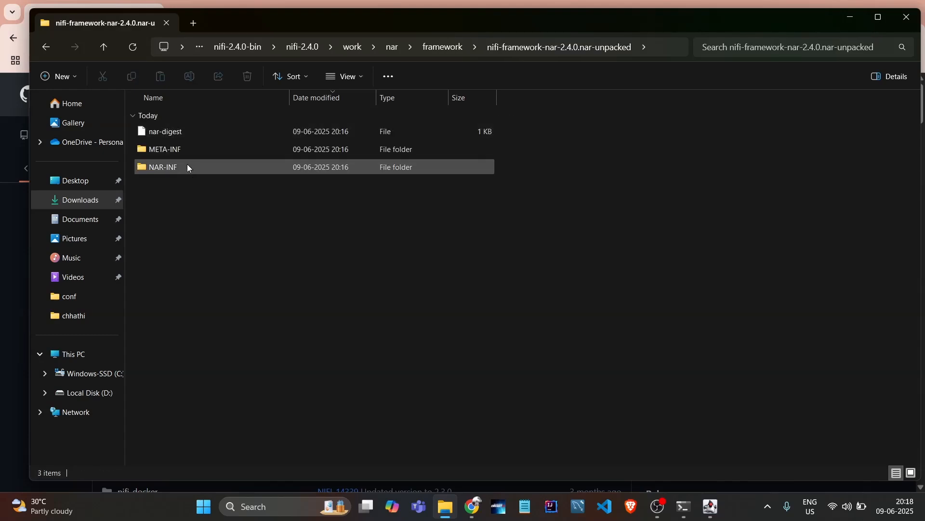
pyautogui.doubleClick(165, 149)
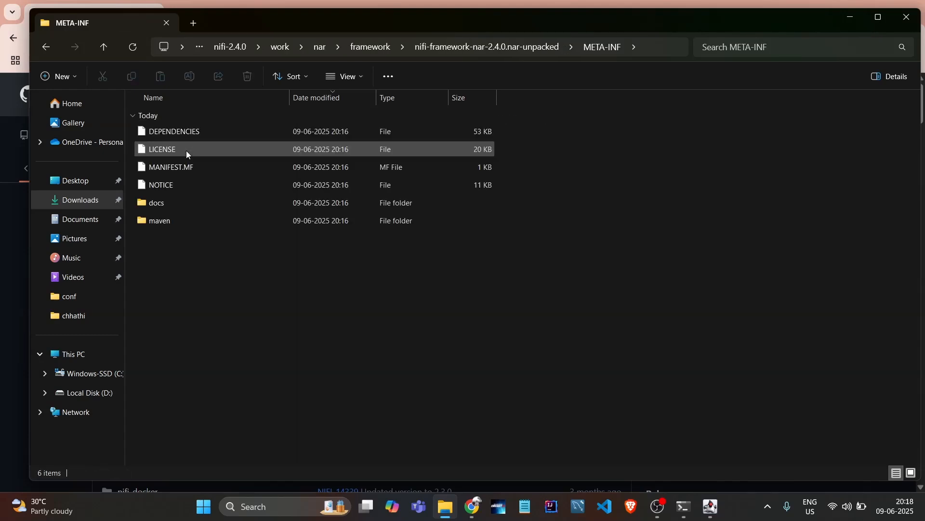
pyautogui.doubleClick(158, 220)
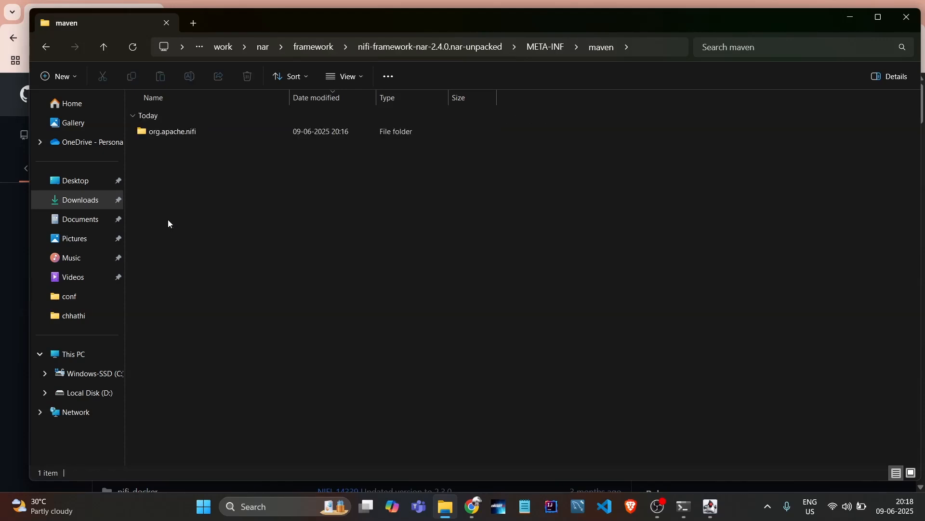
pyautogui.doubleClick(172, 131)
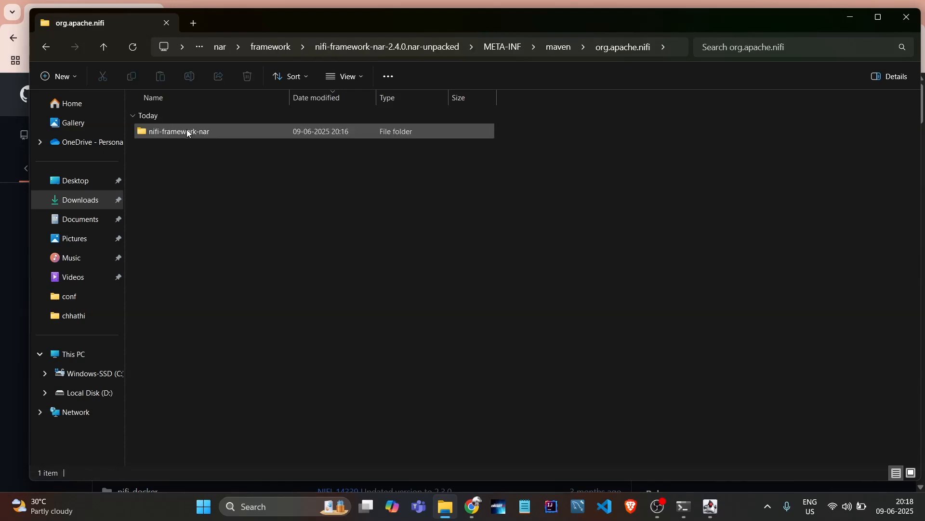
pyautogui.doubleClick(178, 131)
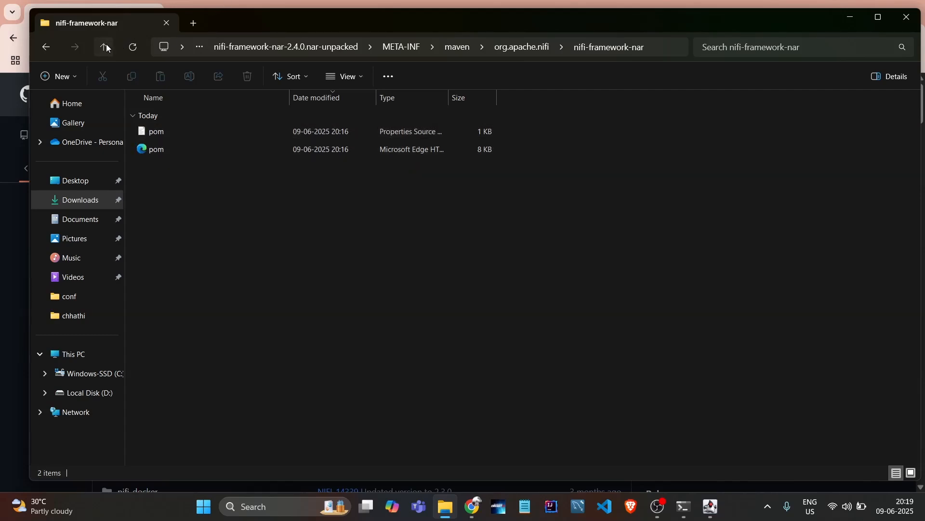
# Inspect the NAR-INF\bundled-dependencies folder holding 202 JAR files.
pyautogui.click(105, 48)
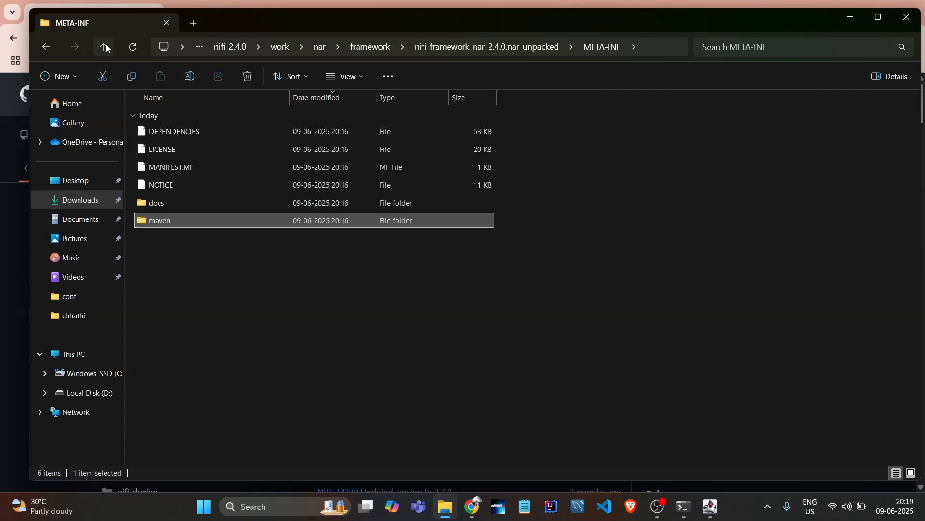
pyautogui.click(104, 47)
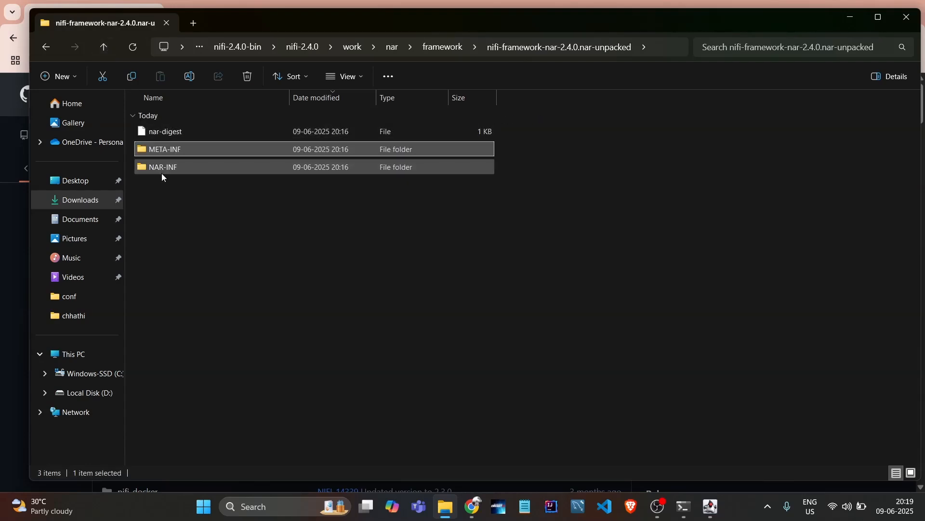
pyautogui.doubleClick(163, 166)
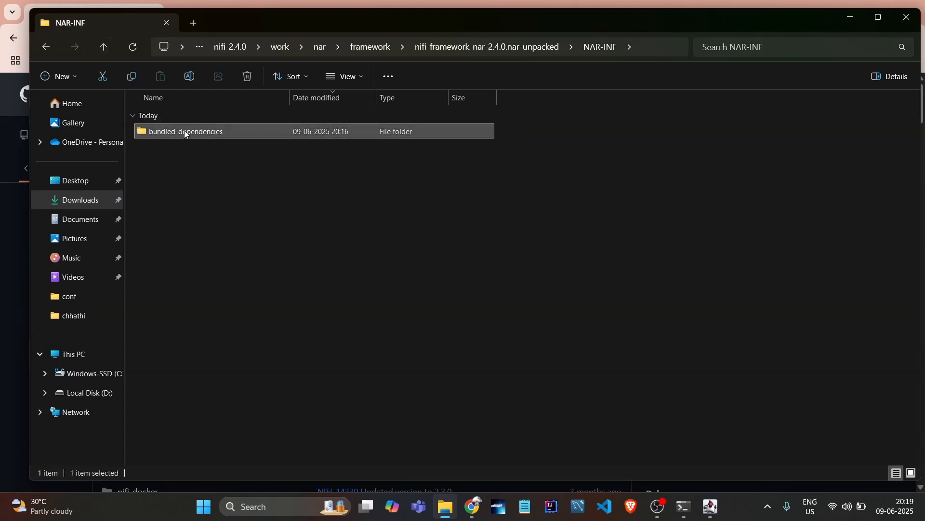
pyautogui.doubleClick(185, 132)
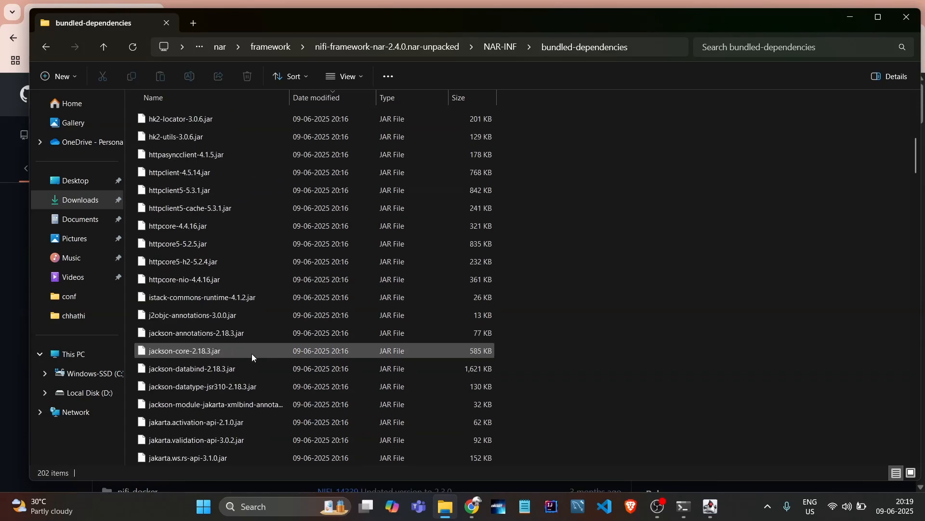
pyautogui.scroll(-3)
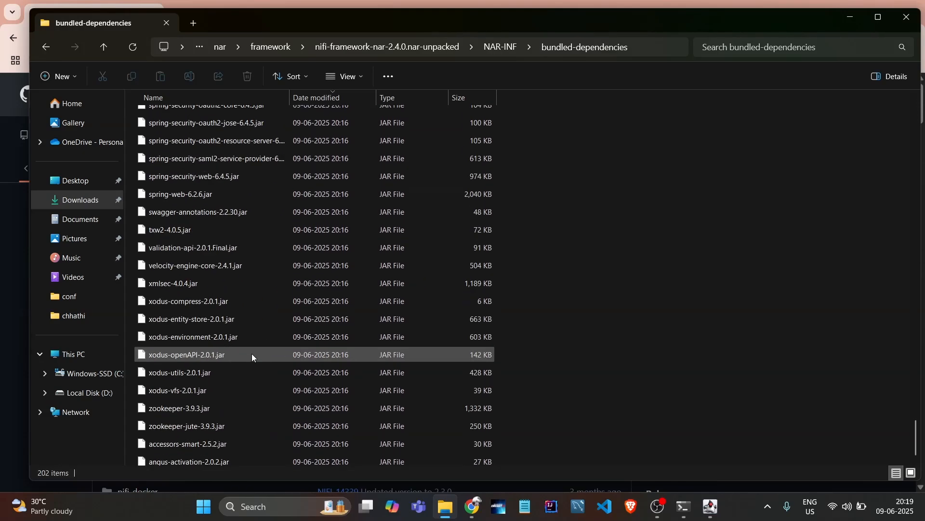
pyautogui.scroll(3)
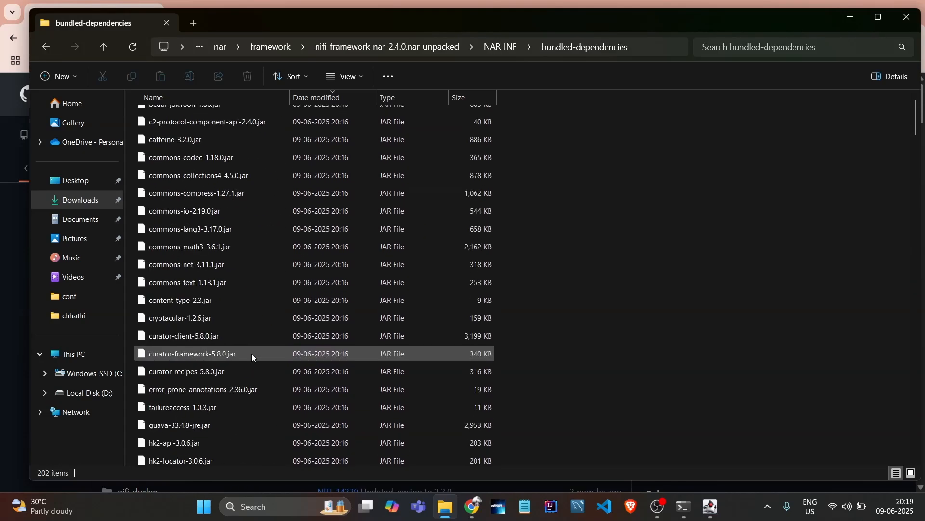
pyautogui.scroll(3)
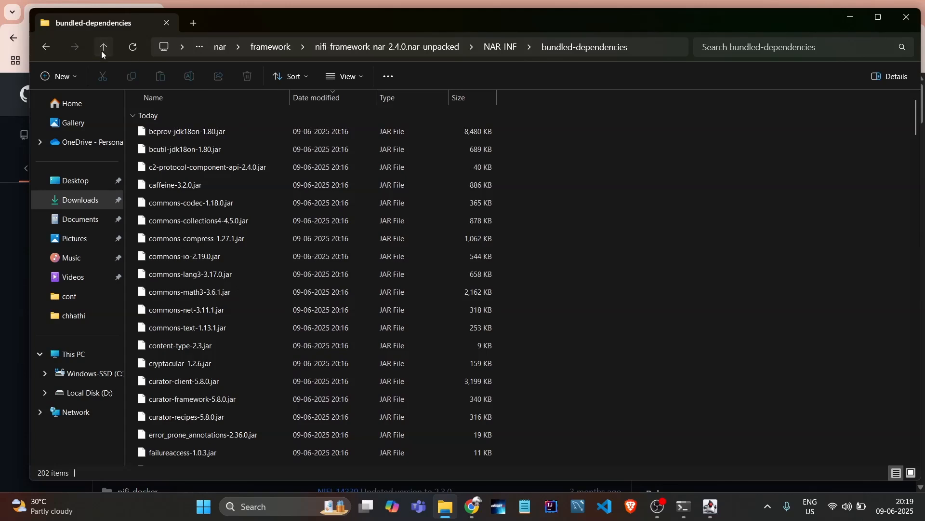
# Go up folder levels back to the nifi-2.4.0 folder.
pyautogui.click(102, 47)
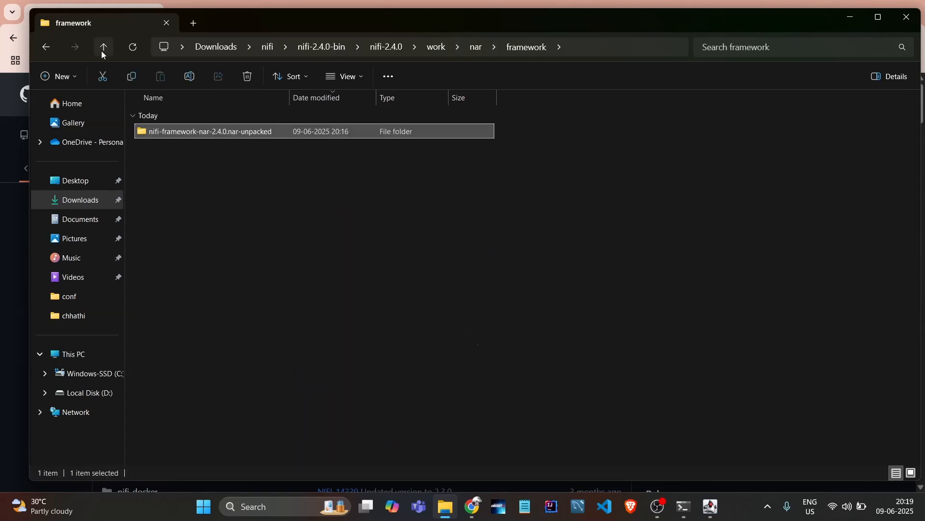
pyautogui.click(102, 47)
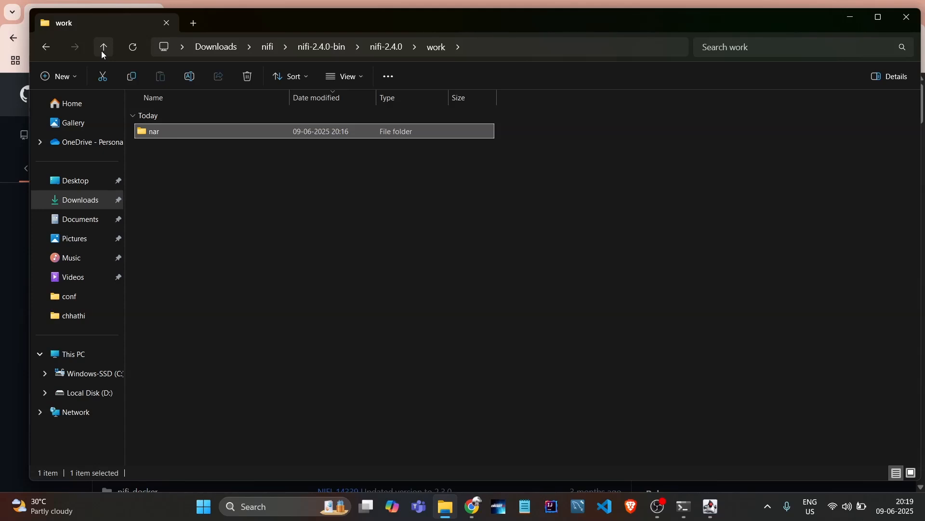
pyautogui.click(103, 47)
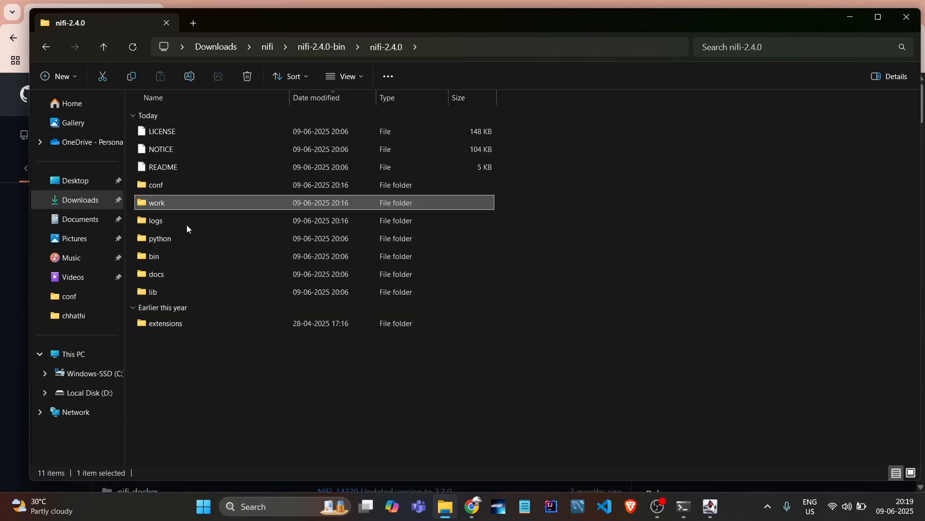
# Open a log from the logs folder, view the bootstrap log tab, and close Notepad.
pyautogui.doubleClick(156, 220)
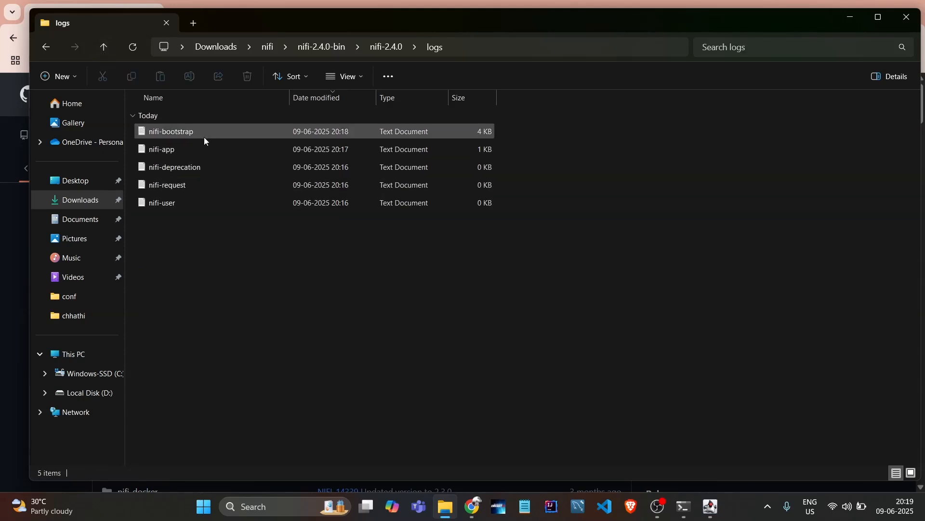
pyautogui.doubleClick(161, 149)
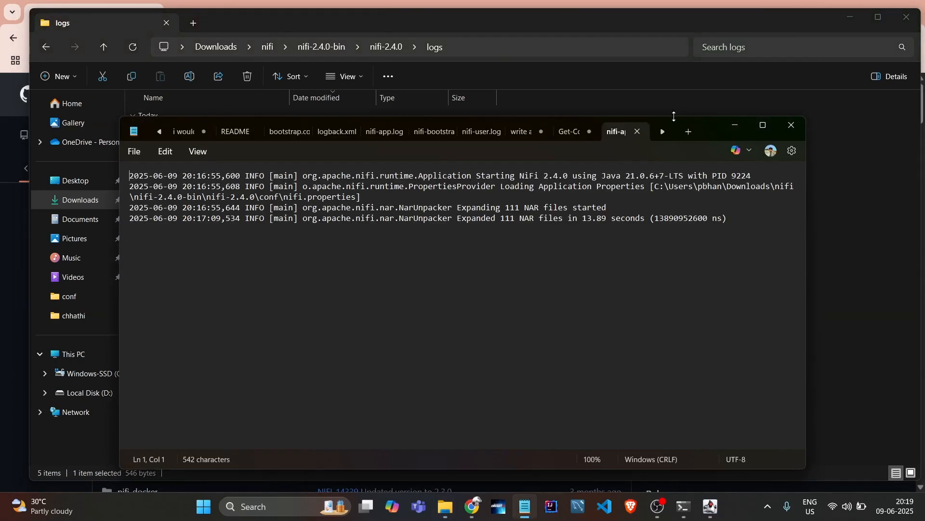
pyautogui.click(433, 131)
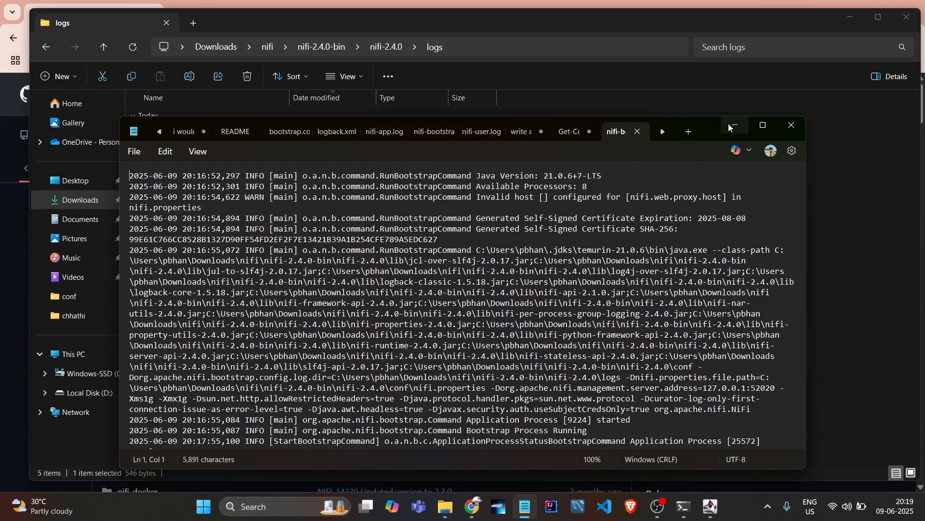
pyautogui.moveTo(791, 126)
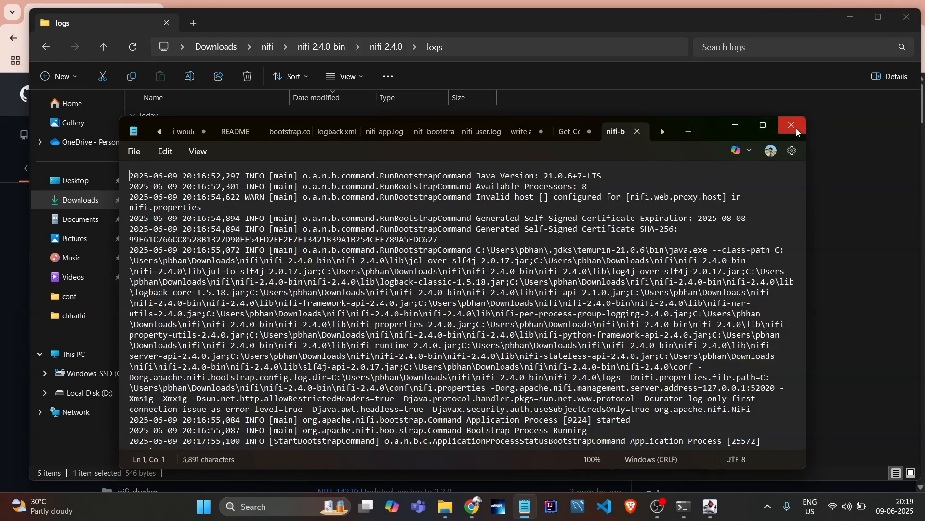
pyautogui.click(790, 125)
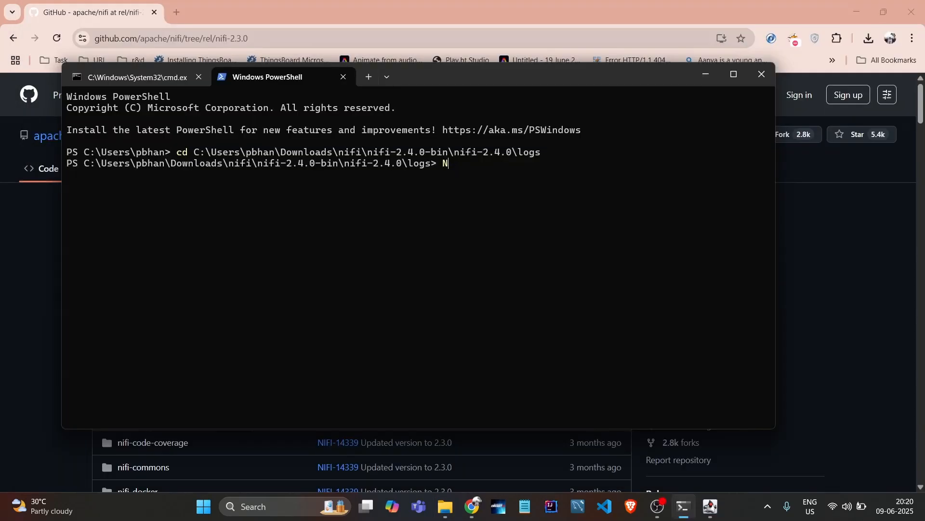
# Clear the stray prompt character and return to the Windows PowerShell tab.
pyautogui.press('Backspace')
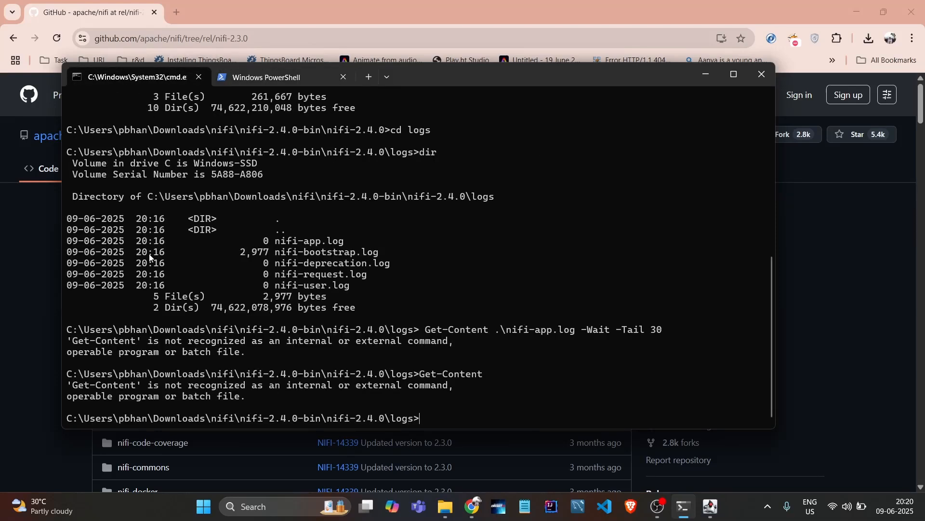
pyautogui.moveTo(423, 331)
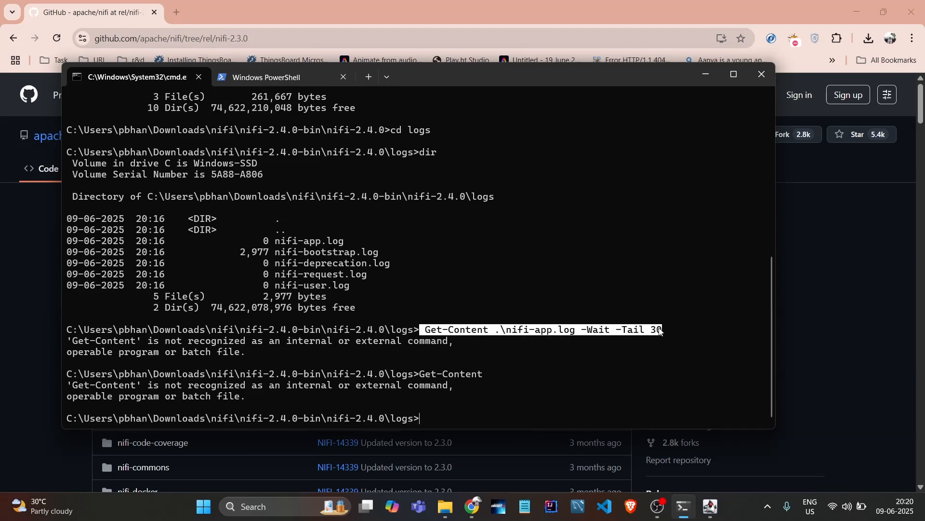
pyautogui.click(267, 76)
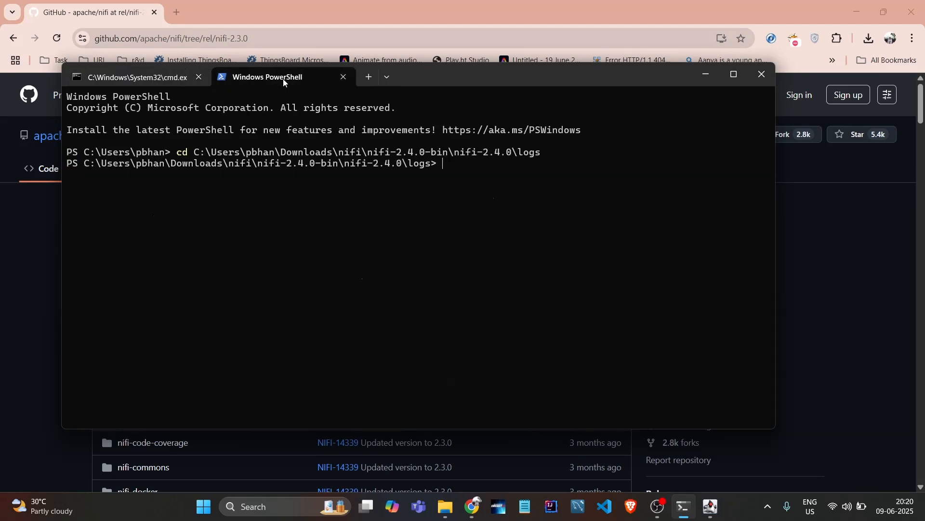
# Tail nifi-app.log with 'Get-Content .\nifi-app.log -Wait -Tail 30' and scroll the output.
pyautogui.write('Get-Content .\\nifi-app.log -Wait -Tail 30')
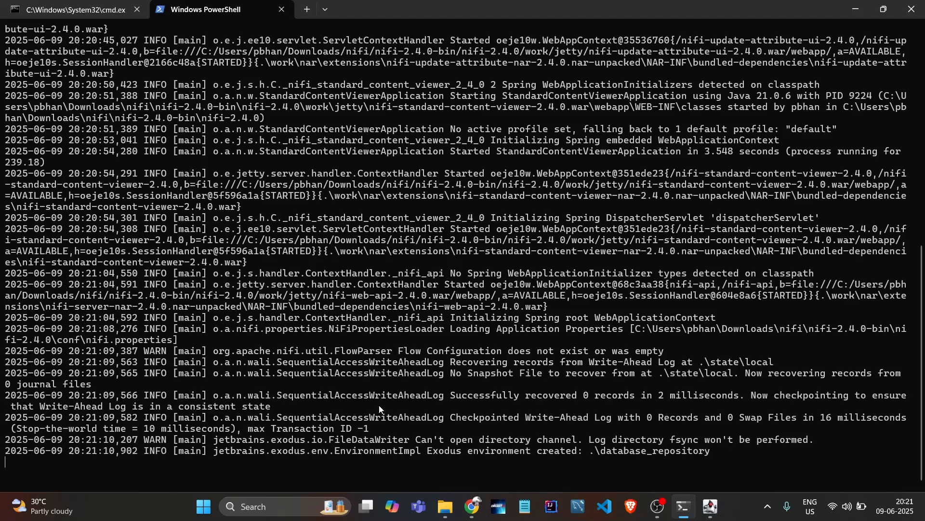
pyautogui.scroll(-3)
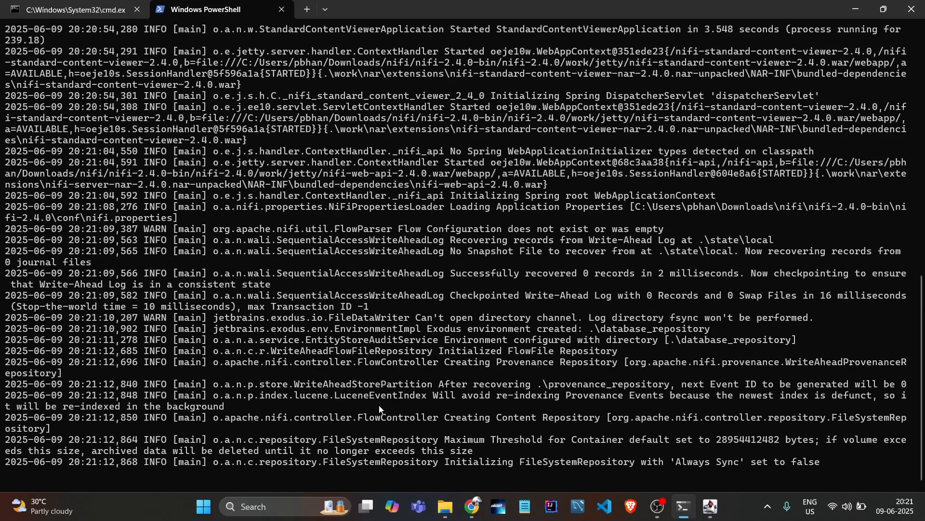
pyautogui.scroll(-3)
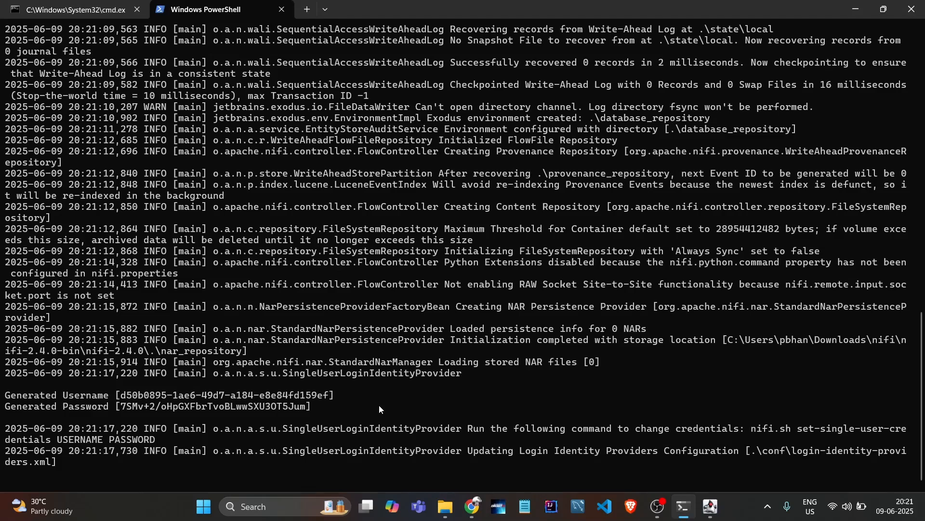
# Paste the generated username d50b0895-1ae6-49d7-a184-e8e84fd159ef and password into a new Notepad note.
pyautogui.doubleClick(59, 395)
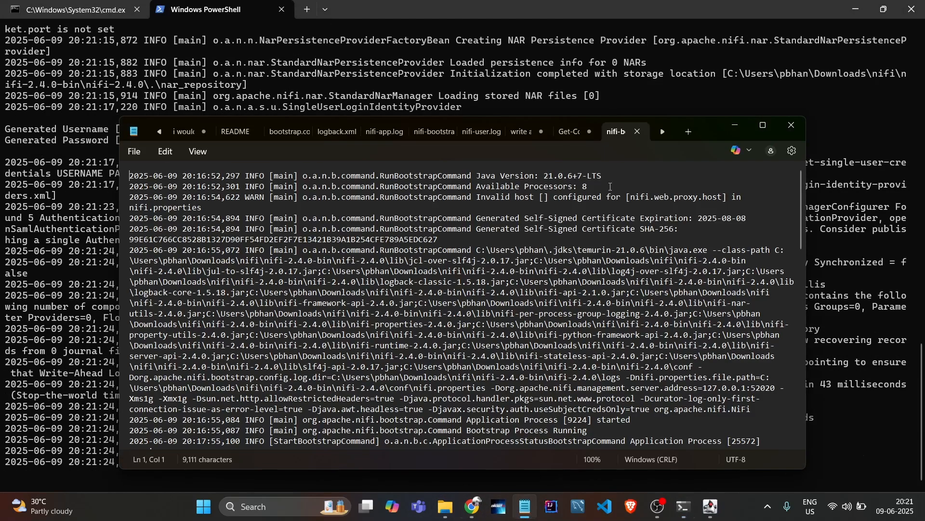
pyautogui.click(687, 131)
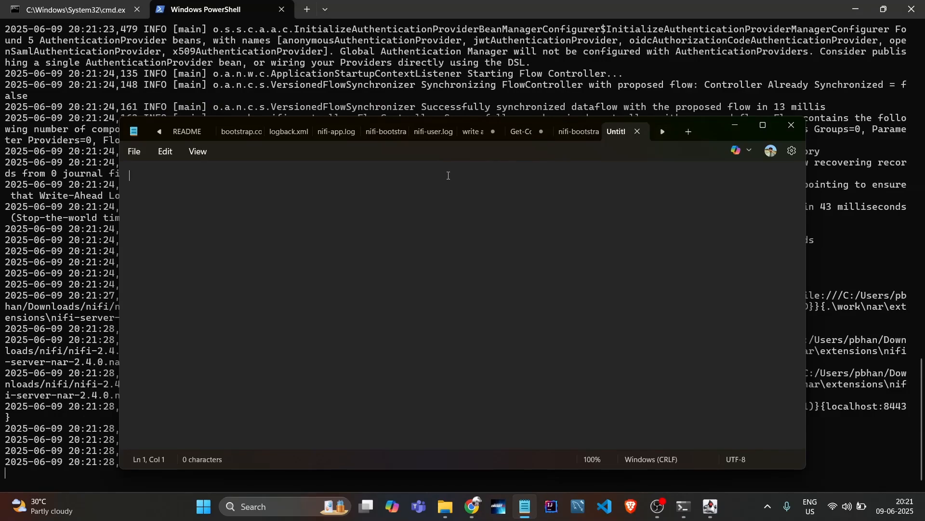
pyautogui.write('Generated Username [d50b0895-1ae6-49d7-a184-e8e84fd159ef]')
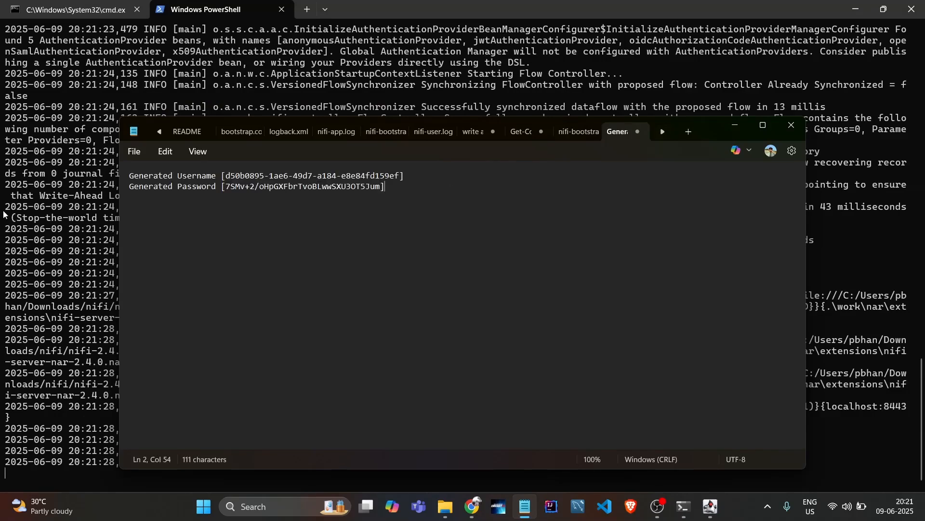
pyautogui.click(791, 124)
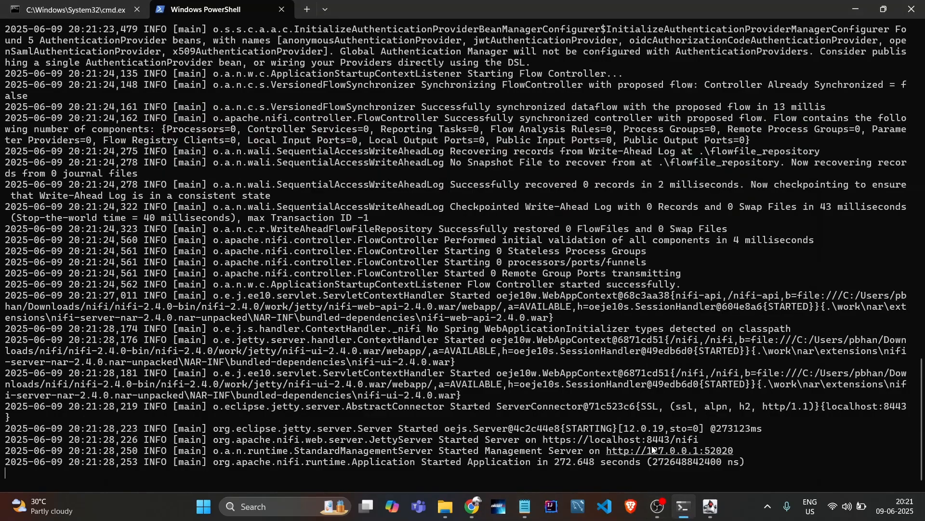
pyautogui.moveTo(546, 439)
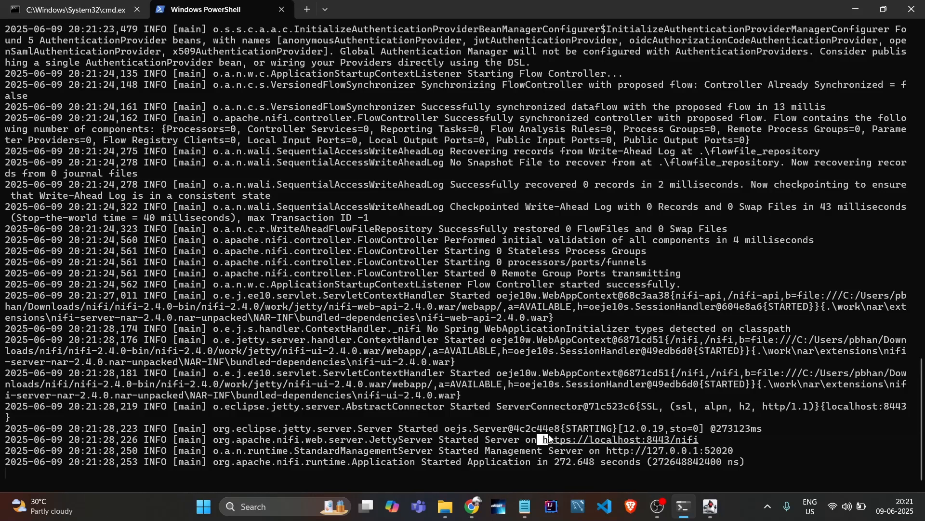
pyautogui.doubleClick(616, 439)
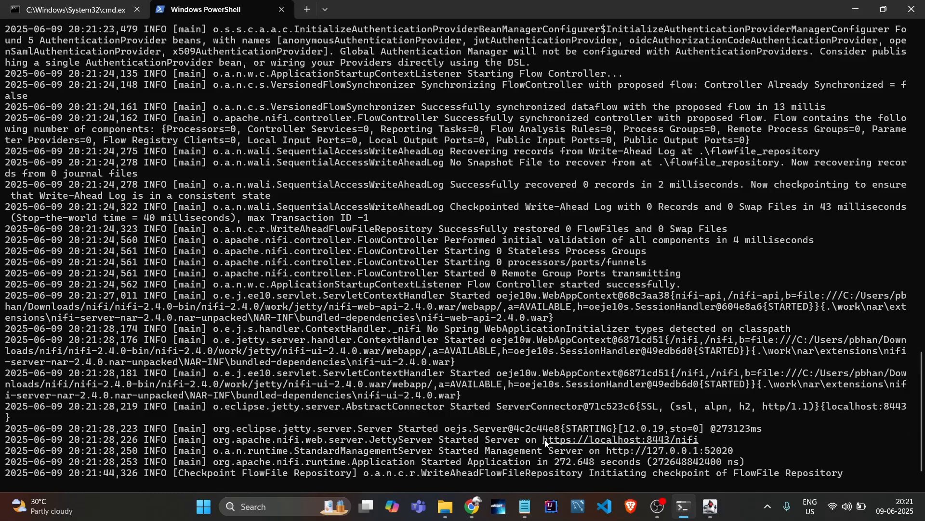
# Load localhost:8443/nifi in a new Chrome tab and proceed past the unsafe-certificate warning.
pyautogui.click(471, 510)
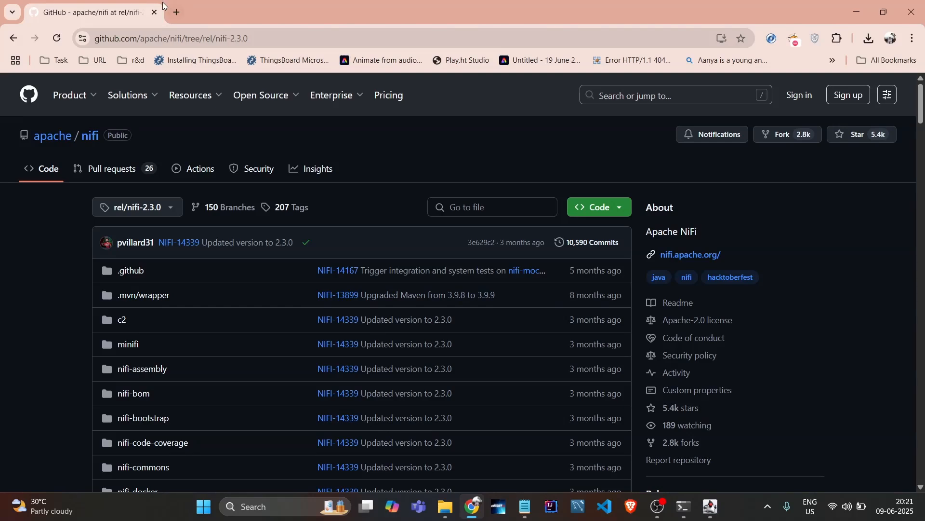
pyautogui.click(318, 11)
pyautogui.write('https://localhost:8443/nifi')
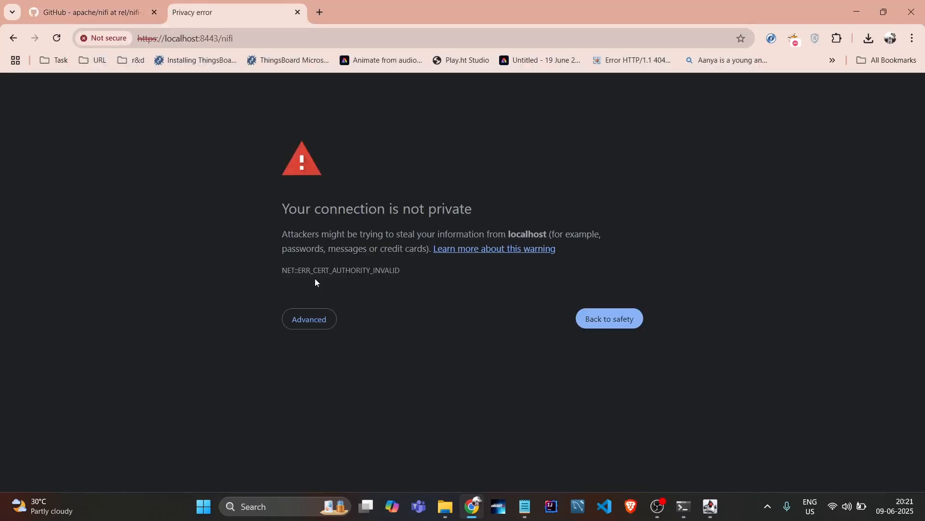
pyautogui.click(308, 318)
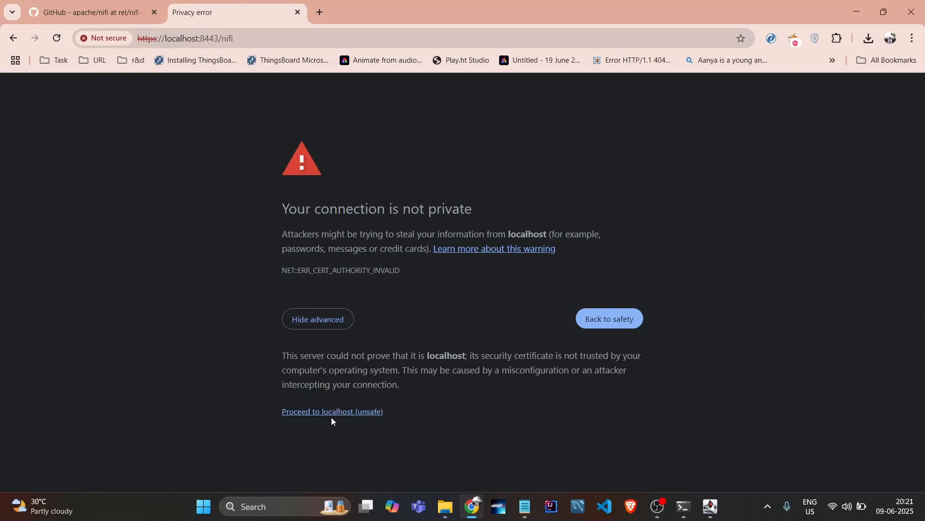
pyautogui.click(332, 411)
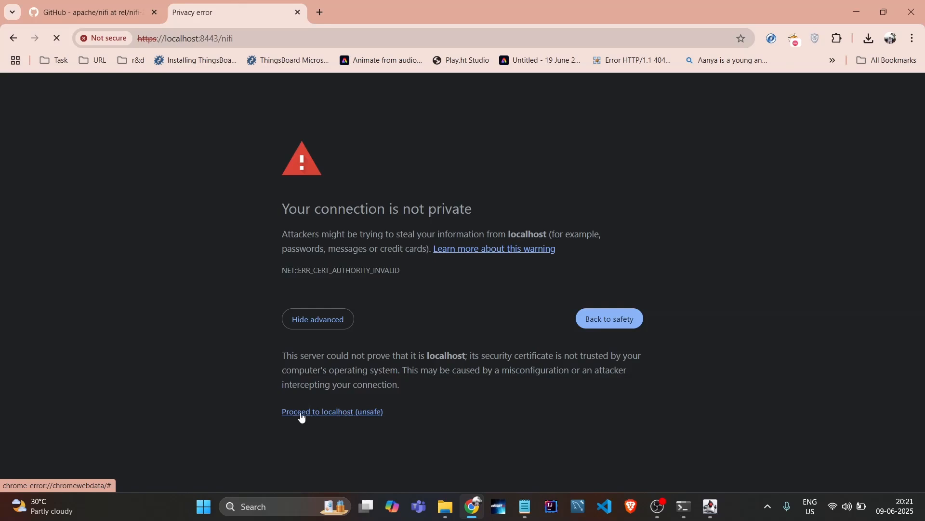
pyautogui.click(331, 411)
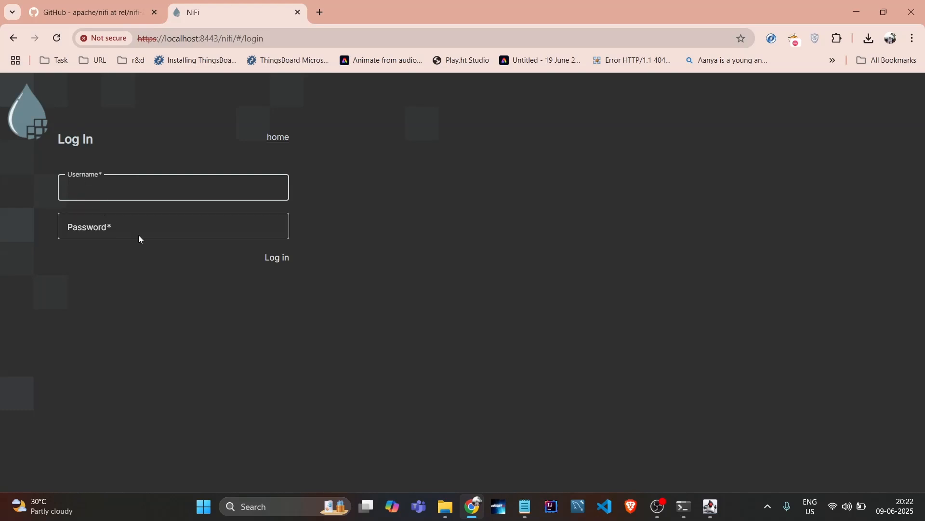
pyautogui.moveTo(523, 511)
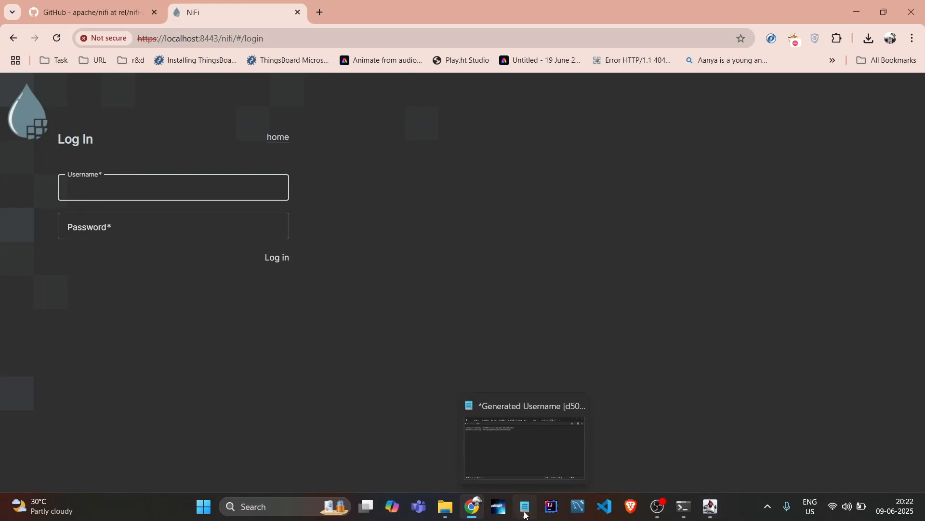
# Log in to NiFi as d50b0895-1ae6-49d7-a184-e8e84fd159ef with the password copied from Notepad.
pyautogui.click(523, 447)
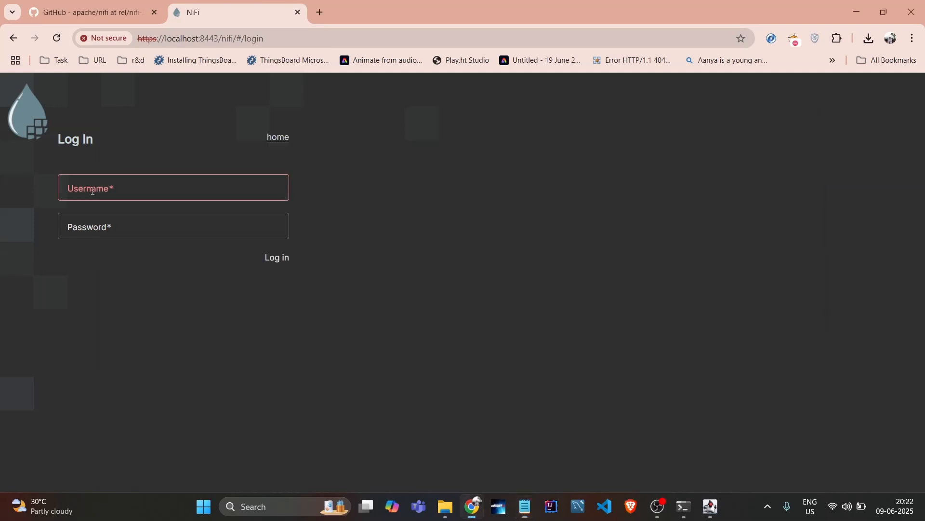
pyautogui.write('d50b0895-1ae6-49d7-a184-e8e84fd159ef')
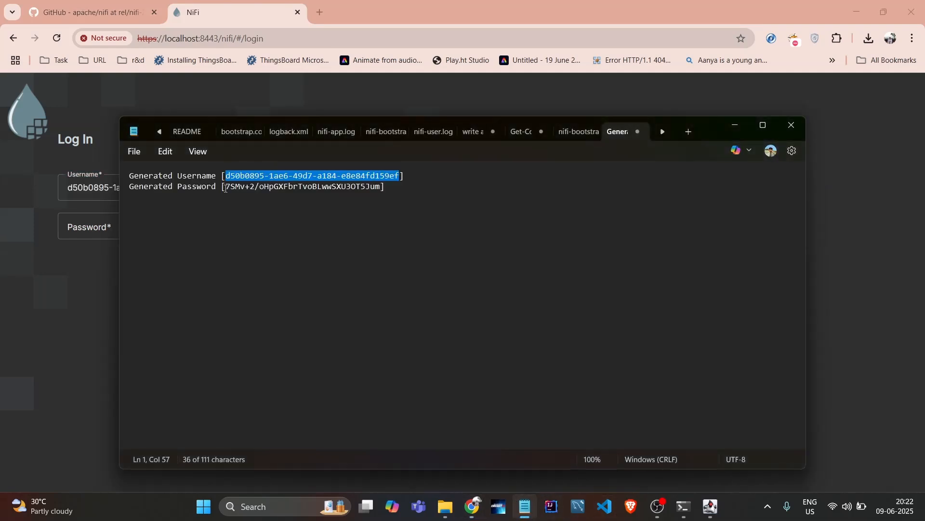
pyautogui.doubleClick(302, 187)
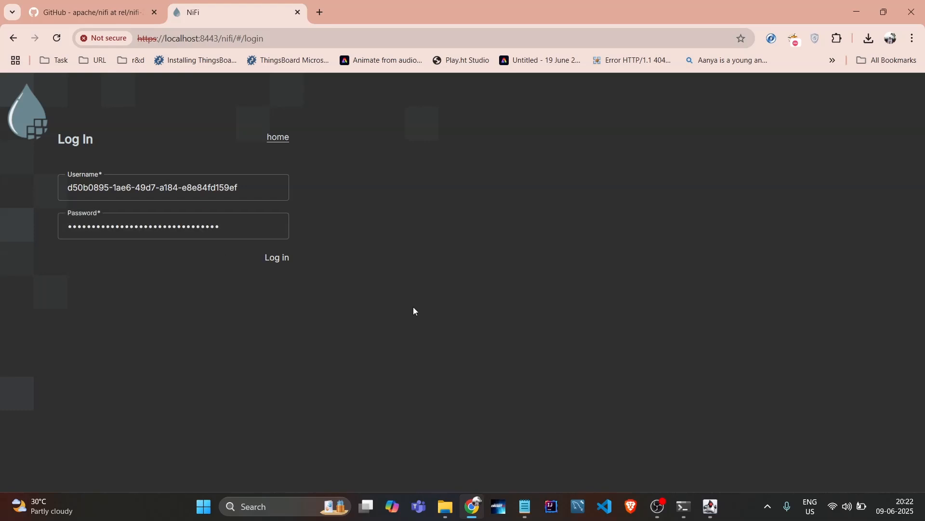
pyautogui.click(276, 257)
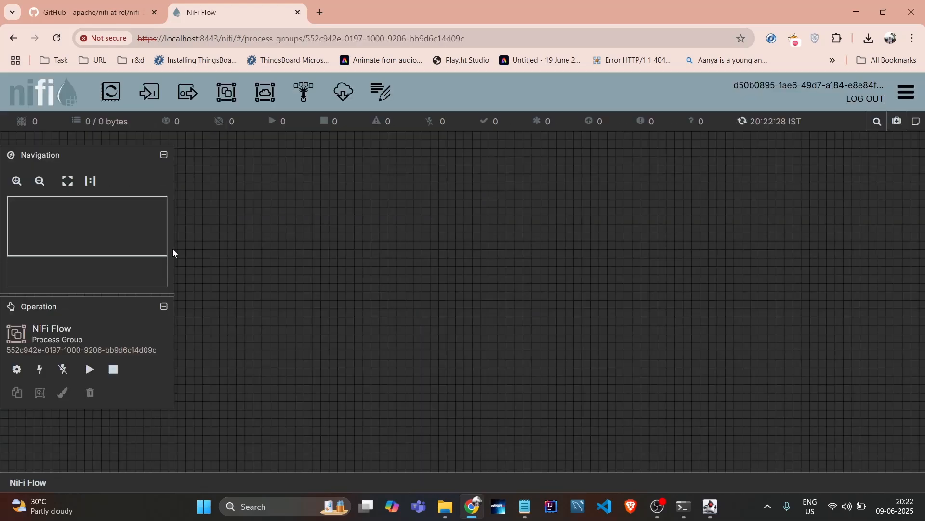
pyautogui.moveTo(571, 493)
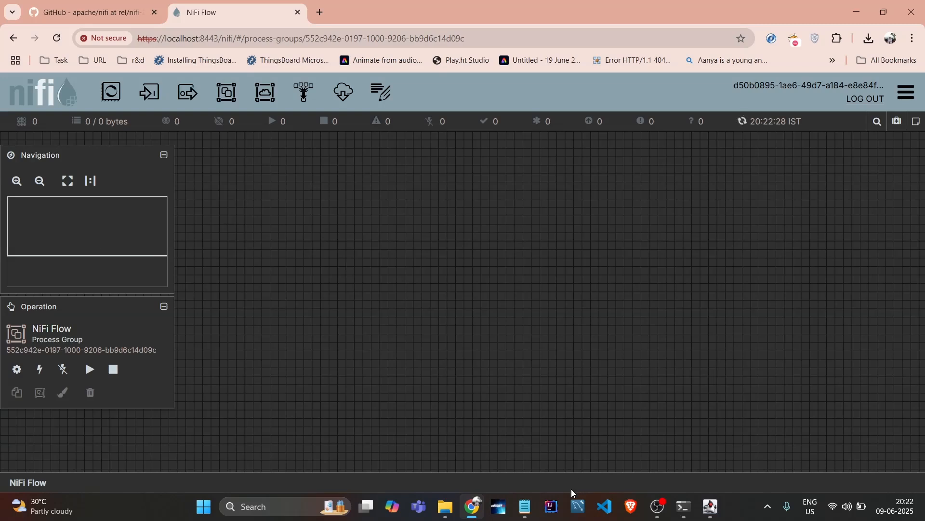
pyautogui.click(444, 511)
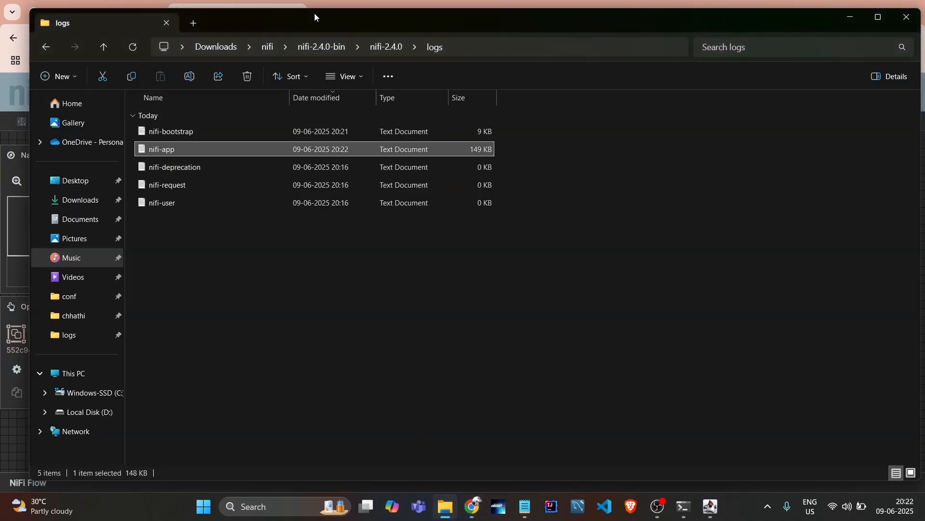
# Go up from logs to the nifi-2.4.0 folder showing repositories, conf, bin and lib.
pyautogui.click(102, 47)
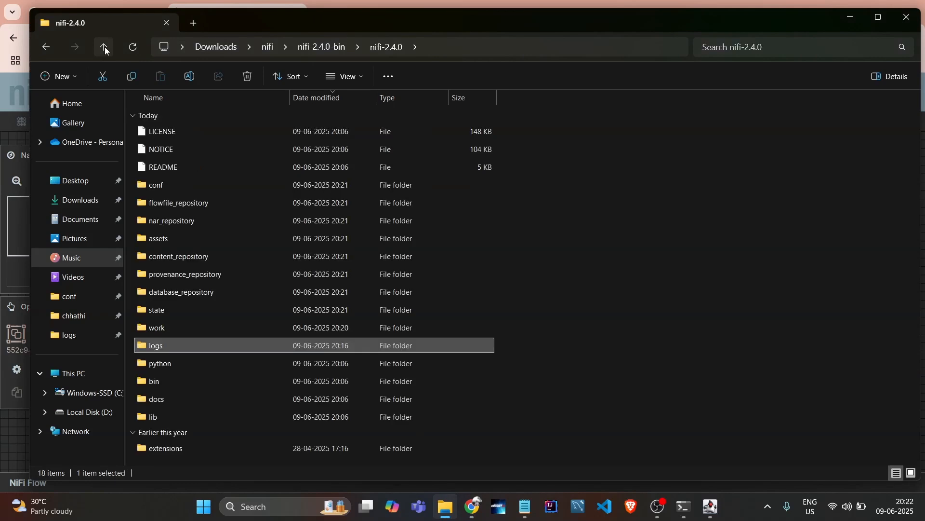
pyautogui.moveTo(203, 205)
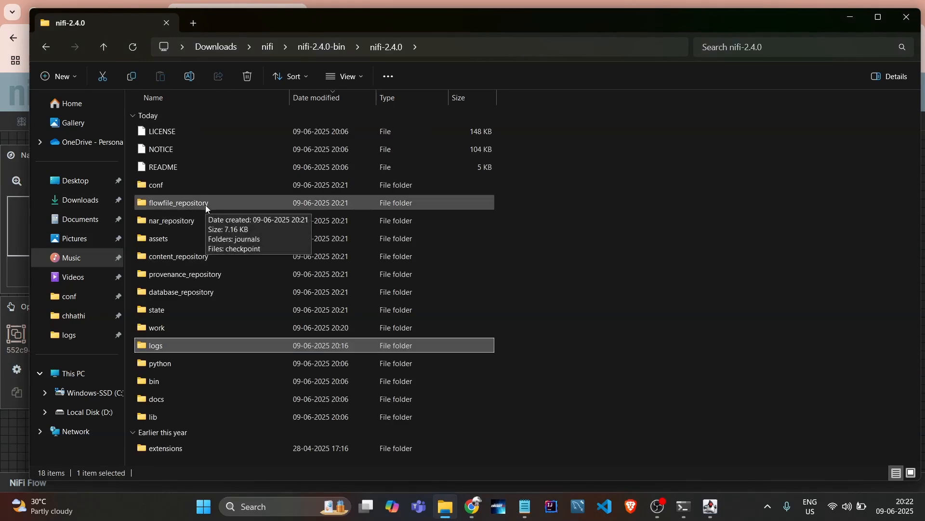
pyautogui.moveTo(175, 221)
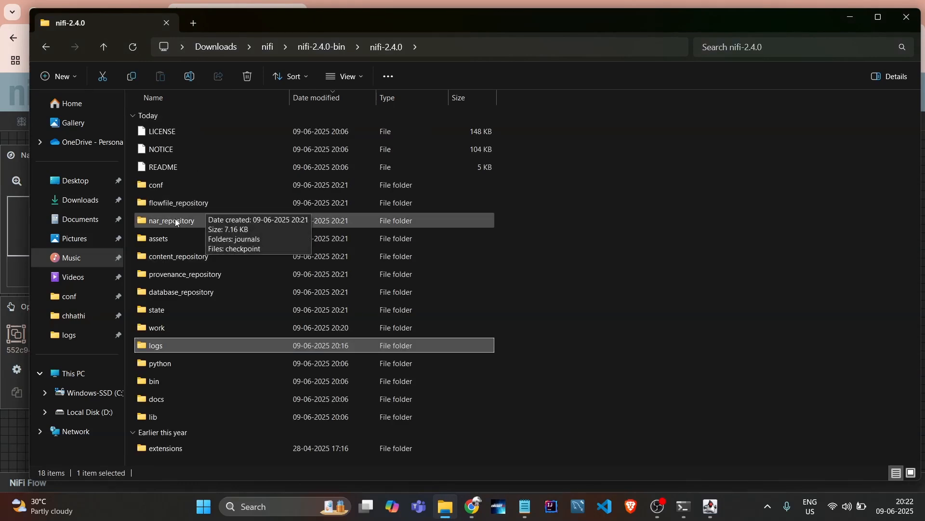
pyautogui.moveTo(179, 296)
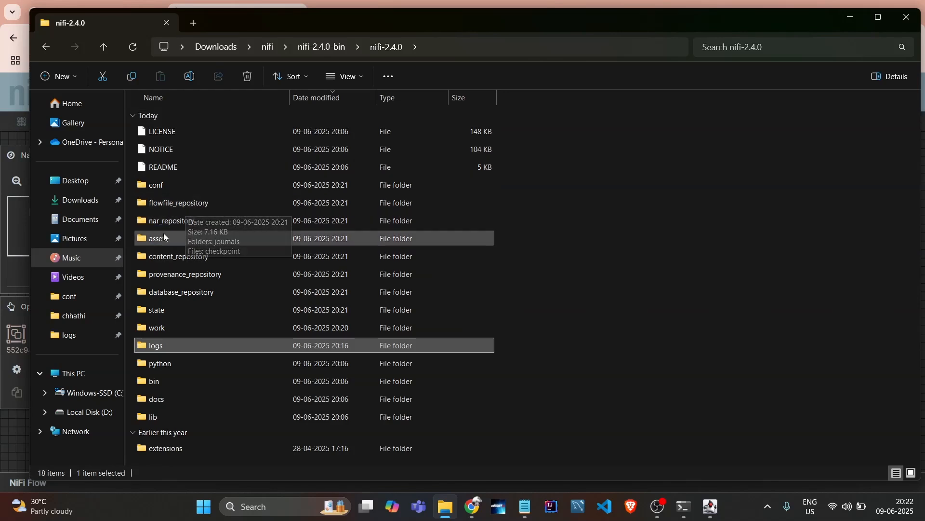
pyautogui.moveTo(258, 274)
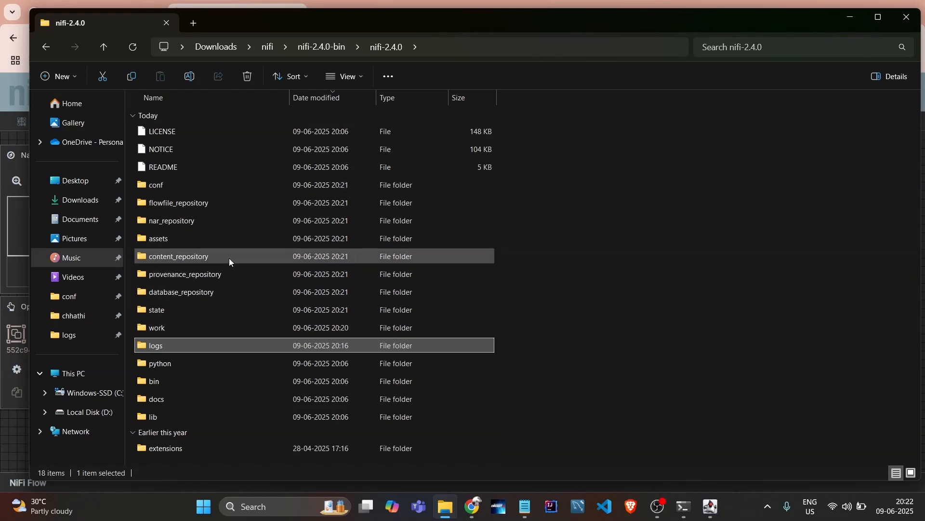
pyautogui.moveTo(229, 260)
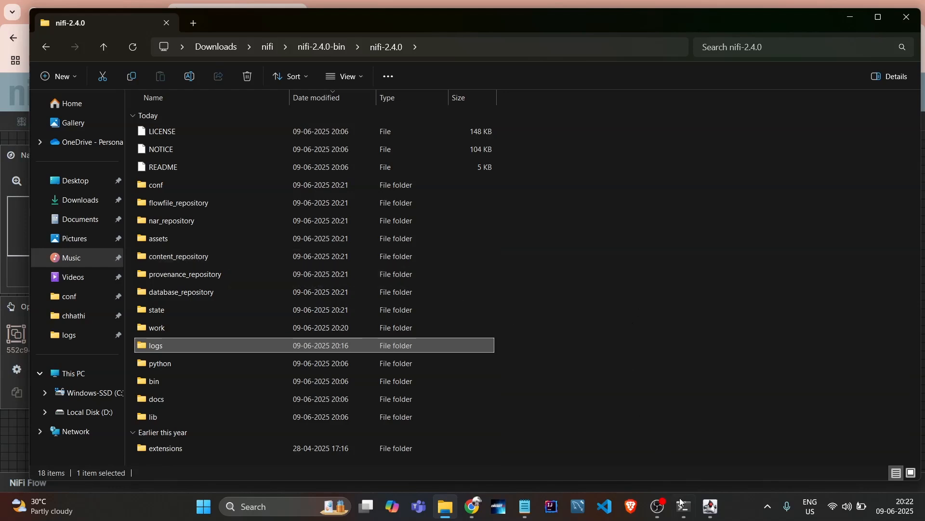
# Run 'nifi.cmd stop' from the logs folder in the cmd.exe session, which is not recognized.
pyautogui.click(681, 505)
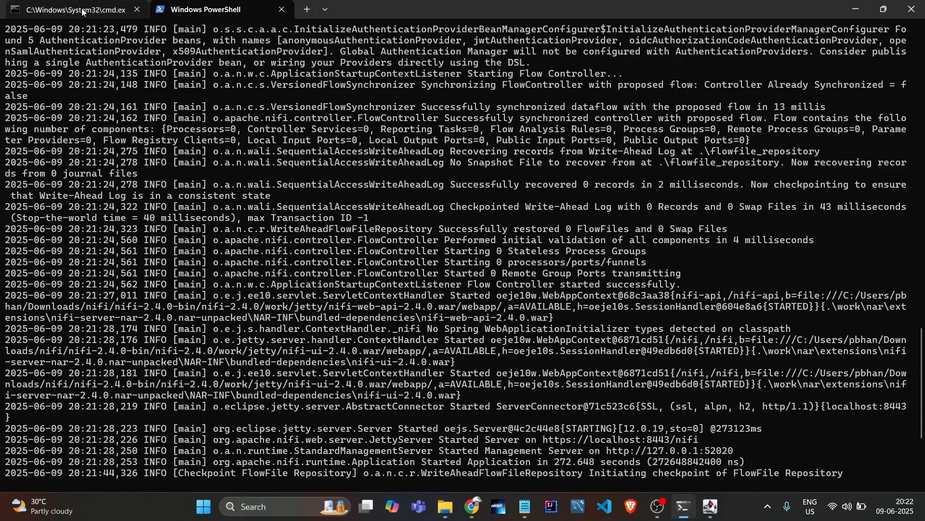
pyautogui.click(71, 10)
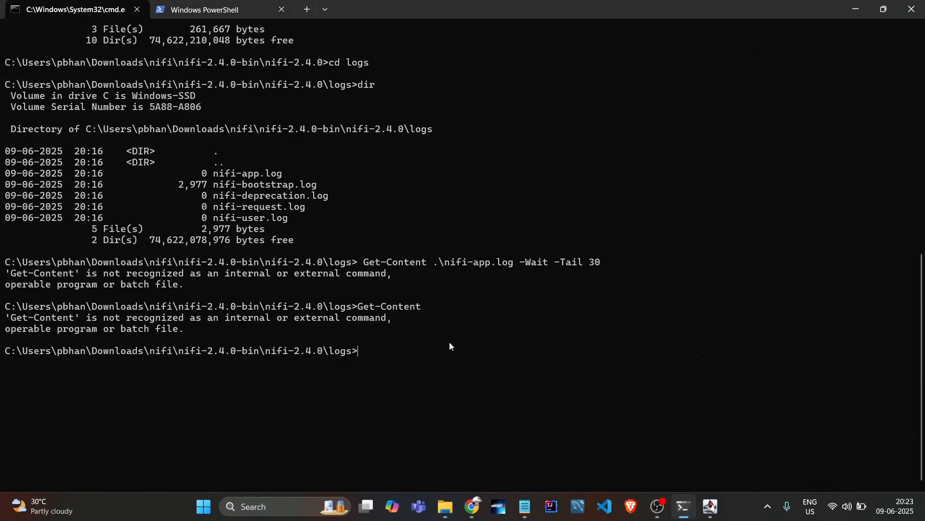
pyautogui.write('Get-Content')
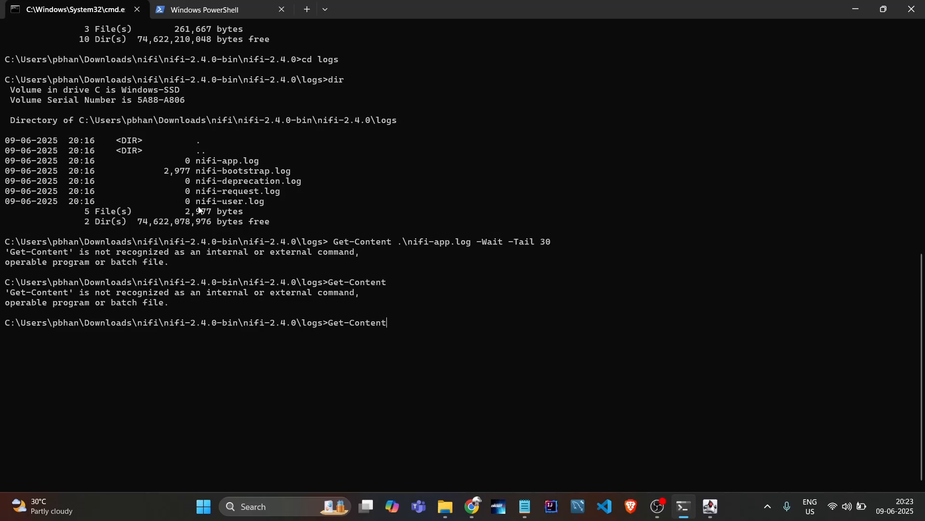
pyautogui.write('nifi.cmd start')
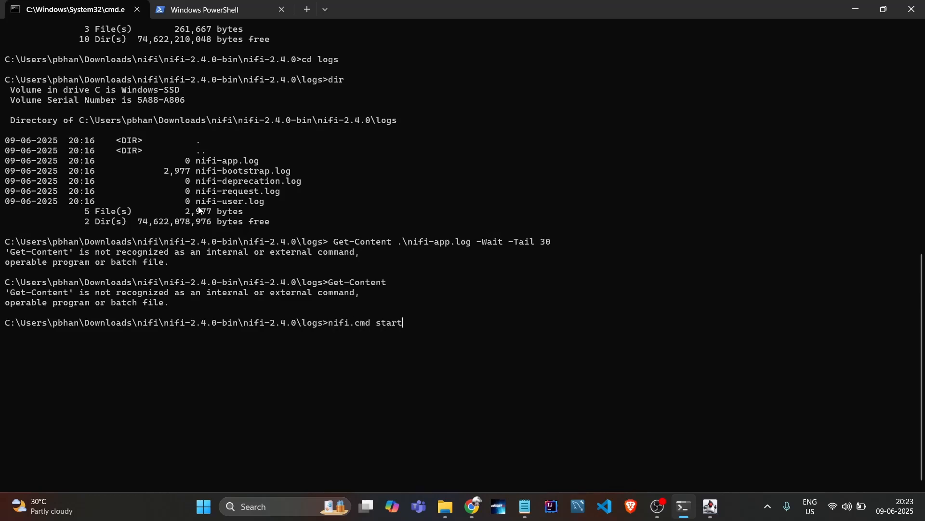
pyautogui.write('stop')
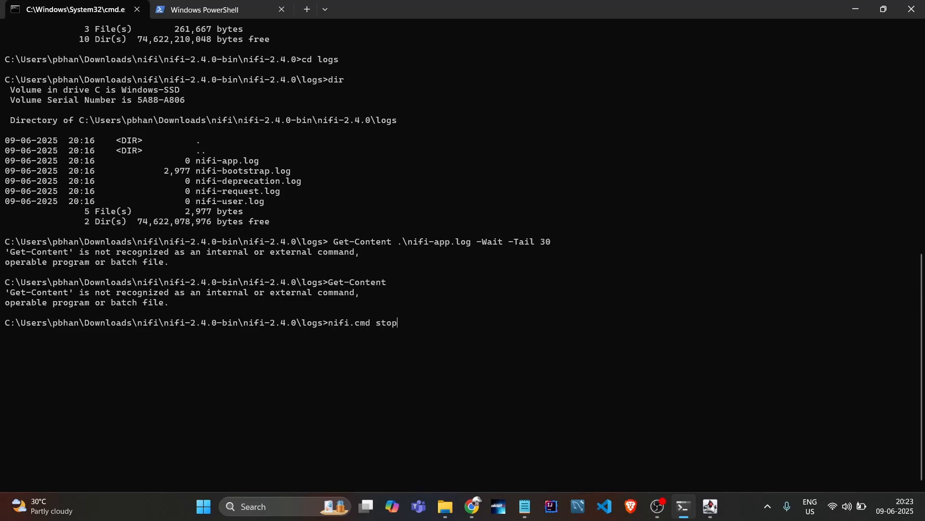
pyautogui.press('Return')
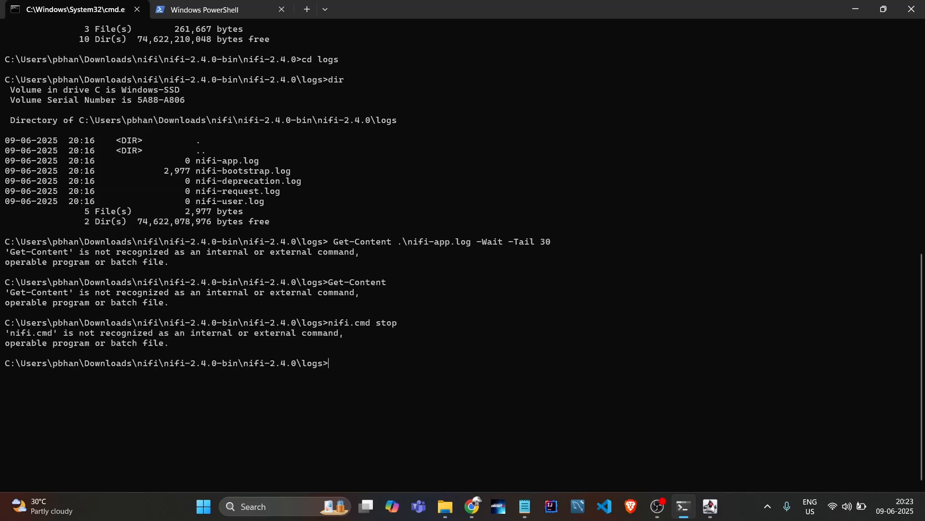
pyautogui.moveTo(440, 367)
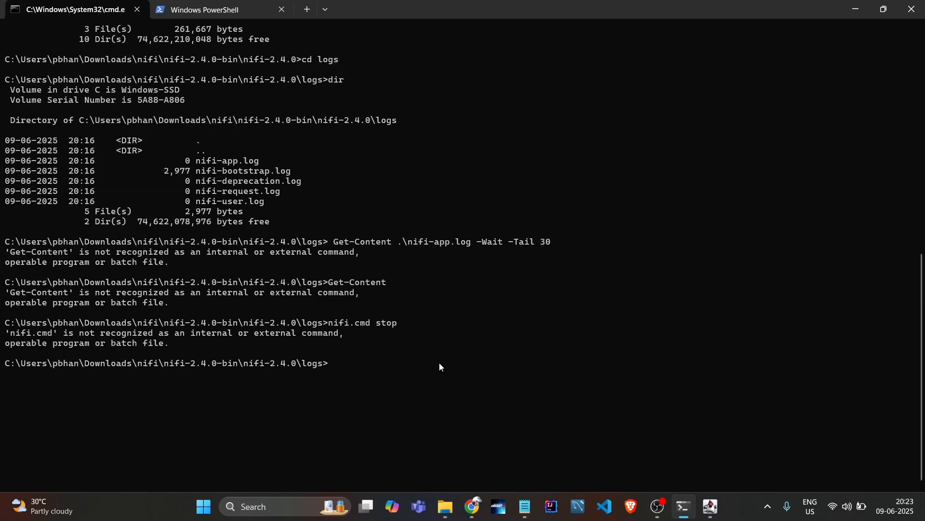
pyautogui.moveTo(579, 397)
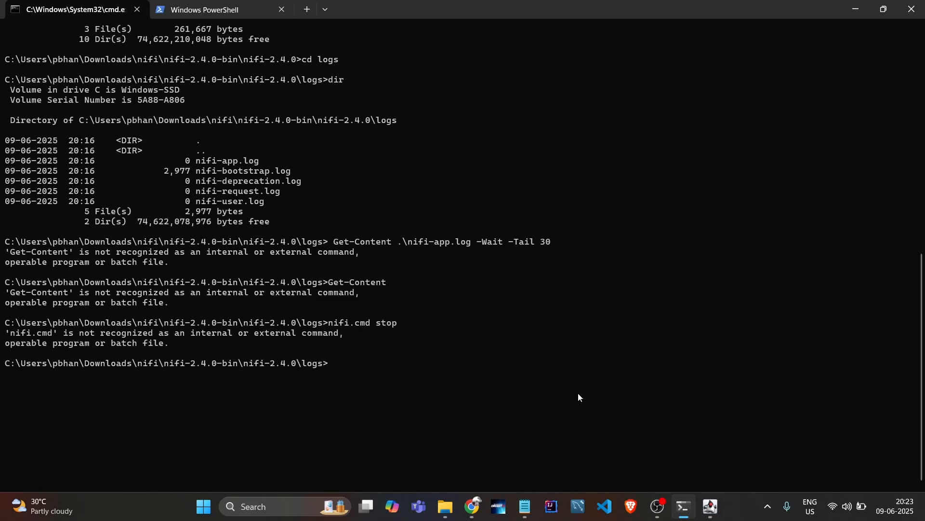
# Type 'cd ../' at the Command Prompt to head toward the bin folder.
pyautogui.write('N')
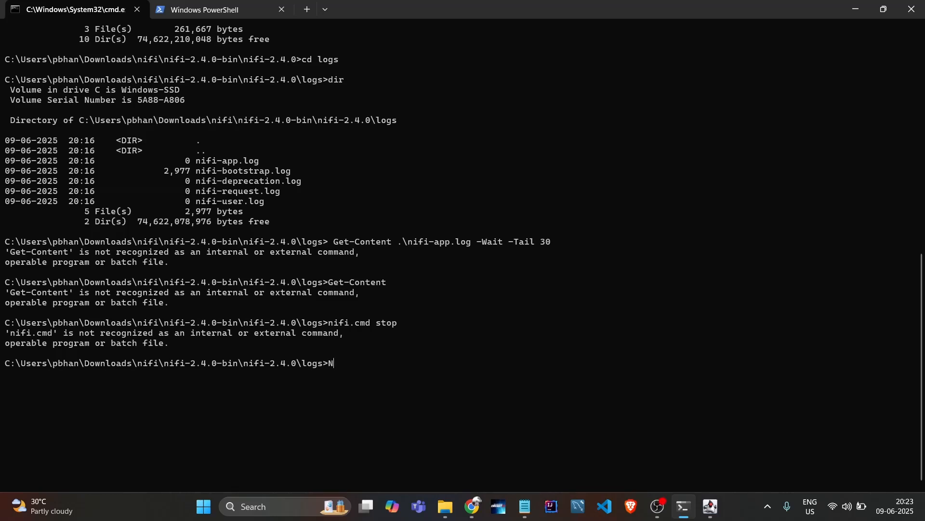
pyautogui.press('Backspace')
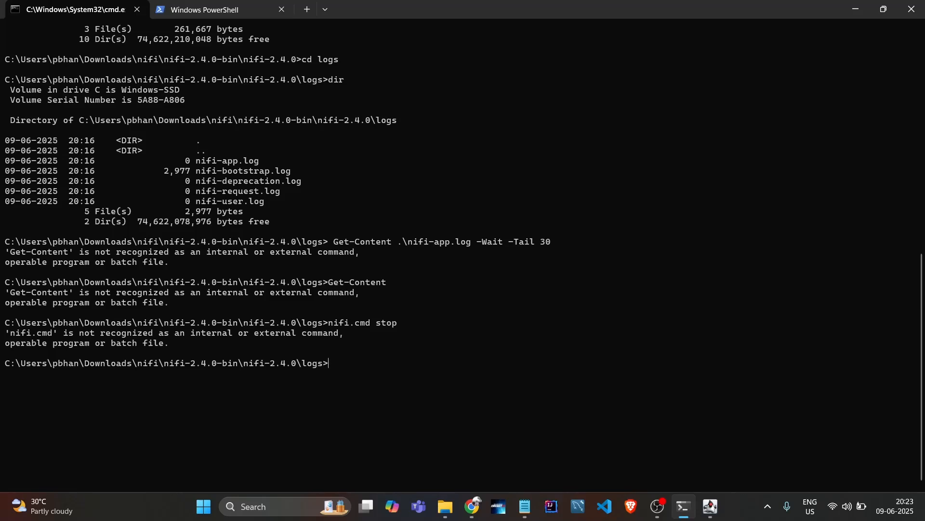
pyautogui.write('cd ../')
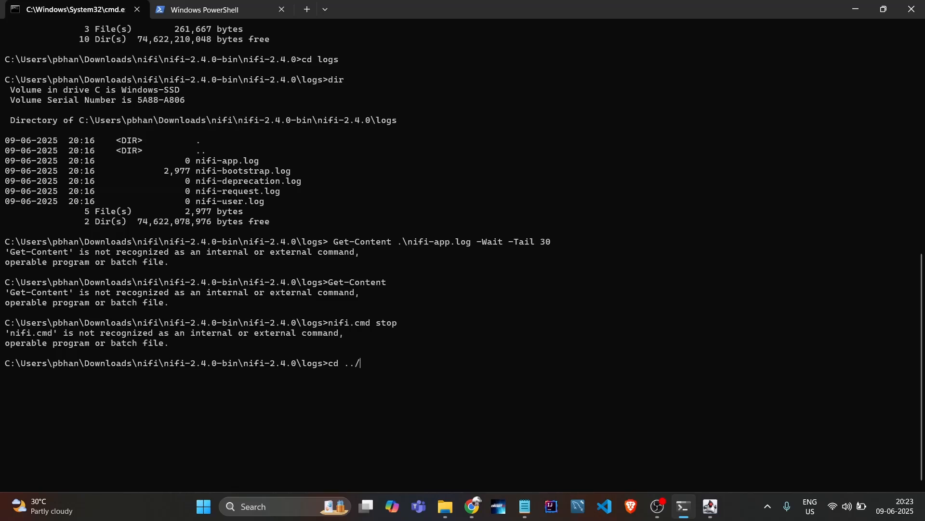
# Enter the bin folder and run 'nifi.cmd stop', terminating the bootstrap and application processes.
pyautogui.press('Return')
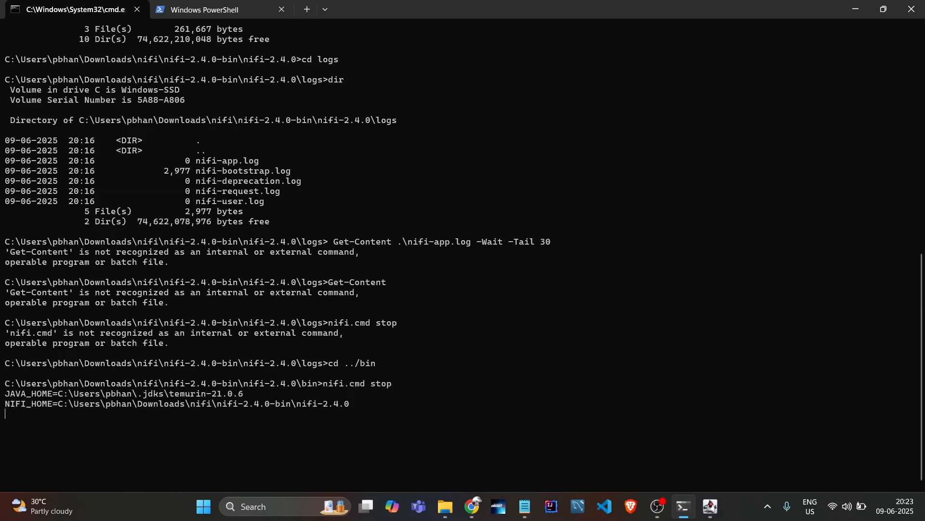
pyautogui.press('Return')
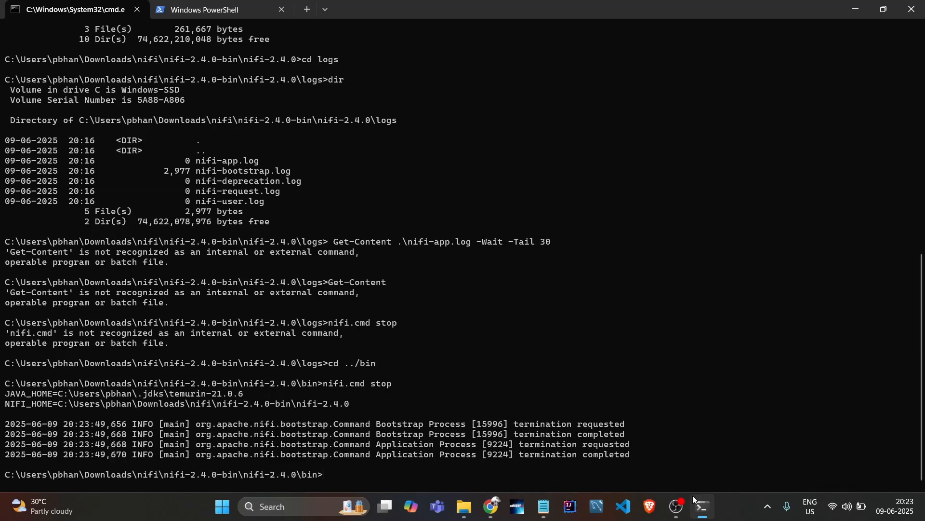
pyautogui.moveTo(742, 510)
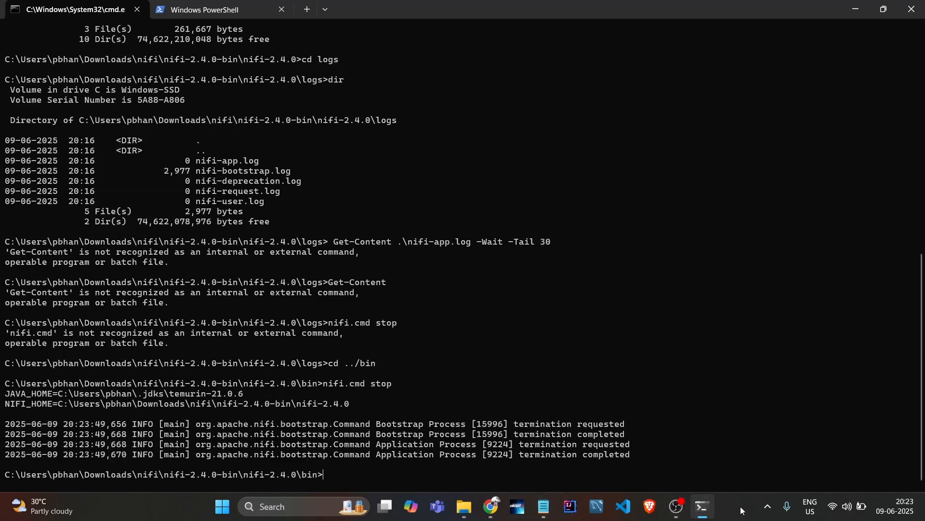
pyautogui.moveTo(491, 506)
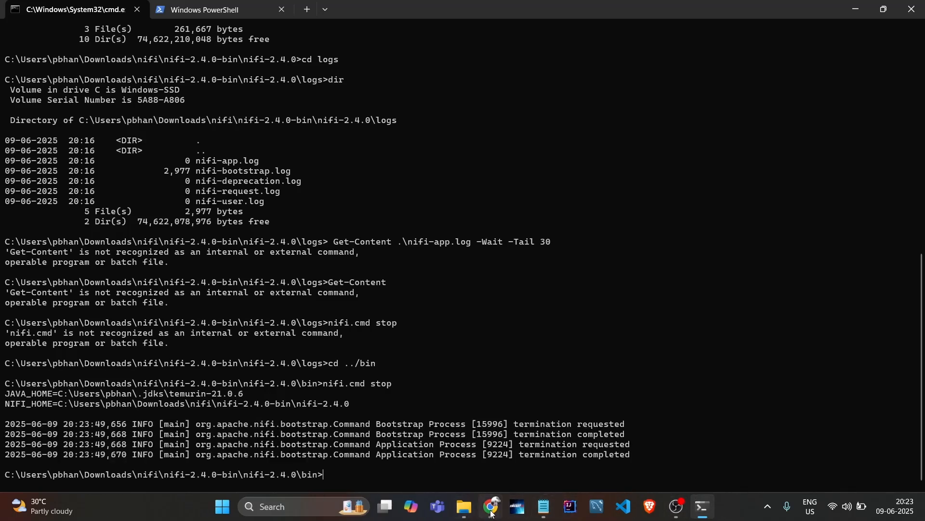
# Reload the NiFi Flow tab in Chrome and get ERR_CONNECTION_REFUSED from localhost.
pyautogui.click(491, 510)
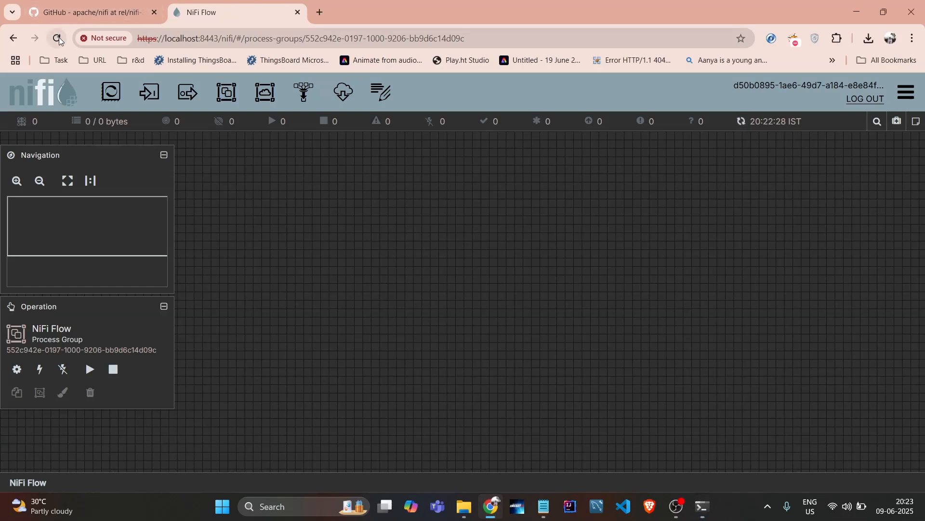
pyautogui.click(57, 39)
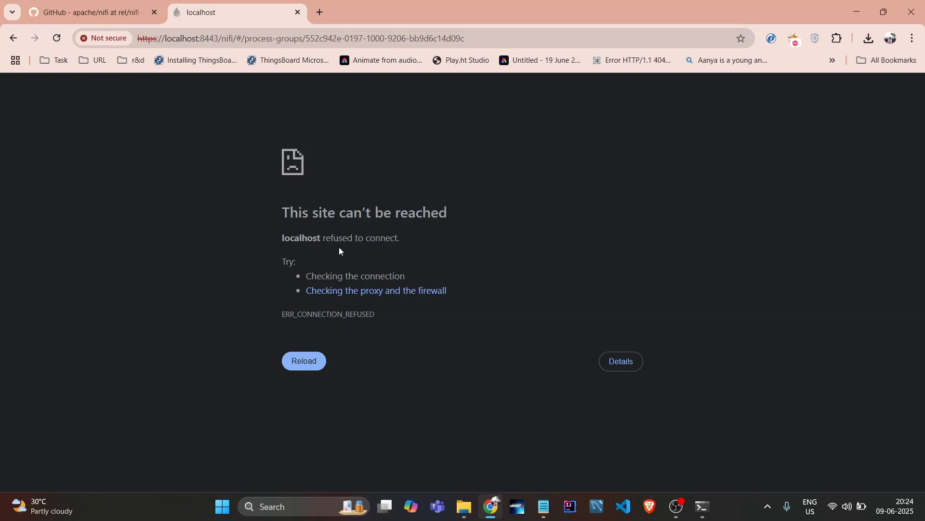
pyautogui.moveTo(578, 496)
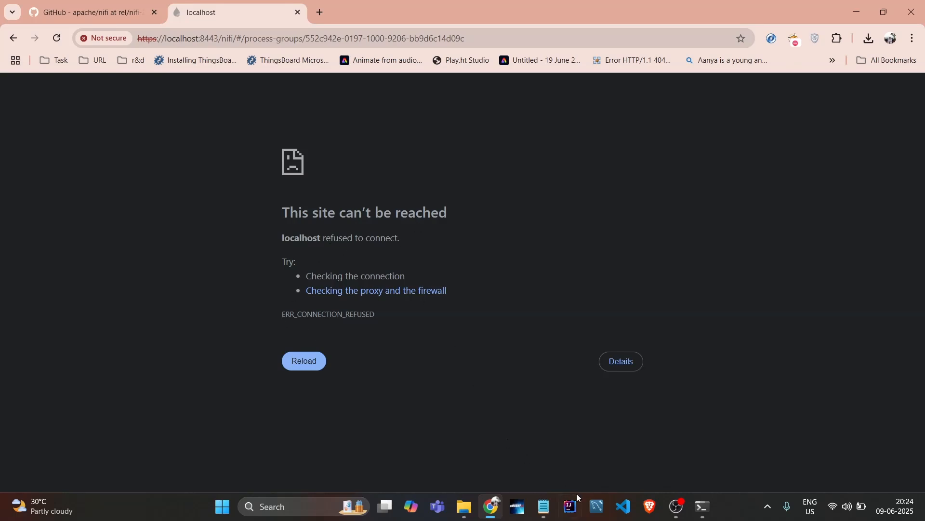
pyautogui.moveTo(701, 507)
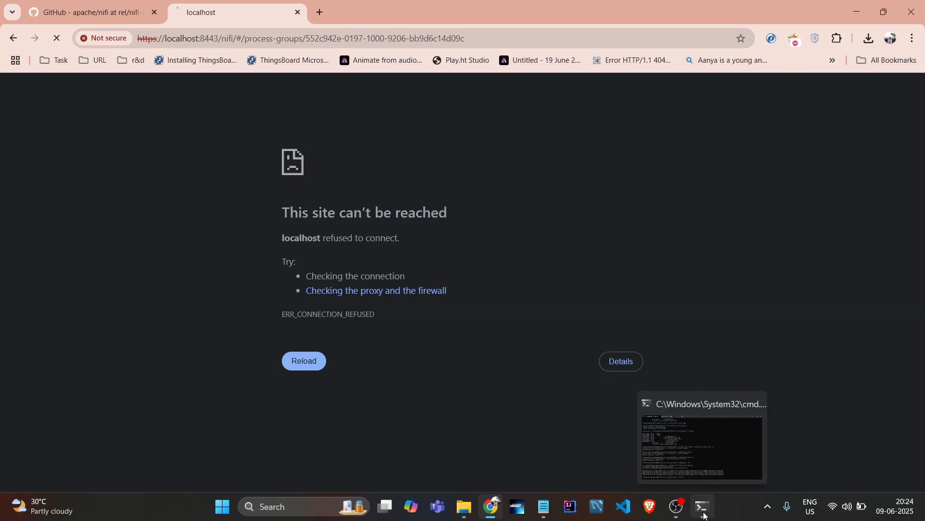